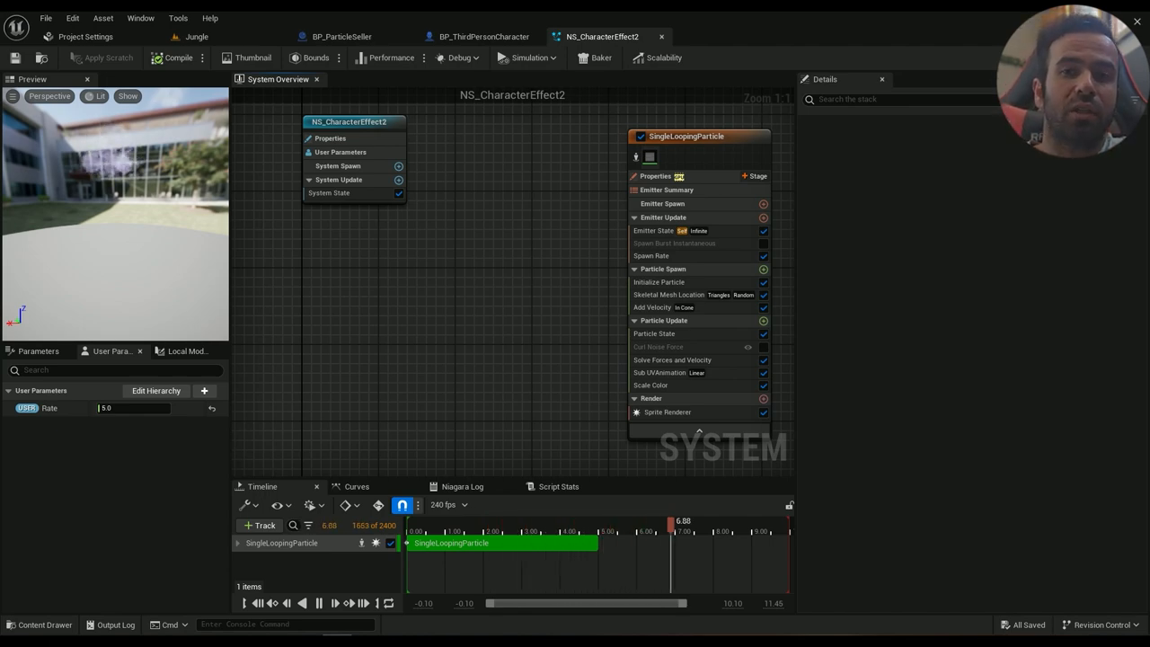
# Play the Jungle level to preview the smoke on the character, then stop play
pyautogui.click(196, 36)
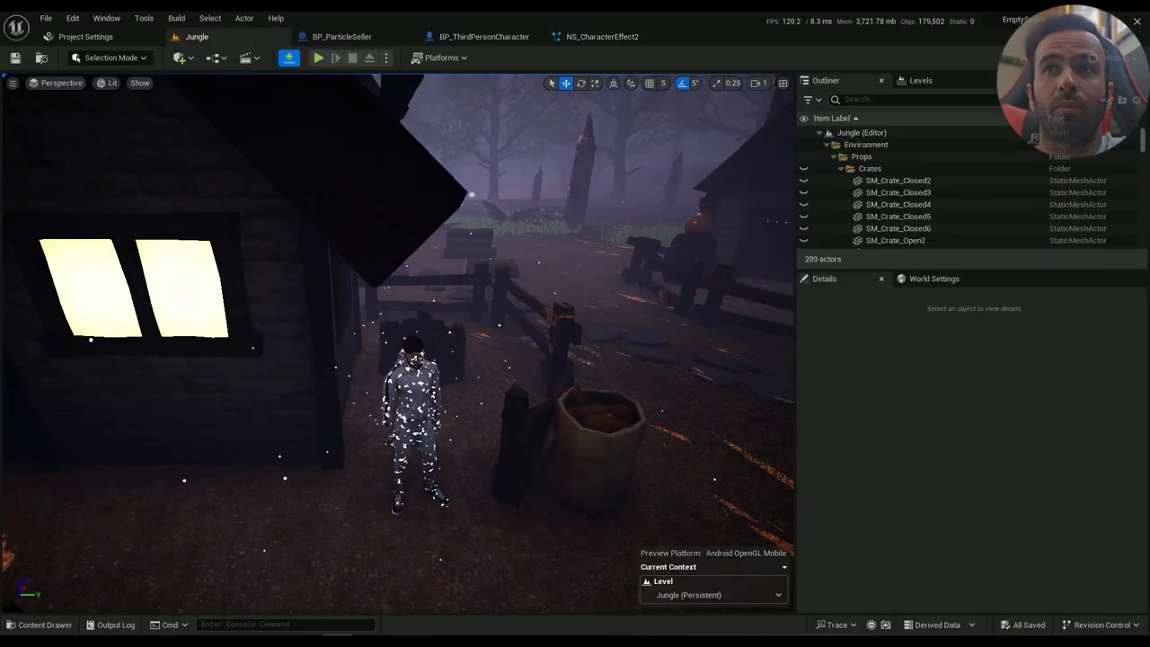
pyautogui.click(318, 58)
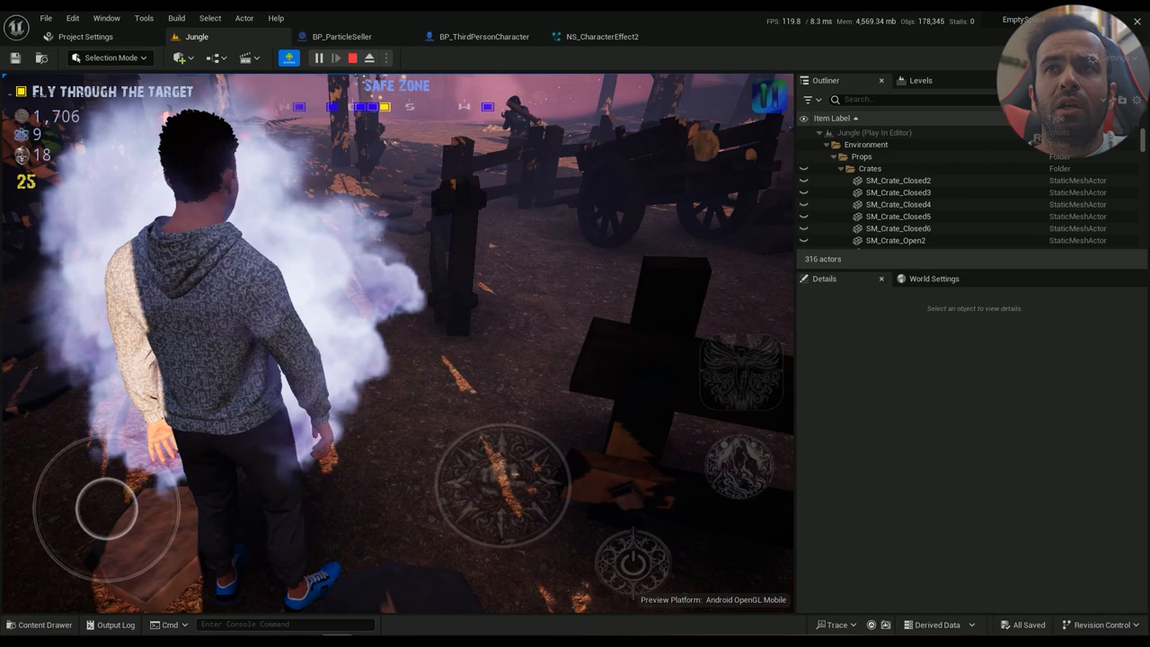
pyautogui.click(602, 36)
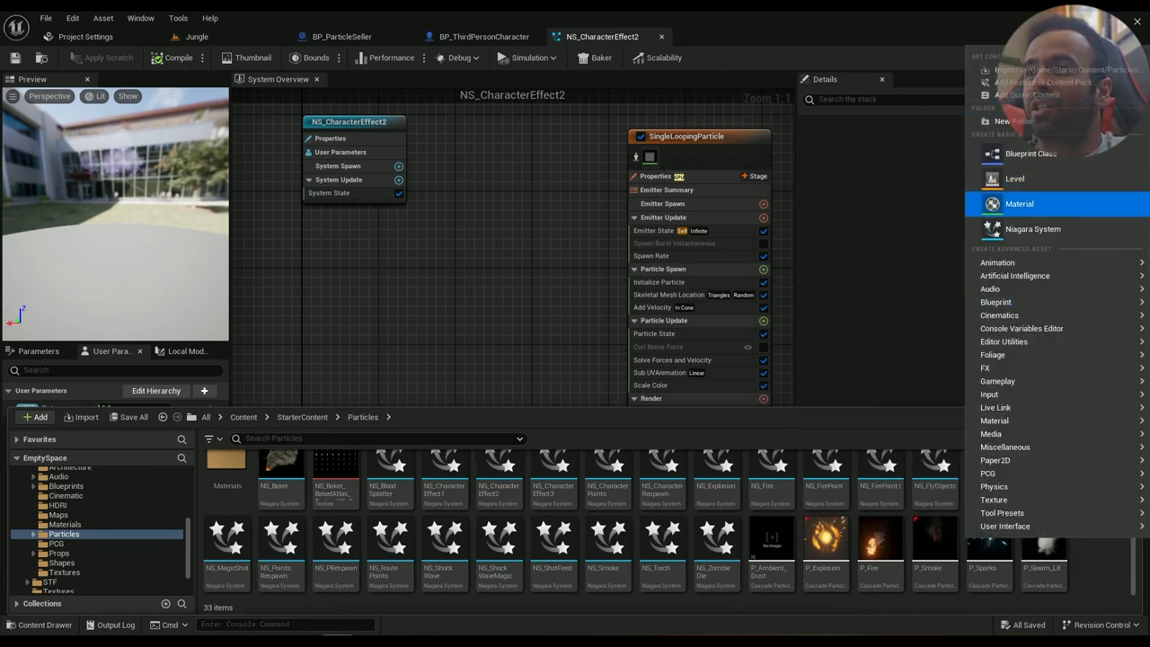
# Start a new Niagara System, then cancel its template wizard
pyautogui.click(1033, 229)
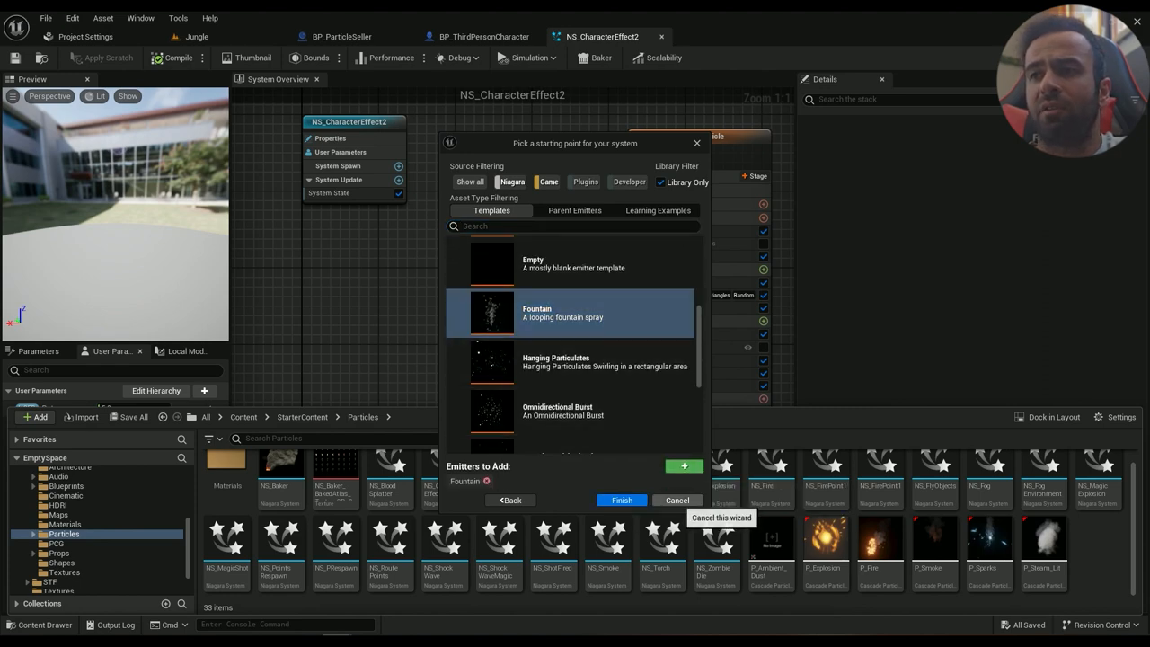
pyautogui.click(621, 501)
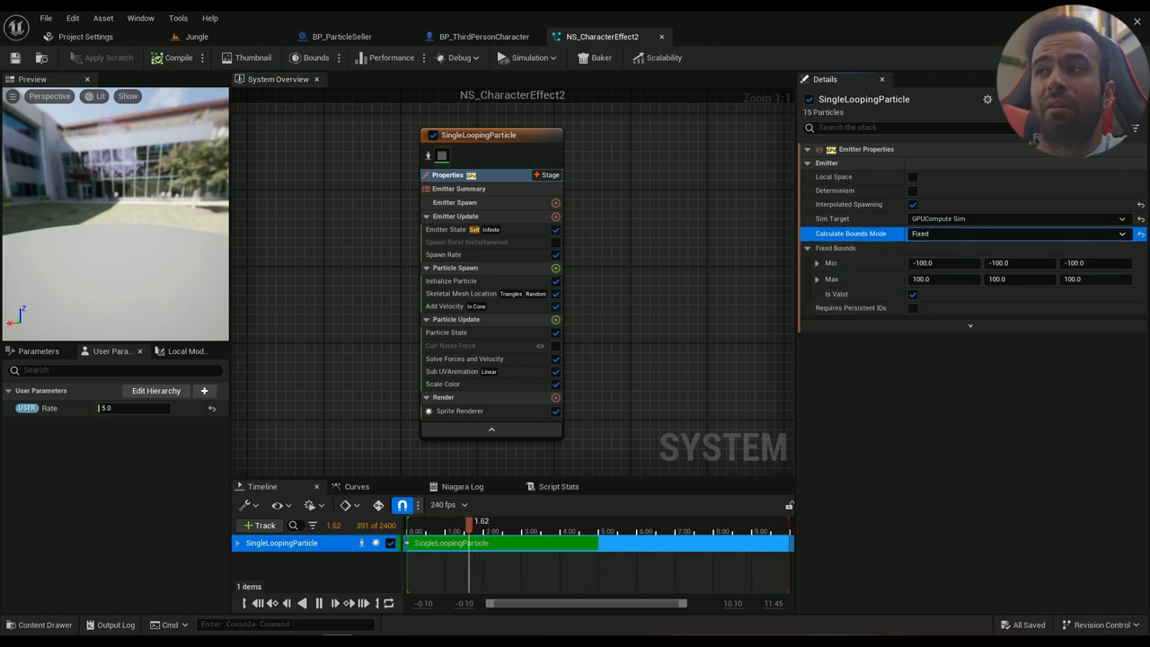
# Show Emitter State: self life cycle, infinite looping, 5-second loop duration
pyautogui.click(314, 58)
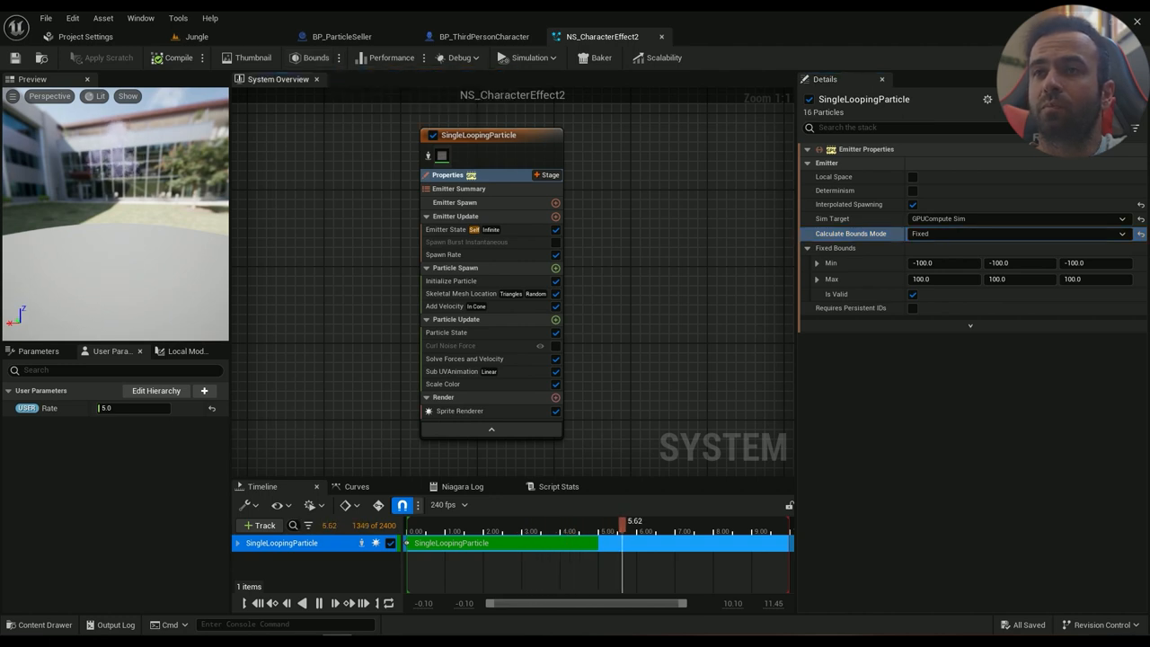
pyautogui.click(446, 230)
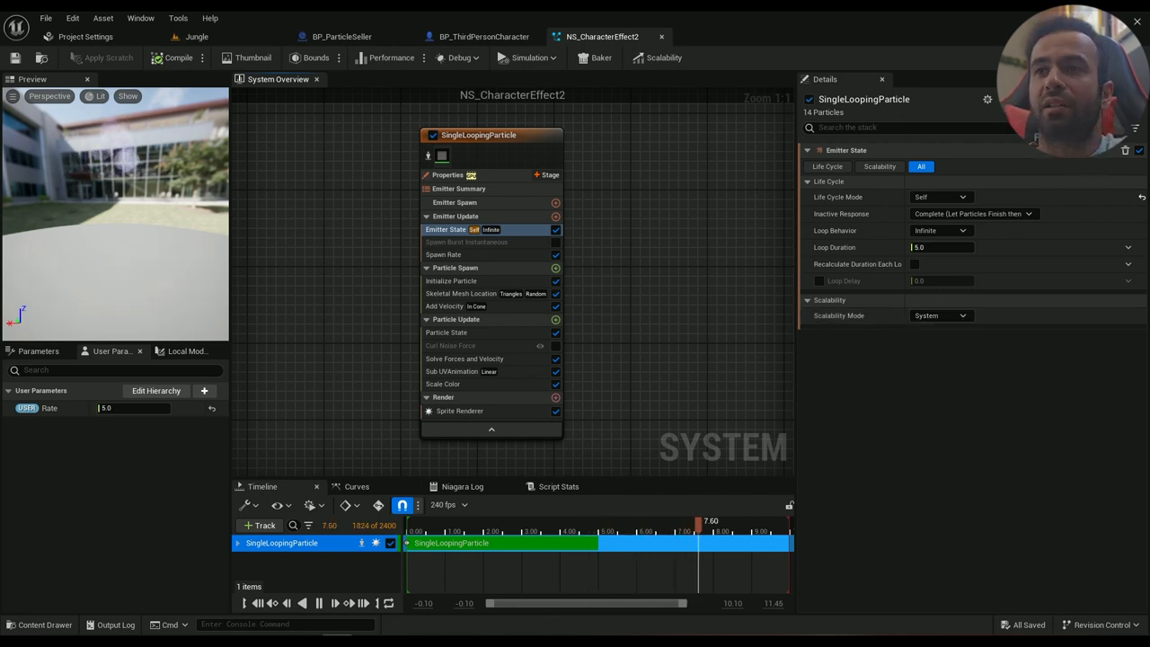
# Check the 40,000-particle instantaneous spawn burst, then return to the Jungle level
pyautogui.click(466, 242)
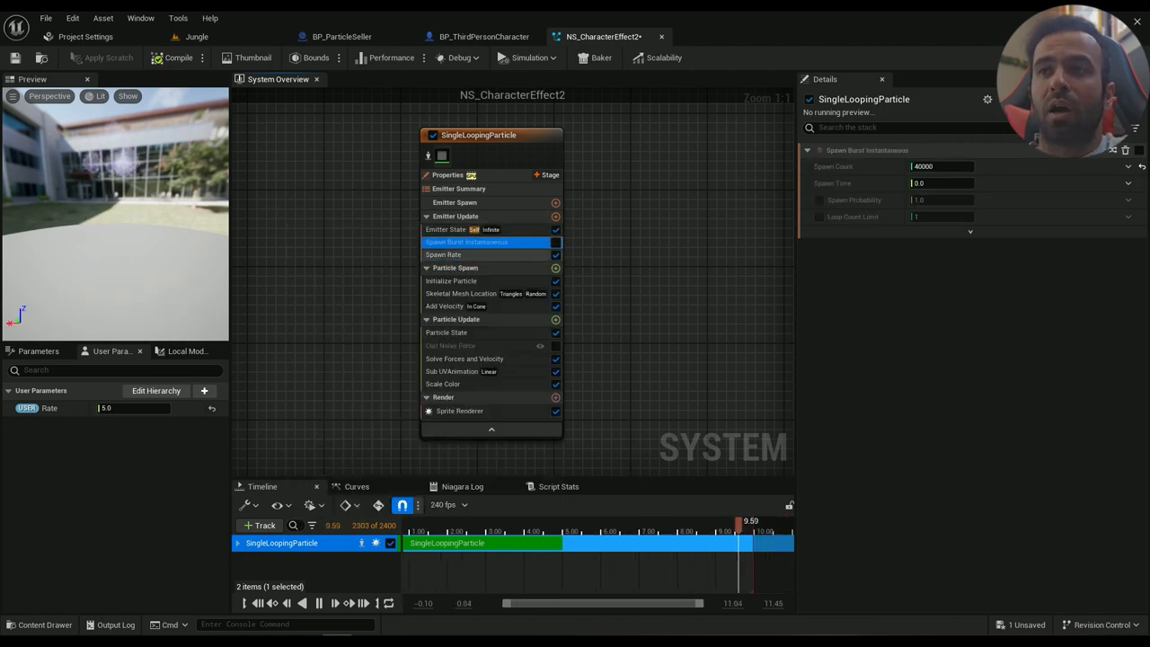
pyautogui.click(443, 254)
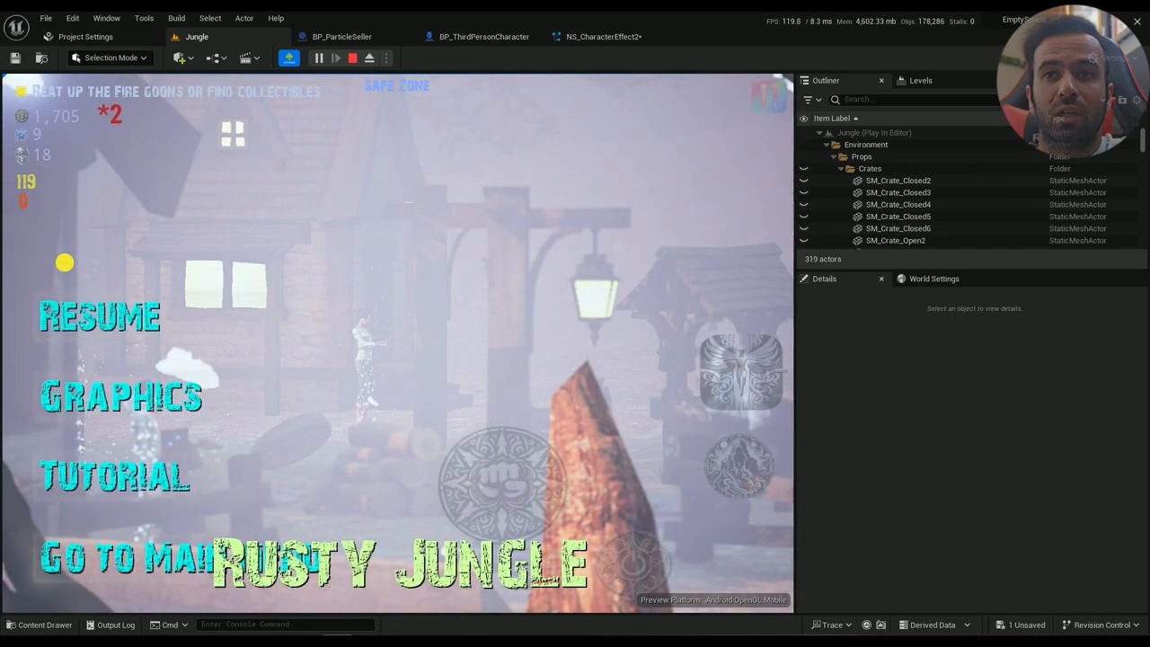
# Raise the game's Graphics Particle Quality from Low to High, then stop play
pyautogui.click(120, 399)
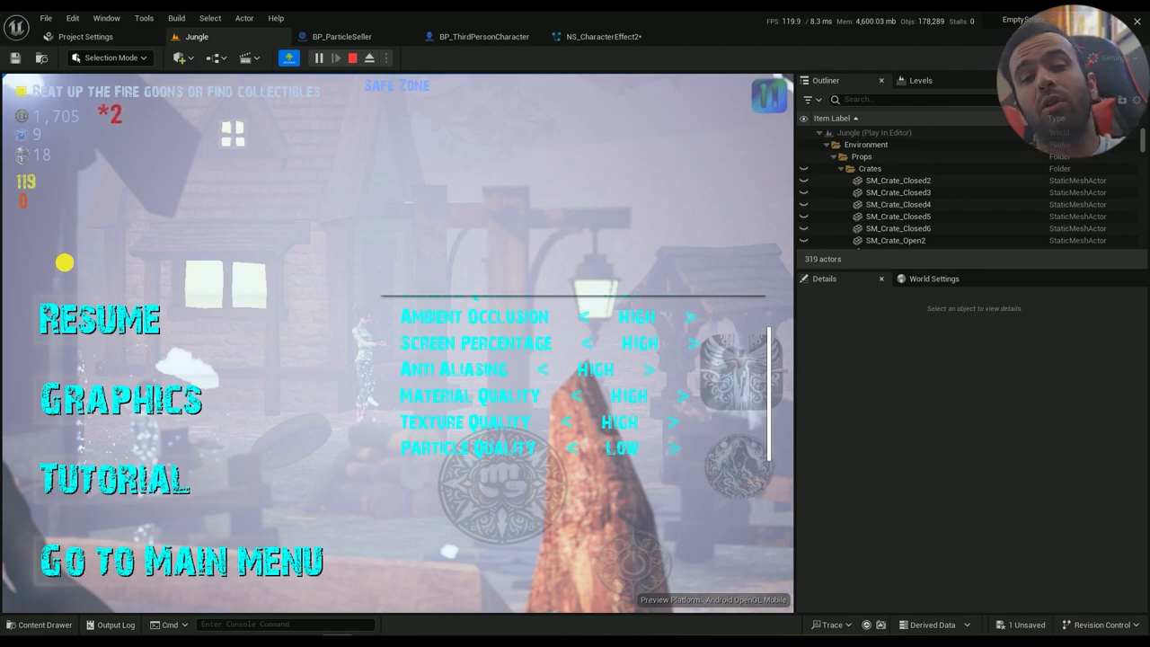
pyautogui.click(674, 447)
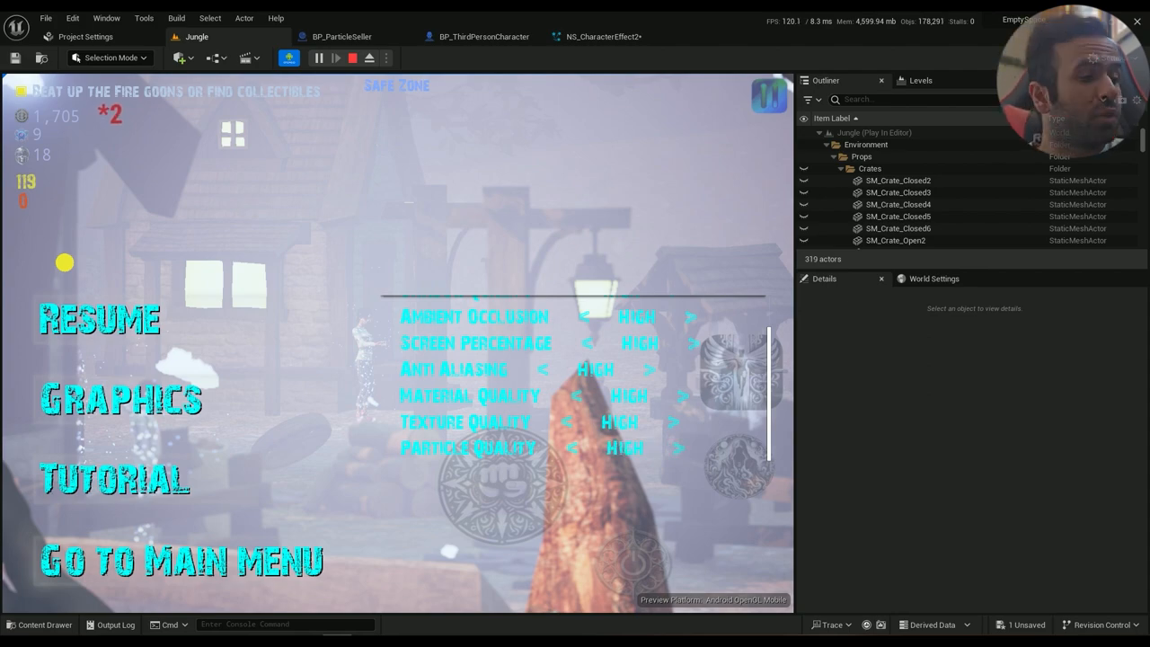
pyautogui.click(604, 36)
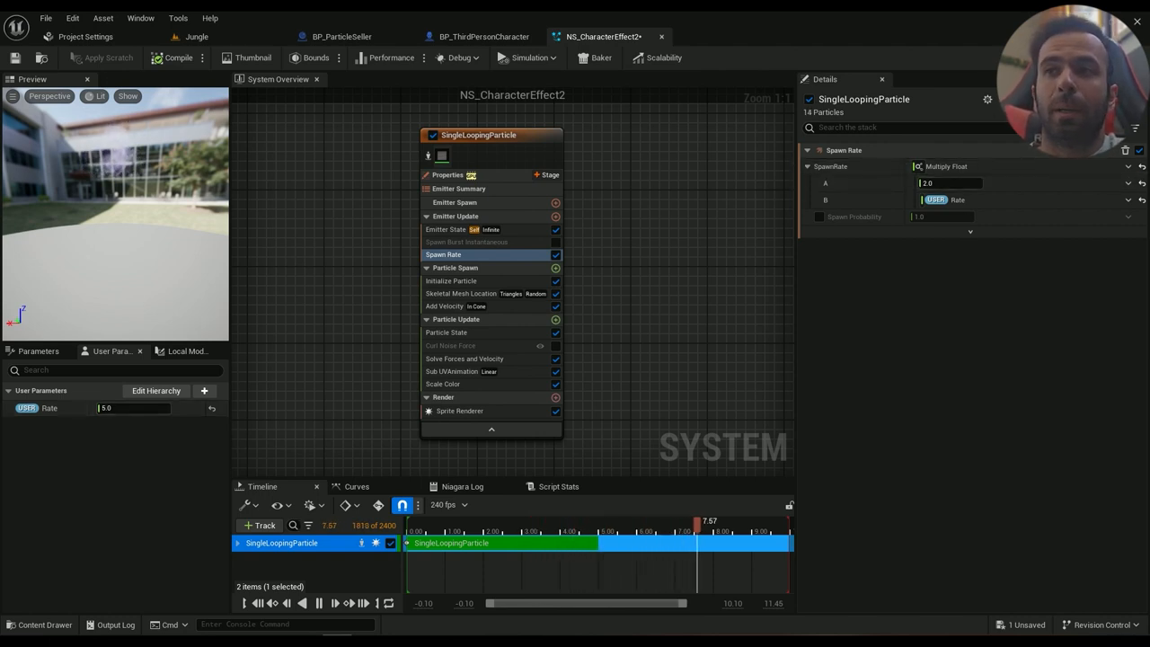
# Review Initialize Particle's random 1–2 s lifetime and random uniform 50–70 sprite size
pyautogui.click(451, 280)
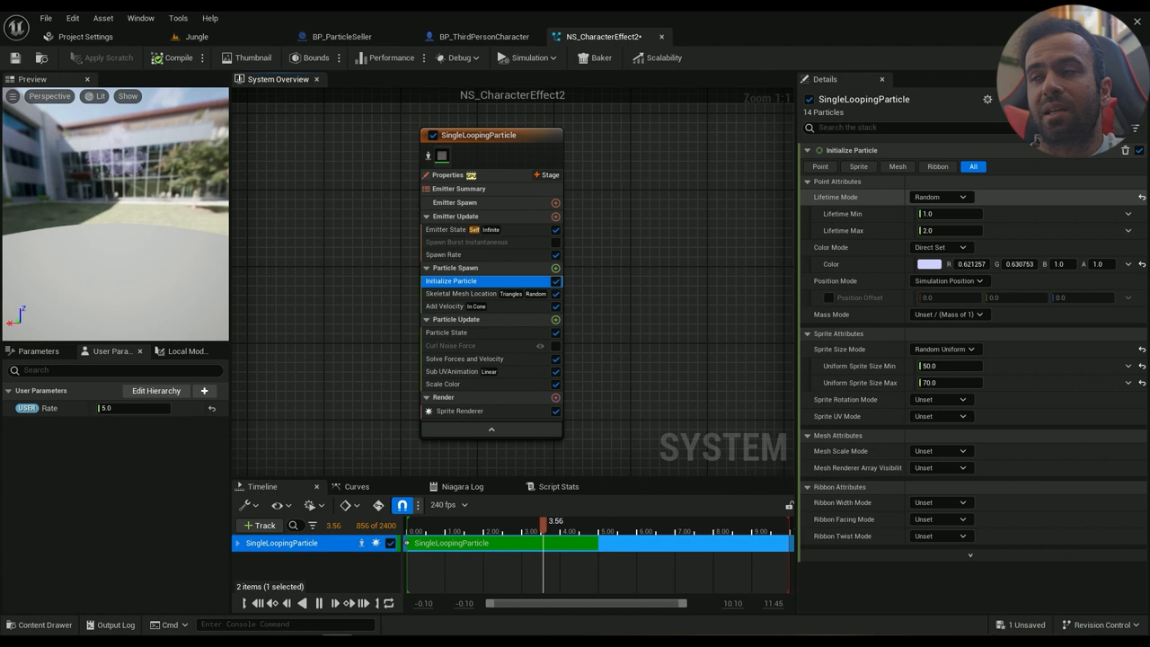
pyautogui.click(940, 196)
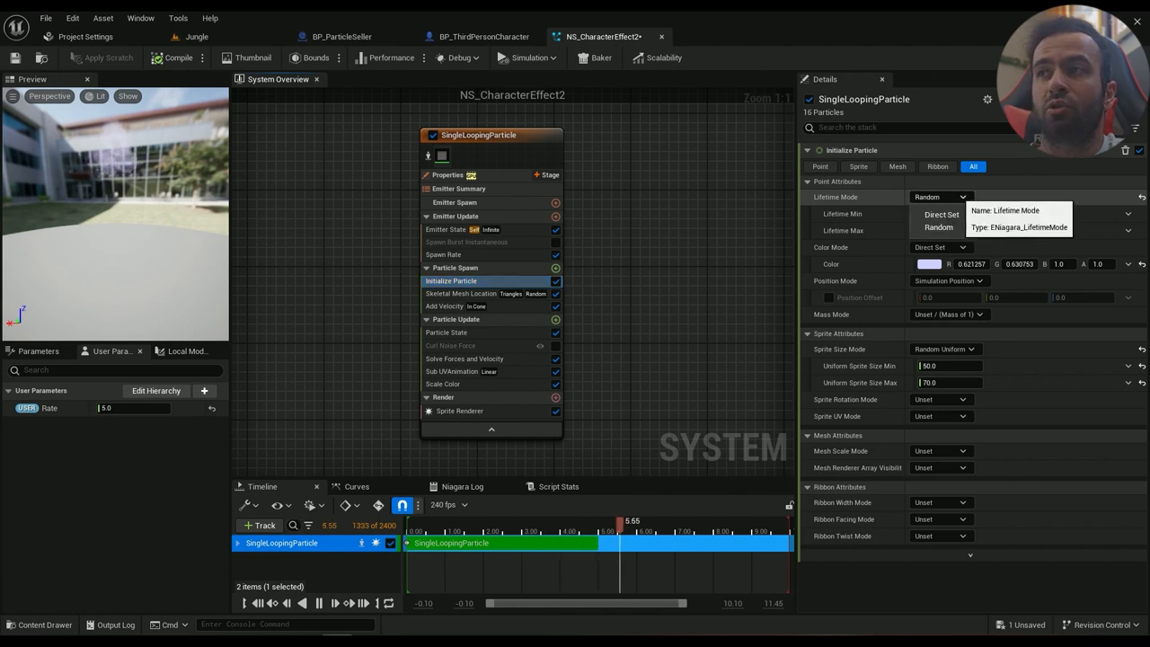
pyautogui.click(939, 226)
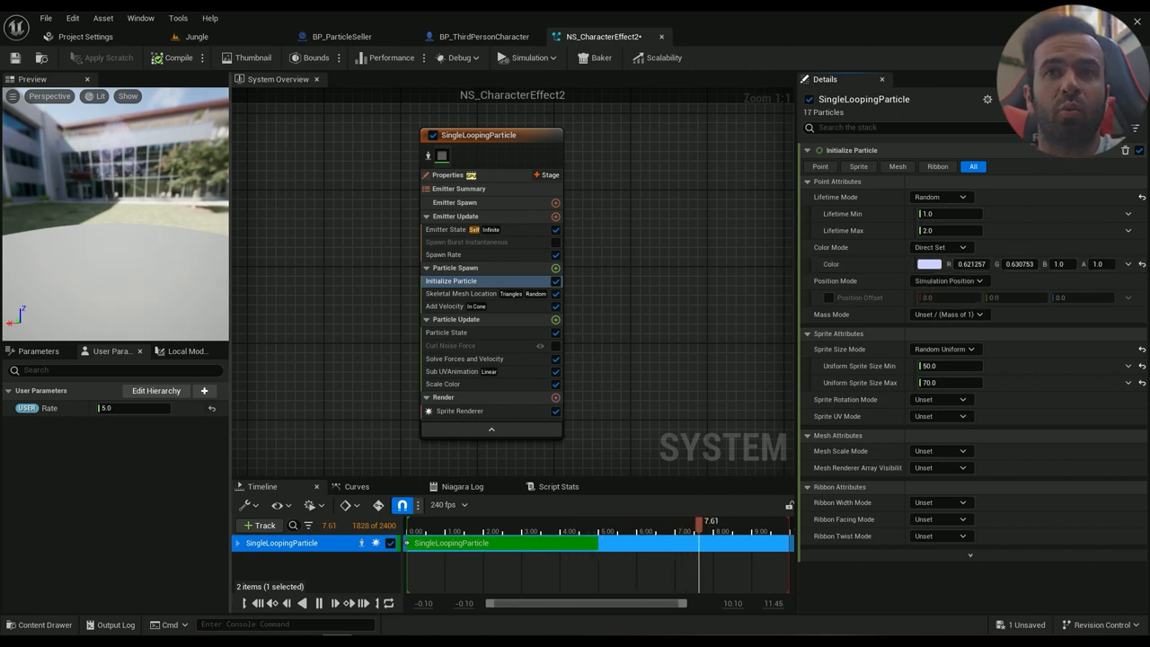
pyautogui.click(930, 264)
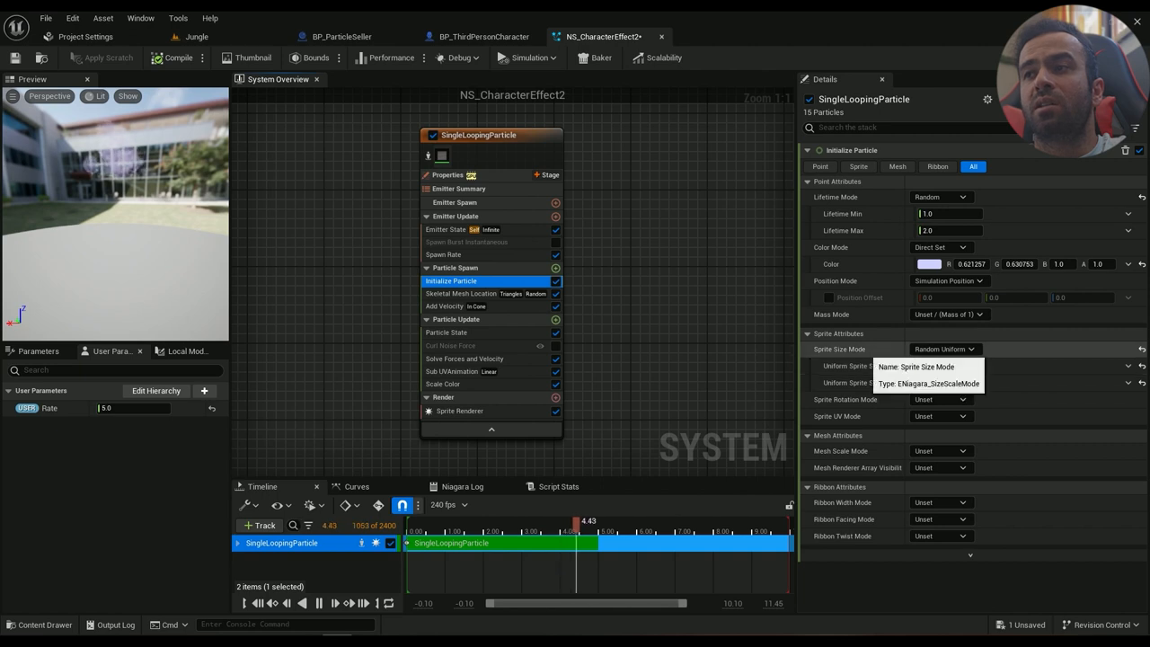
pyautogui.click(944, 349)
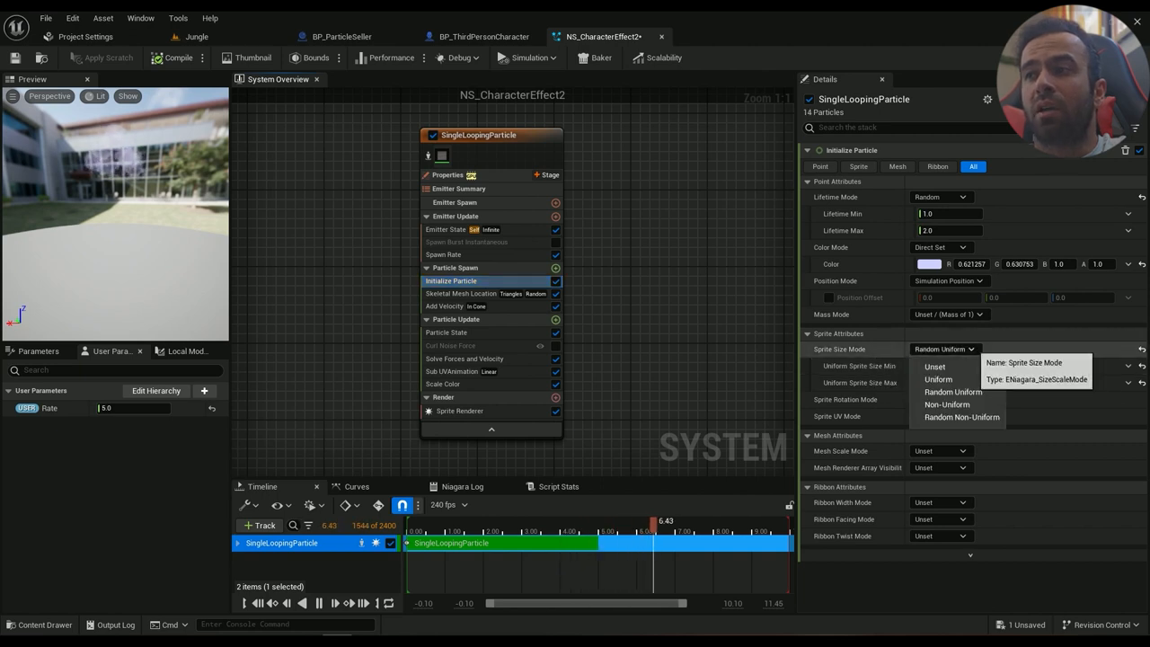
pyautogui.click(938, 378)
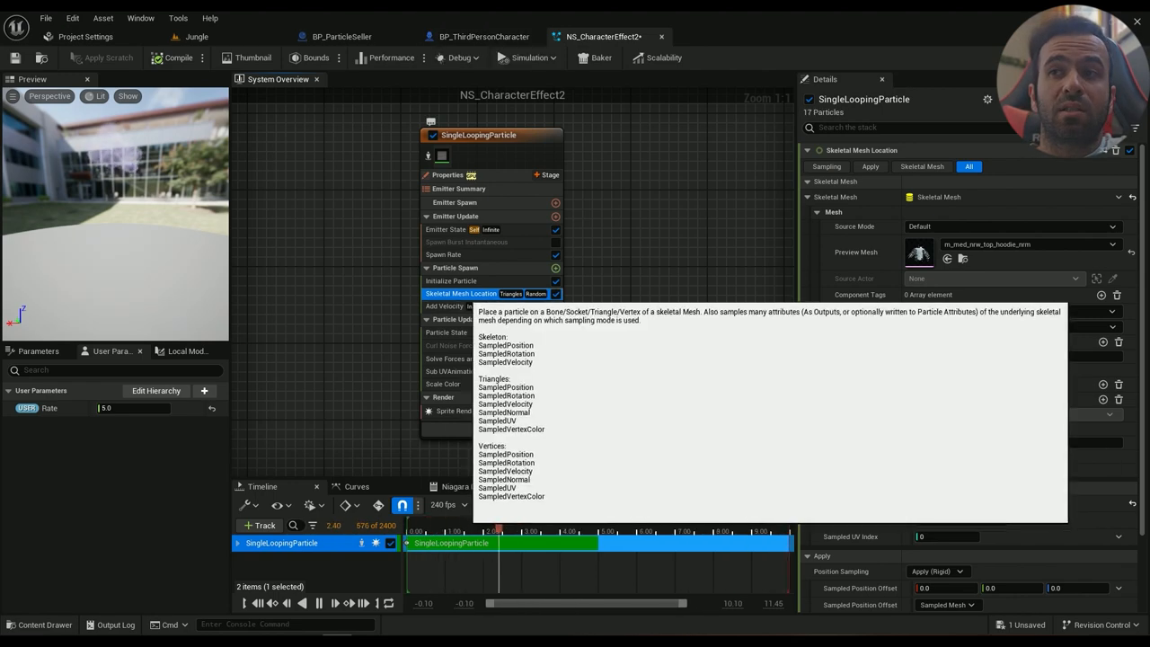
# Add a Skeletal Mesh Location module to Particle Spawn, then return to the Jungle level
pyautogui.click(556, 267)
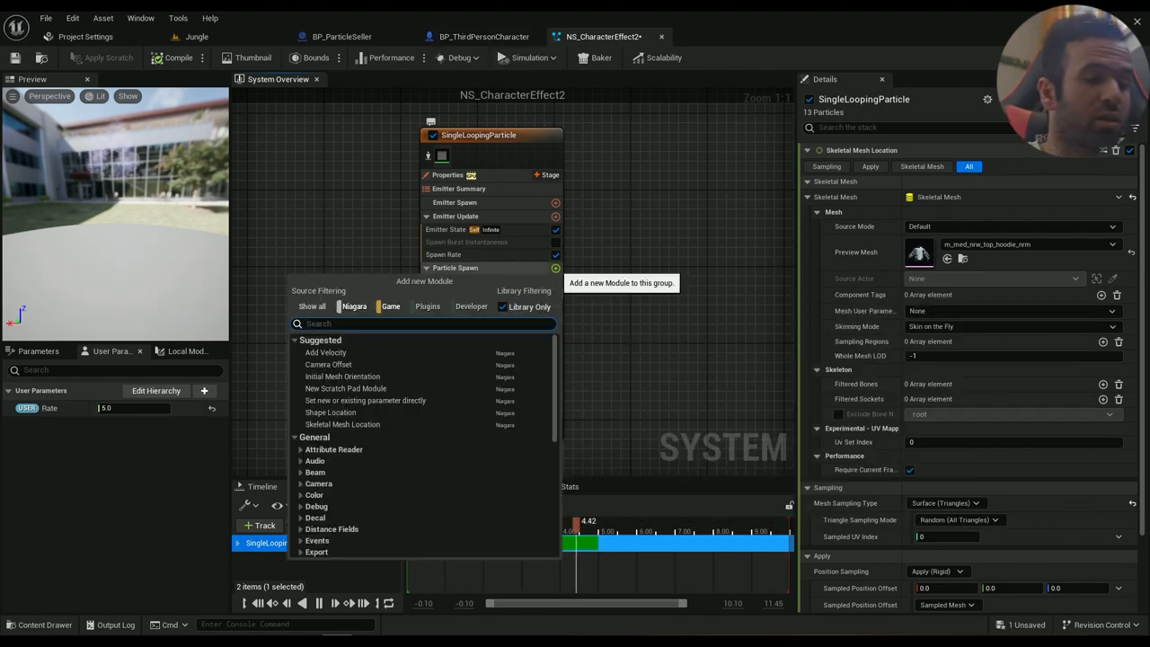
pyautogui.write('skeleta')
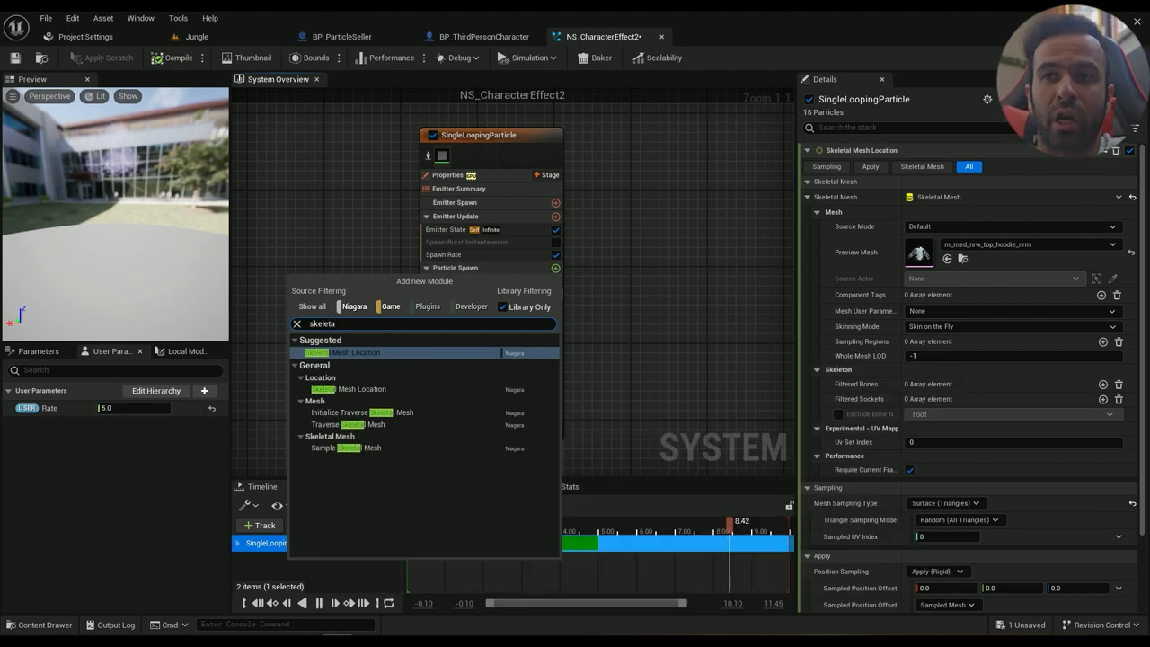
pyautogui.click(355, 352)
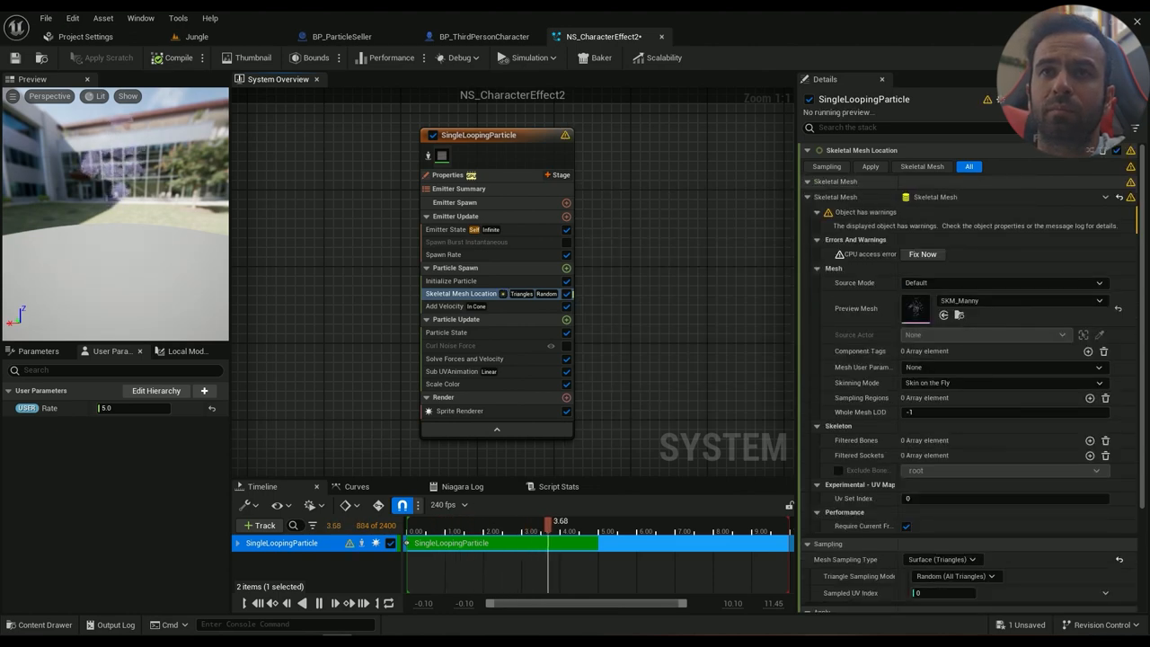
pyautogui.click(196, 36)
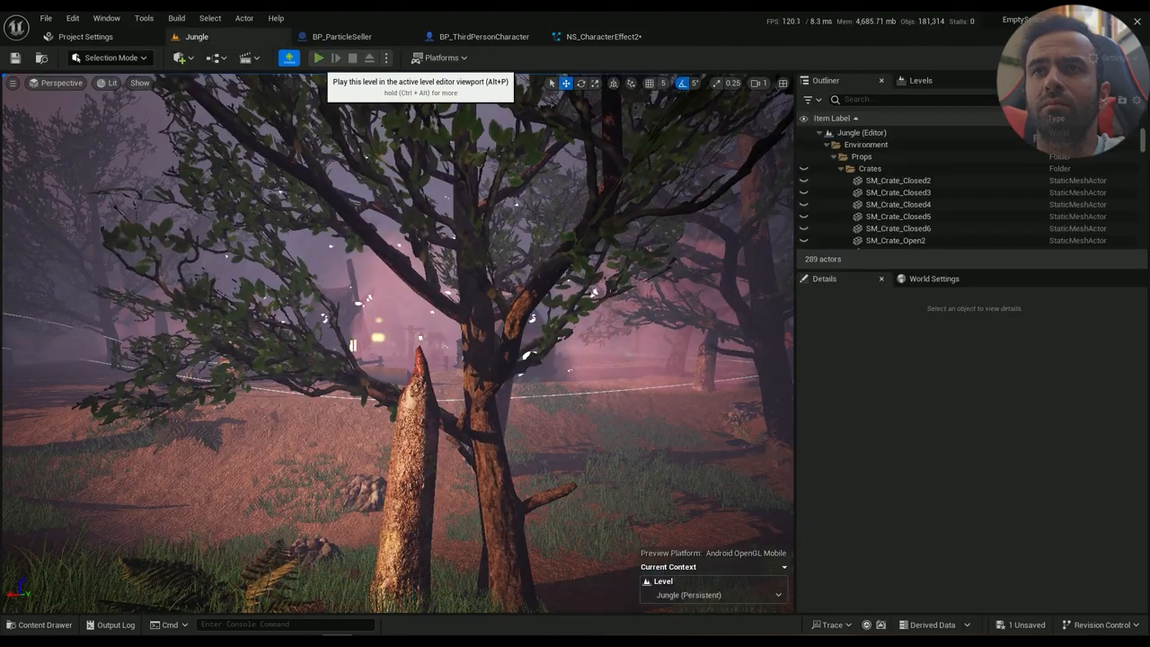
# Run the Jungle level to watch smoke billow around the character, then stop
pyautogui.click(318, 58)
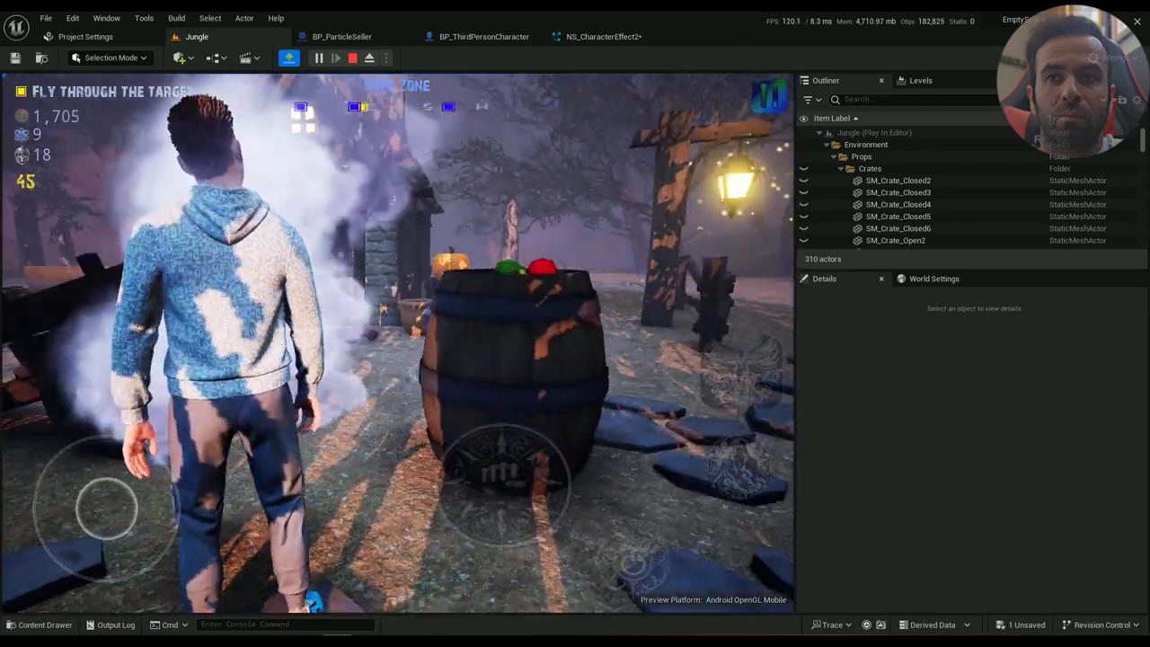
pyautogui.click(483, 36)
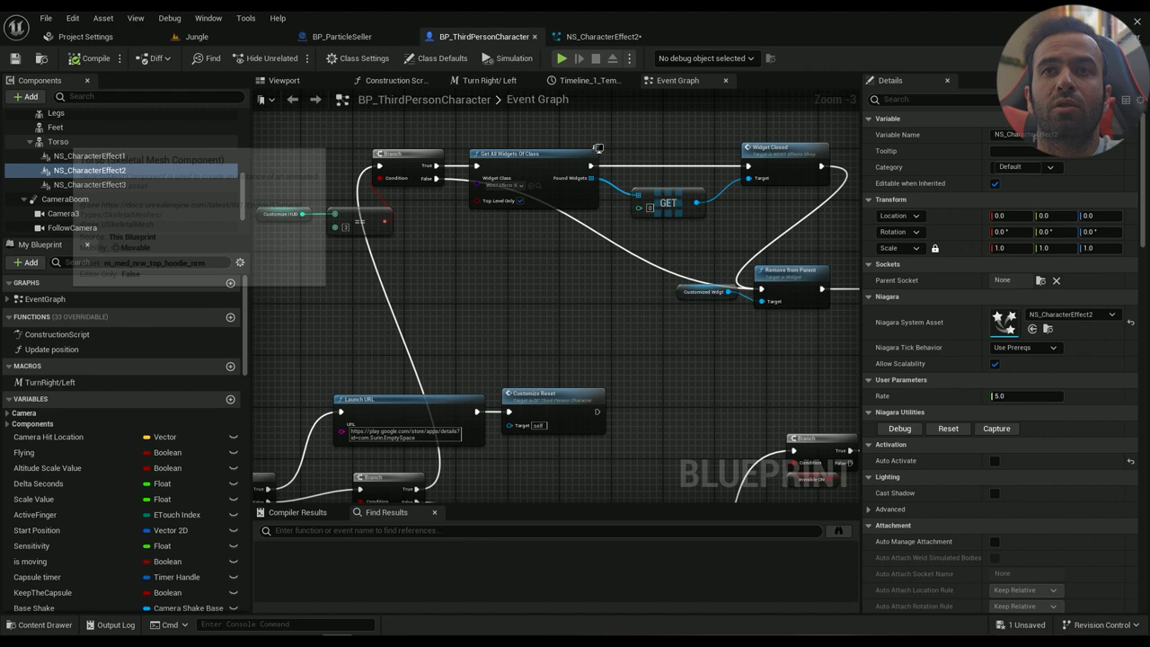
pyautogui.moveTo(90, 170)
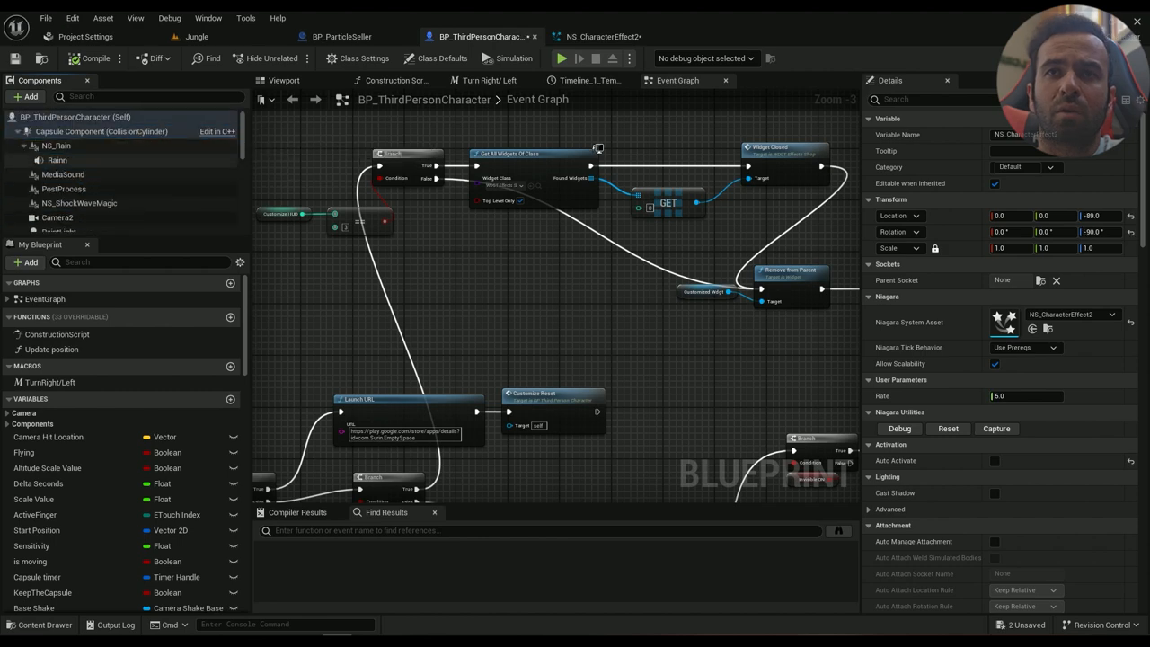
# Open the character Blueprint's SKM_Manny mesh in the Skeletal Mesh Editor
pyautogui.scroll(-3)
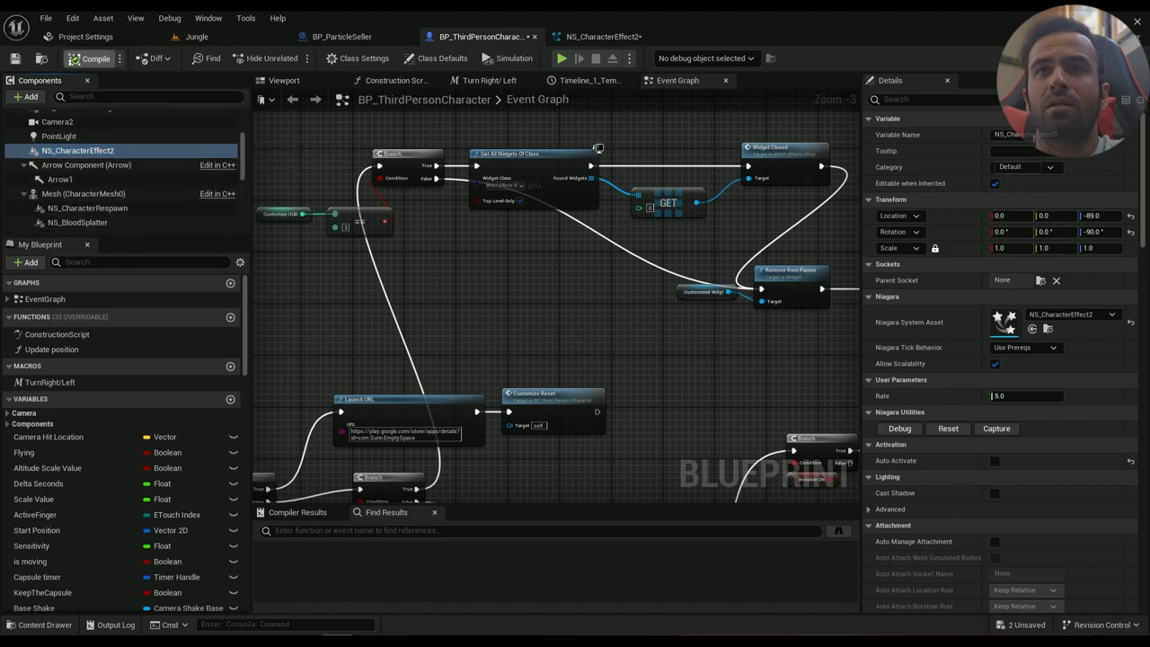
pyautogui.click(602, 36)
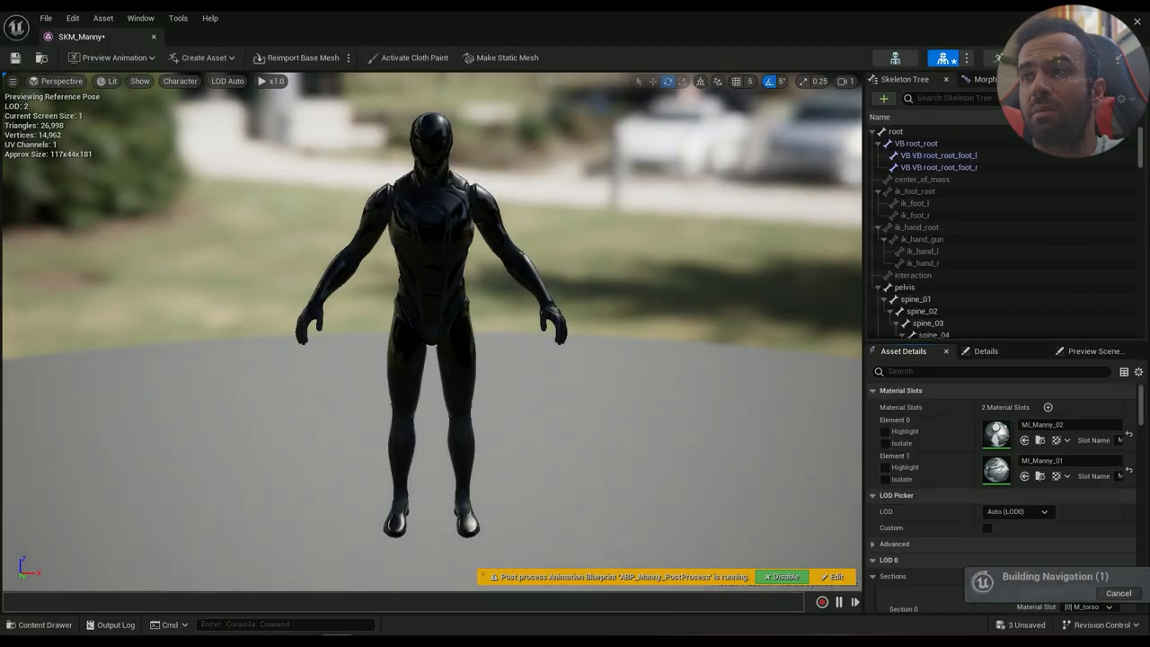
# Enable Allow CPU Access on SKM_Manny's LOD 0 and apply the LOD changes
pyautogui.write('cpu')
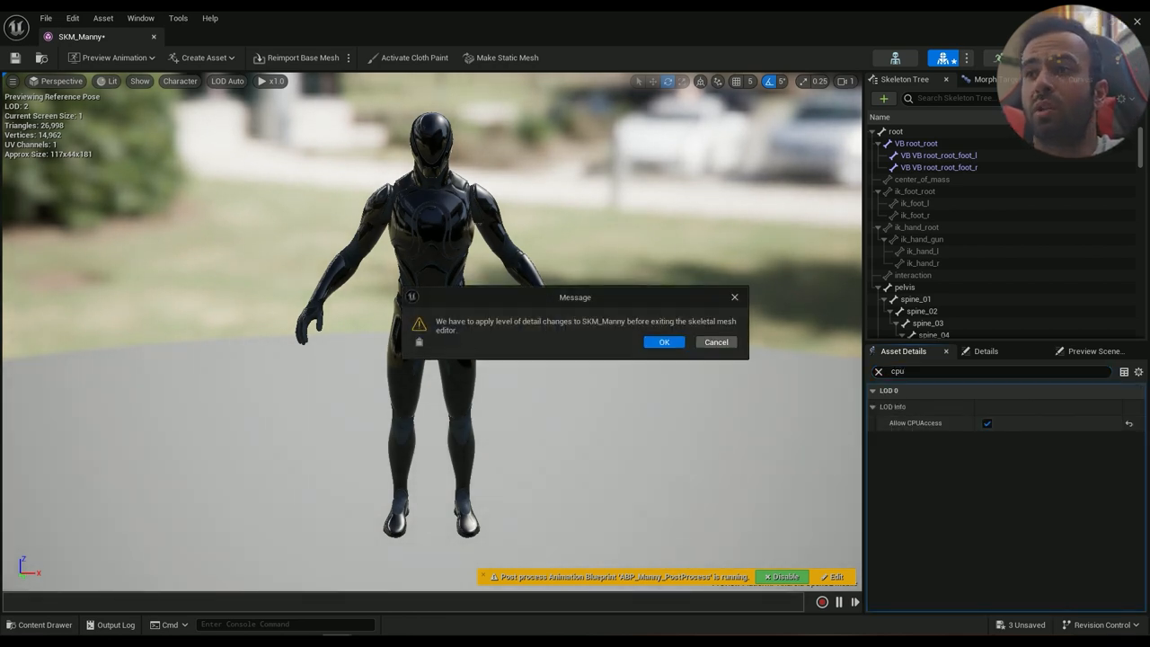
pyautogui.click(664, 341)
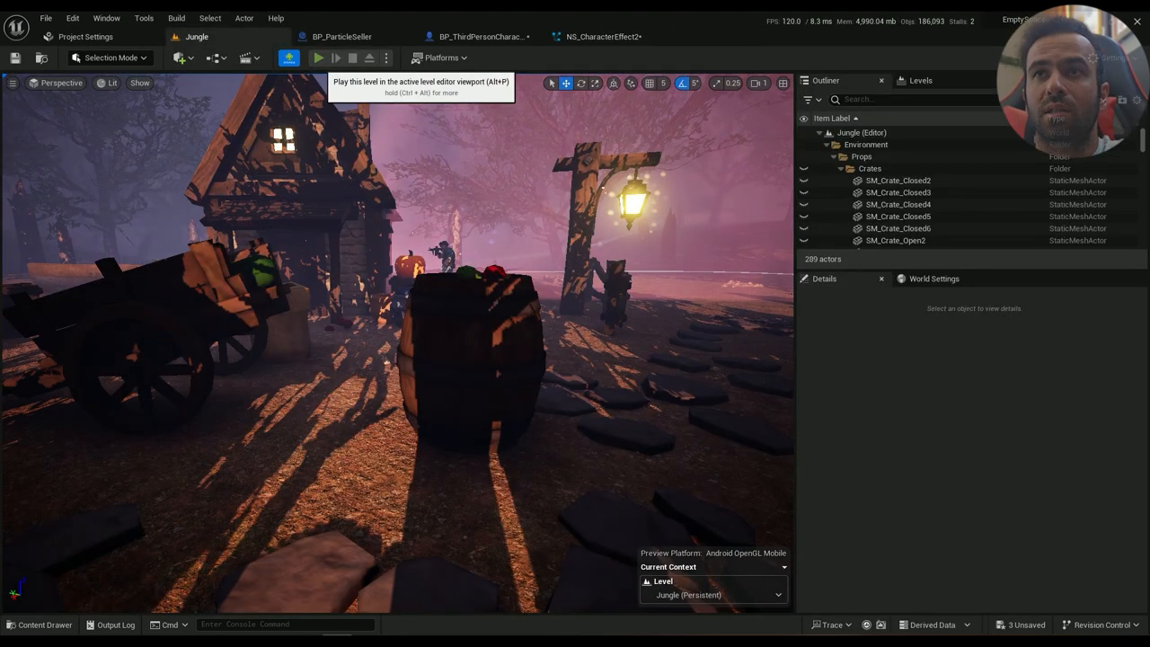
pyautogui.click(318, 58)
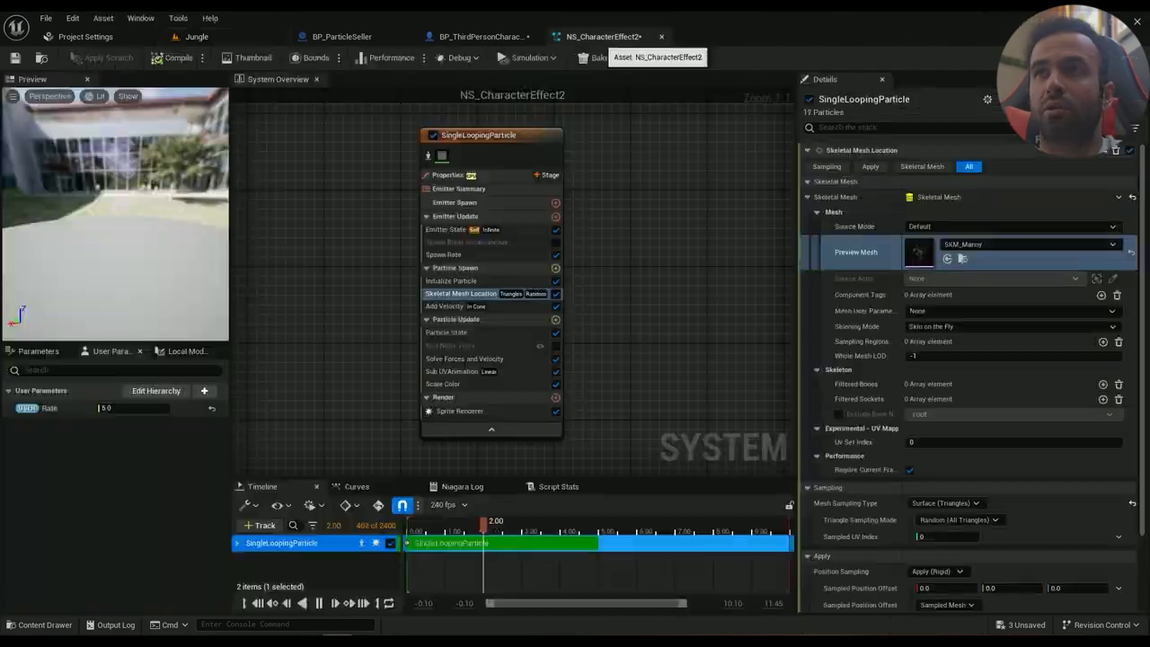
# Show the Spawn Rate module and start editing its multiplier A
pyautogui.click(443, 254)
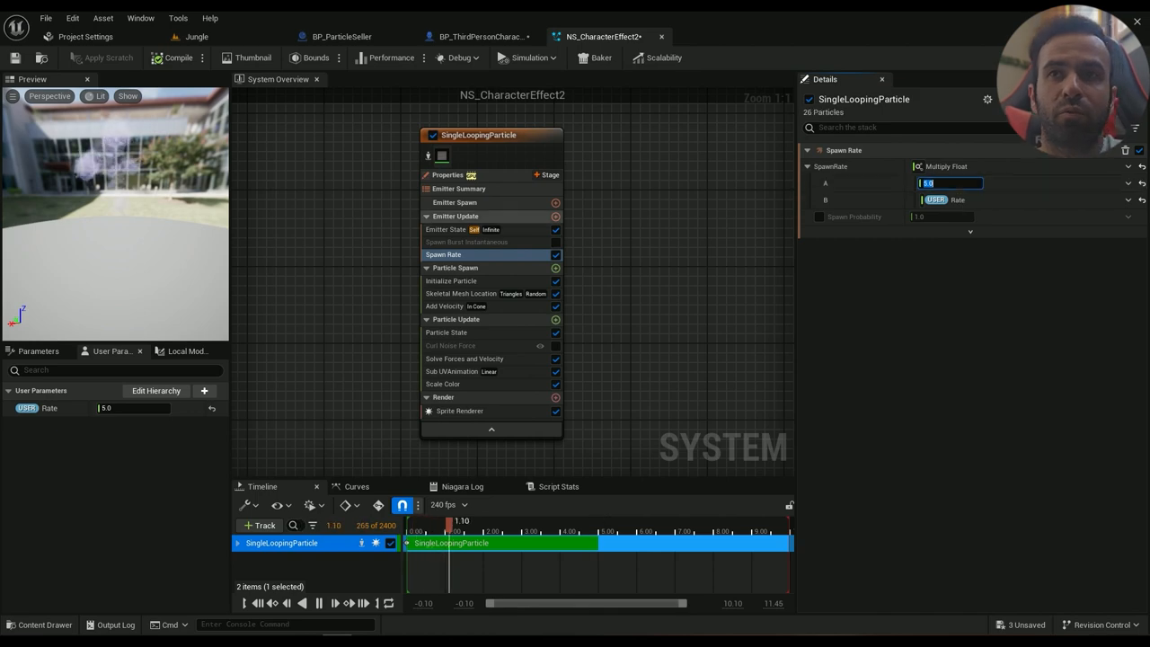
pyautogui.click(196, 36)
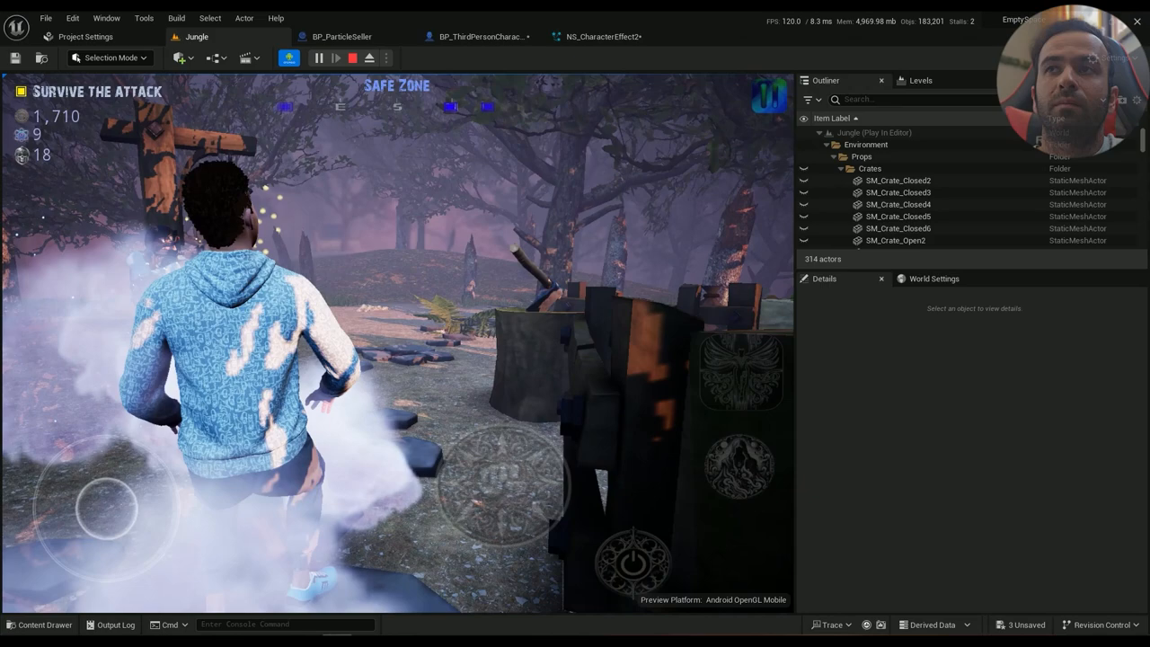
# Set Skeletal Mesh Location sampling to Skeleton (Bones), then play and stop the level
pyautogui.click(599, 36)
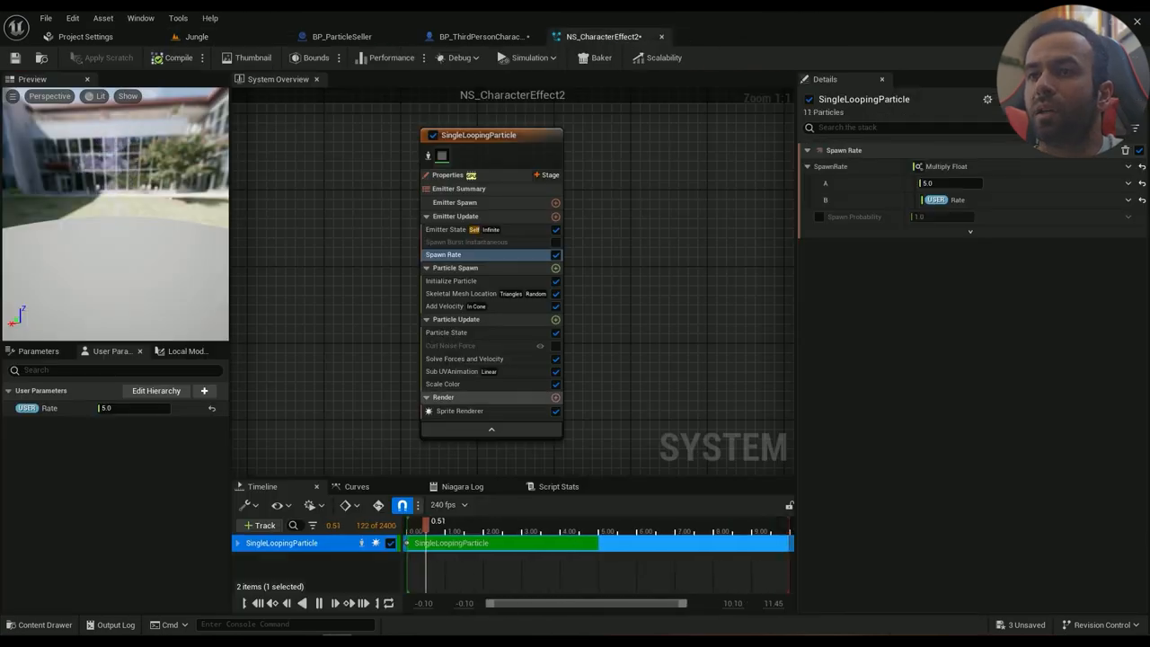
pyautogui.click(462, 293)
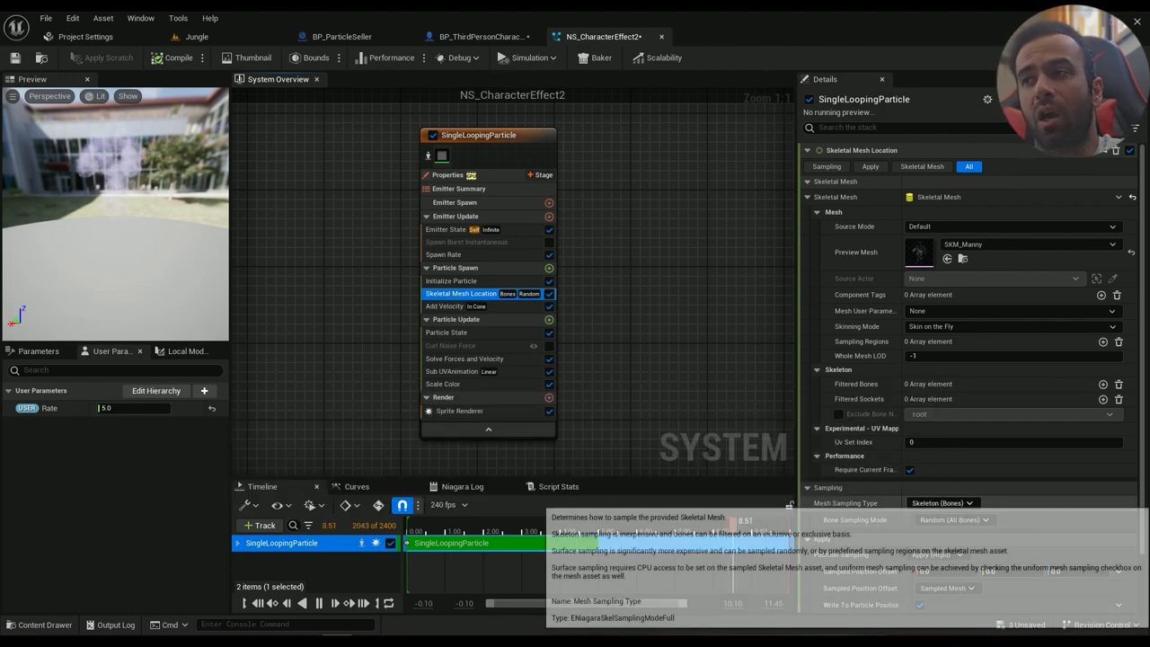
pyautogui.click(942, 503)
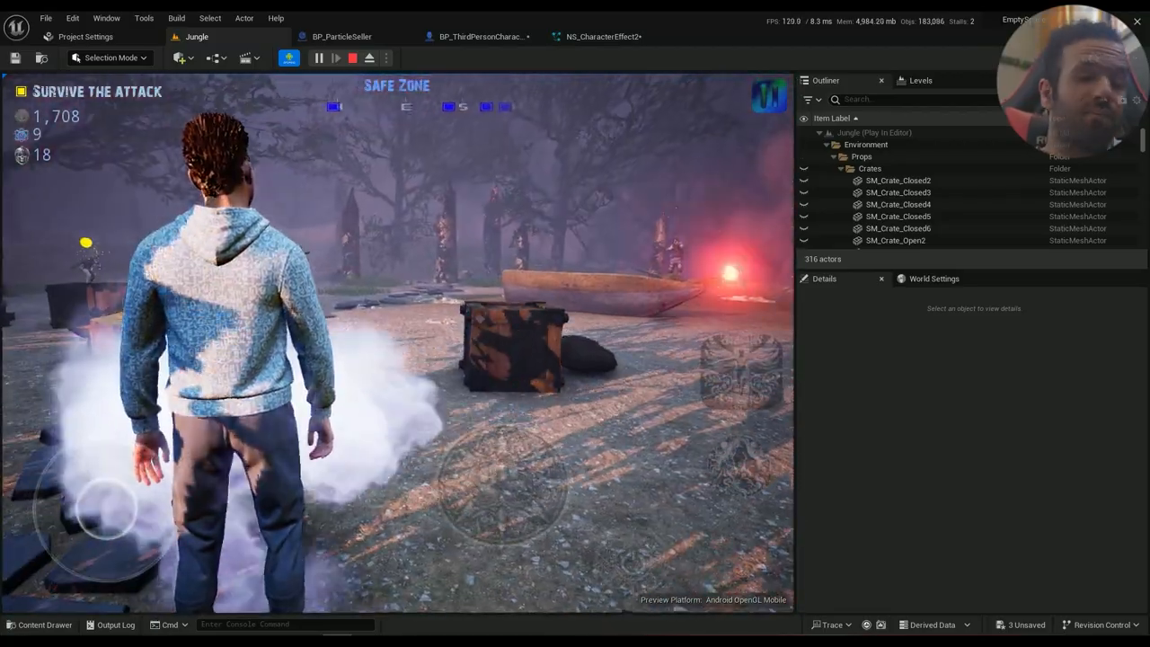
pyautogui.click(604, 35)
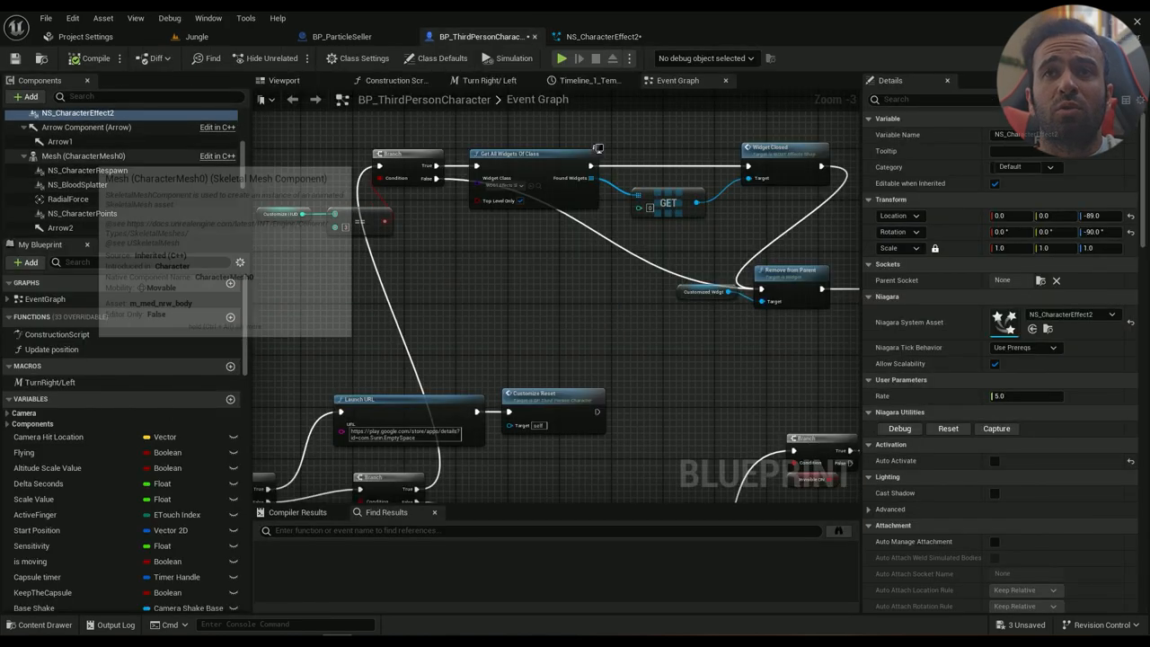
# Preview the Torso hoodie mesh and switch Mesh Sampling Type to Surface (Triangles)
pyautogui.click(58, 223)
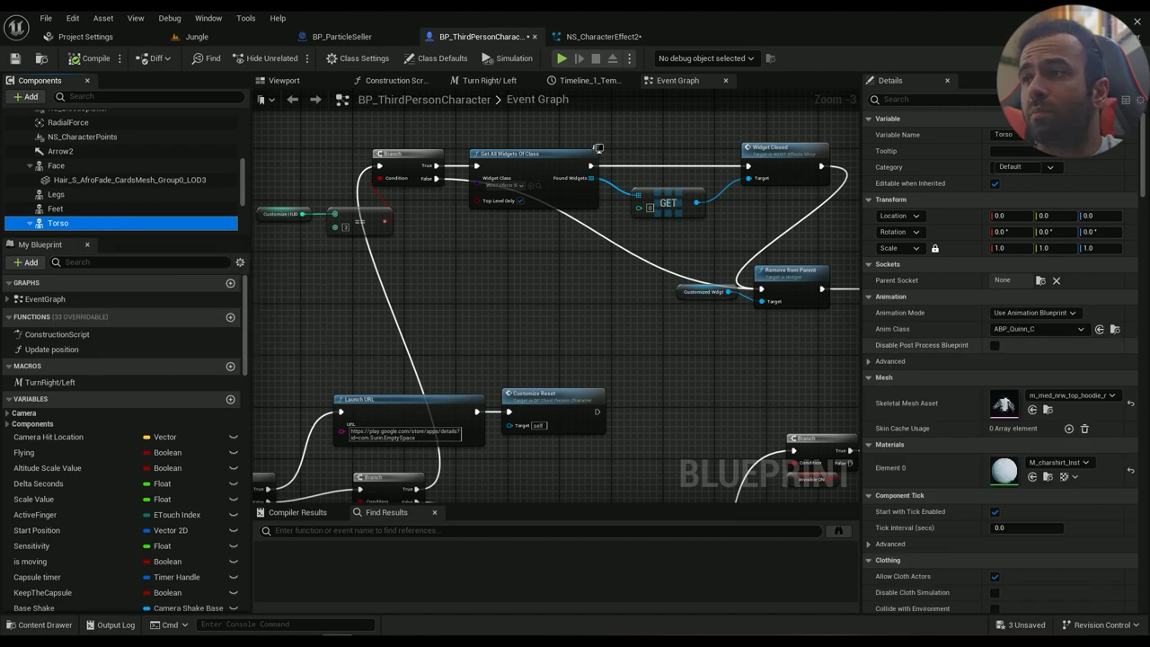
pyautogui.click(602, 36)
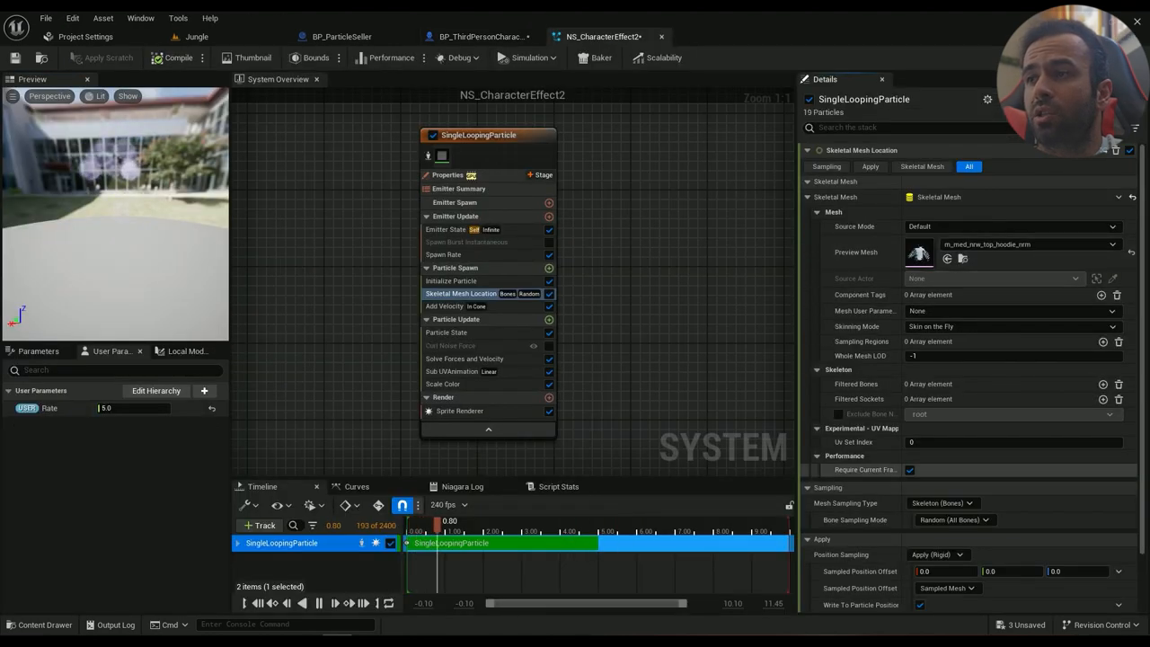
pyautogui.click(942, 503)
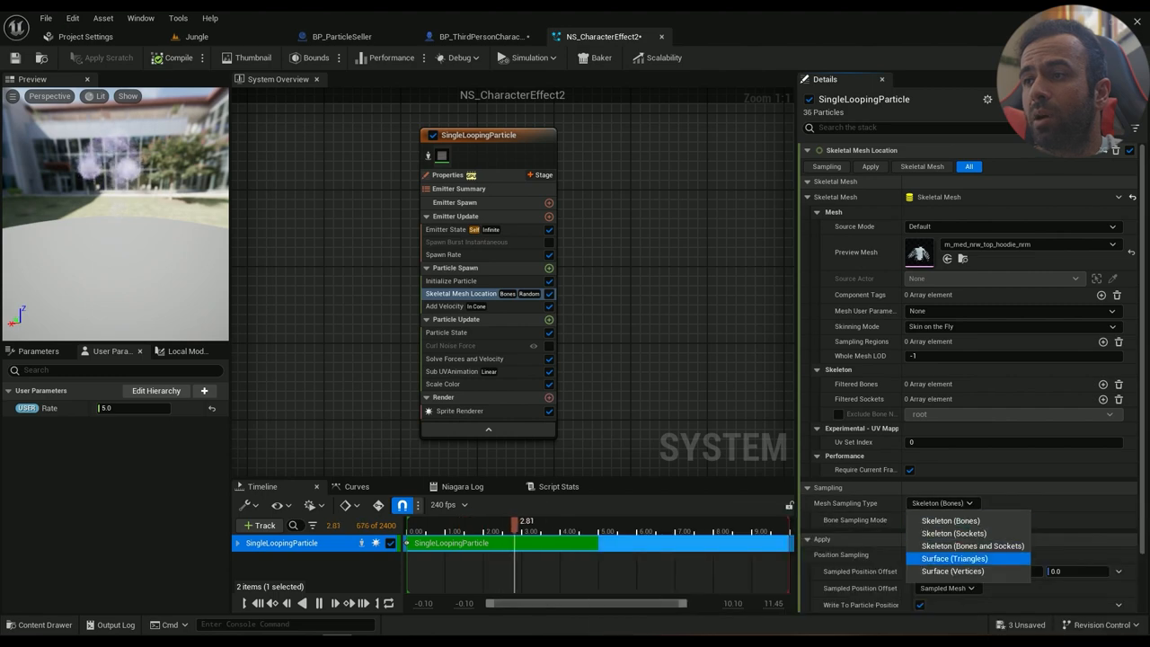
pyautogui.click(955, 558)
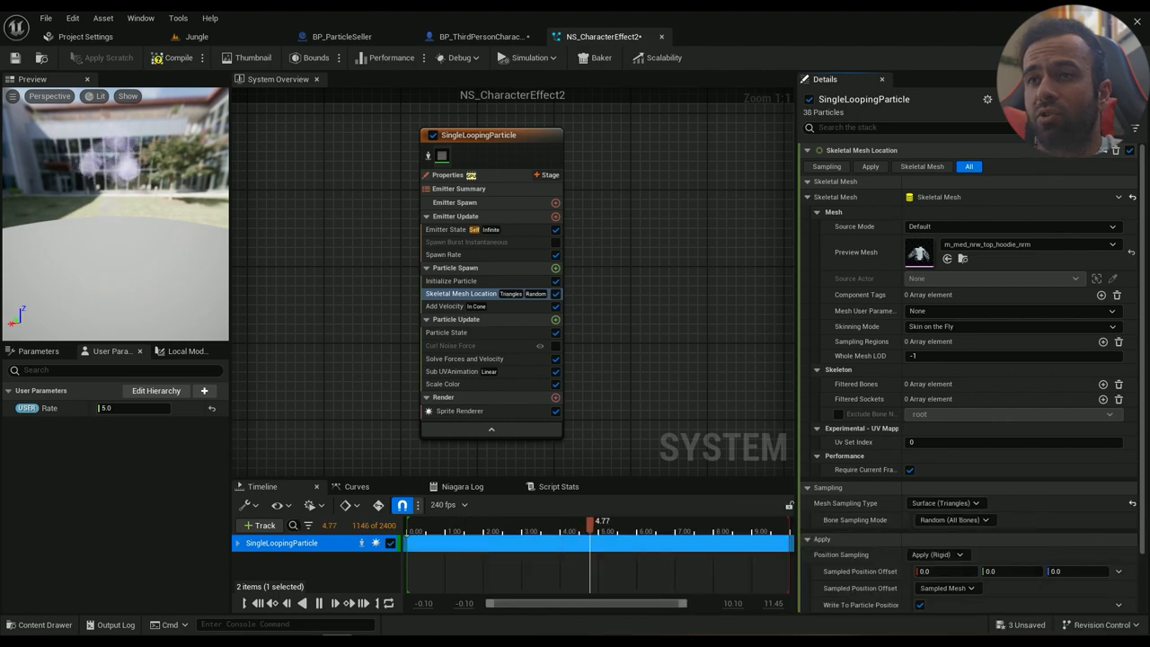
# Set the Spawn Rate multiplier A to 2.0 and compile the particle system
pyautogui.click(443, 254)
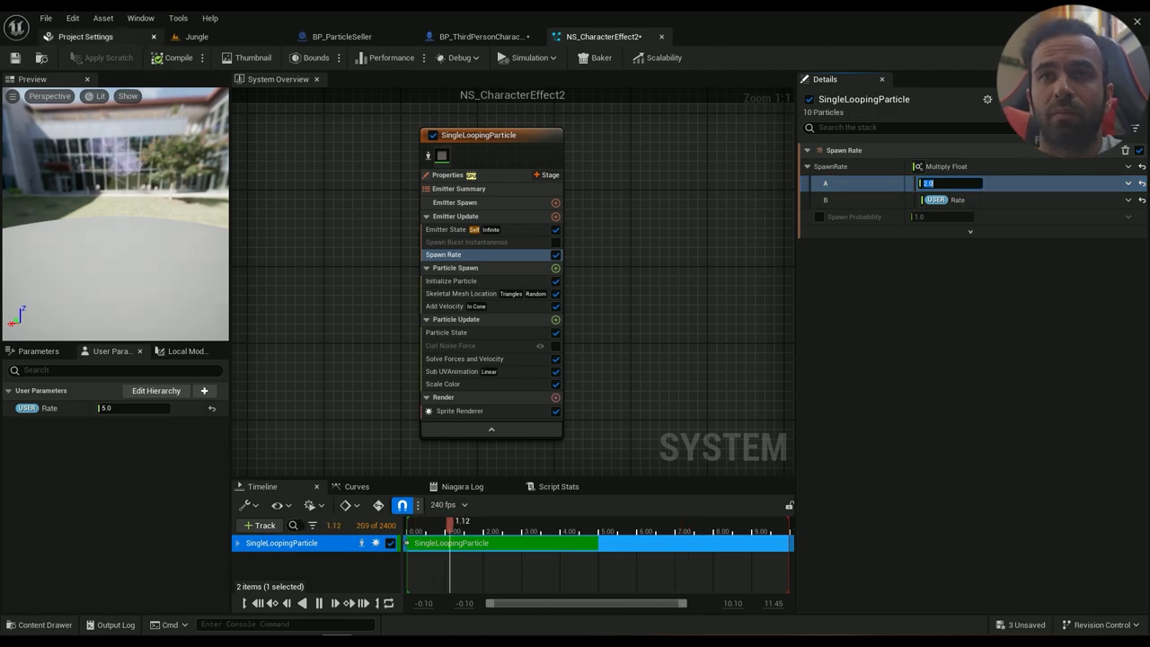
pyautogui.click(173, 58)
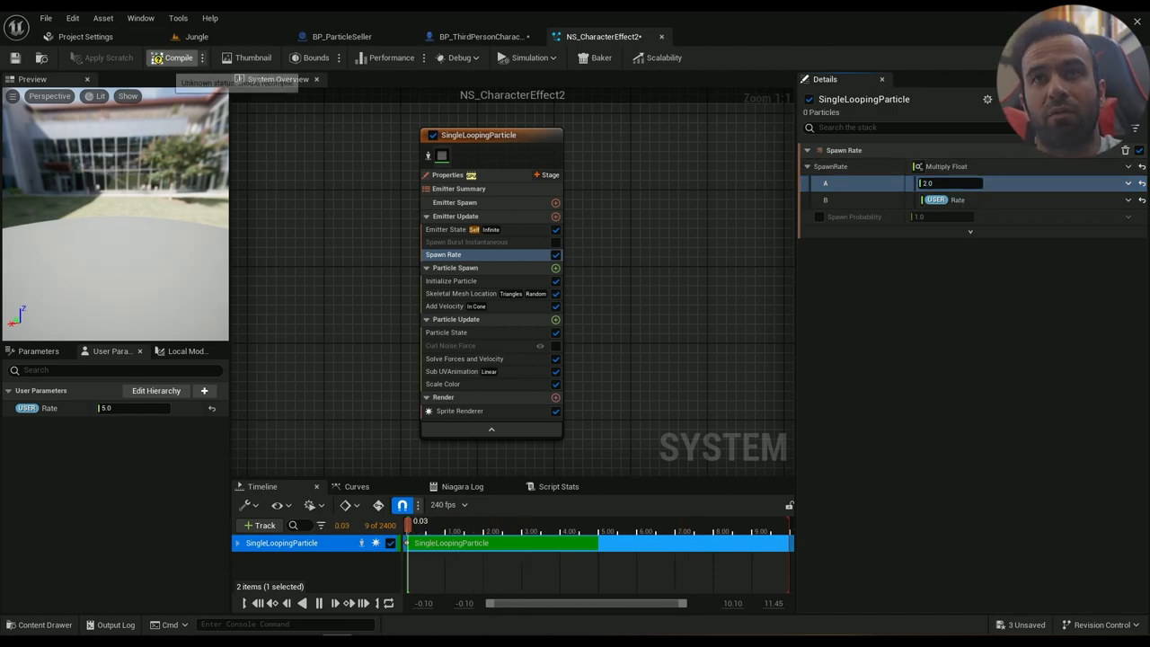
pyautogui.click(196, 36)
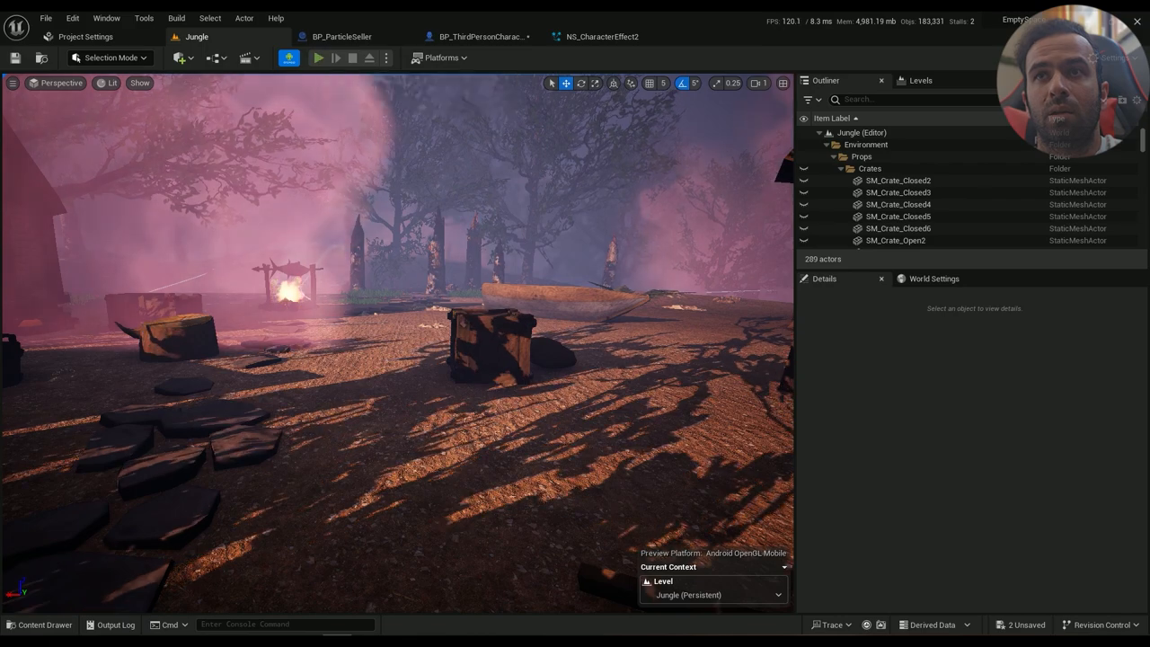
# Play the level to watch the revised smoke, stop, and return to BP_ThirdPersonCharacter
pyautogui.click(318, 58)
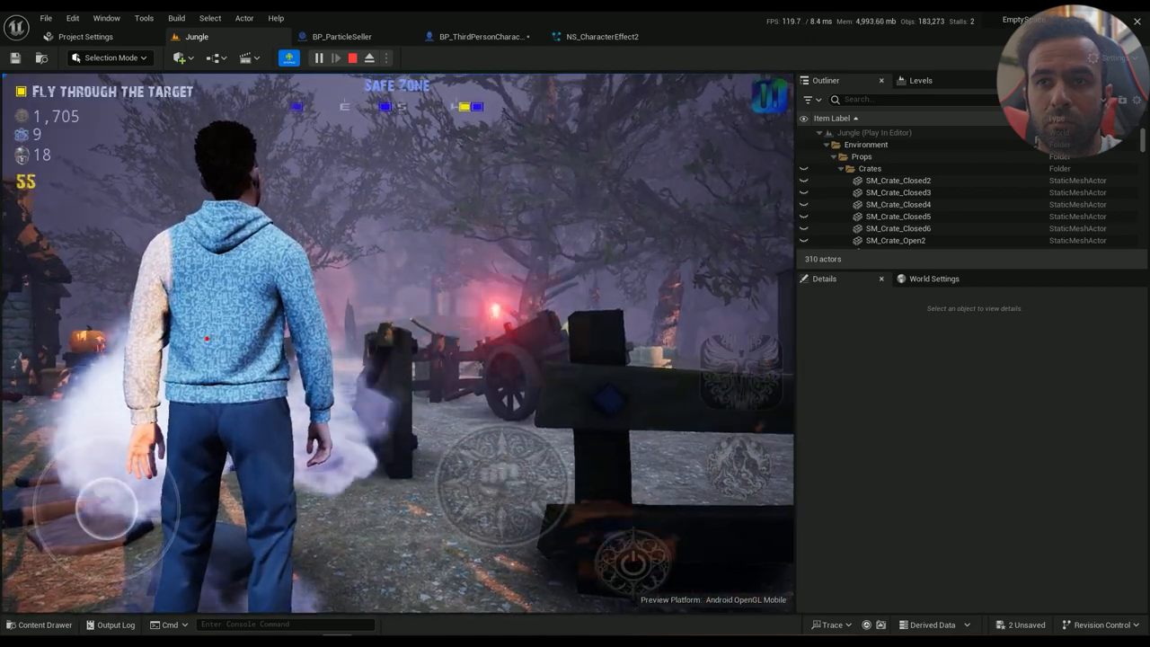
pyautogui.click(351, 58)
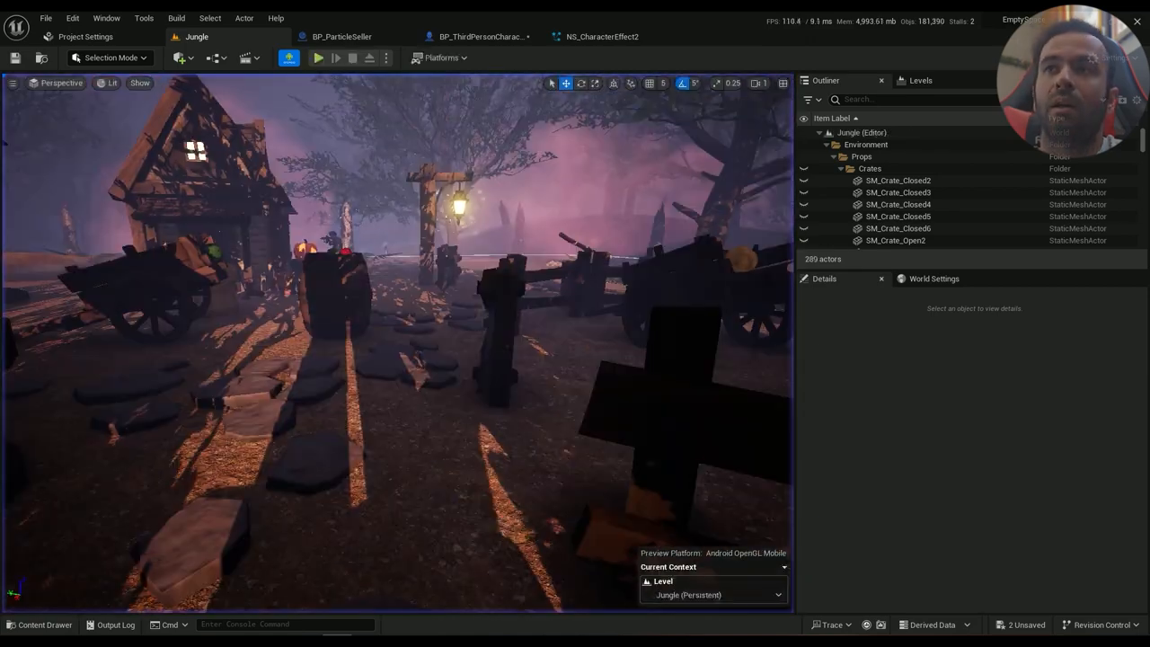
pyautogui.click(481, 36)
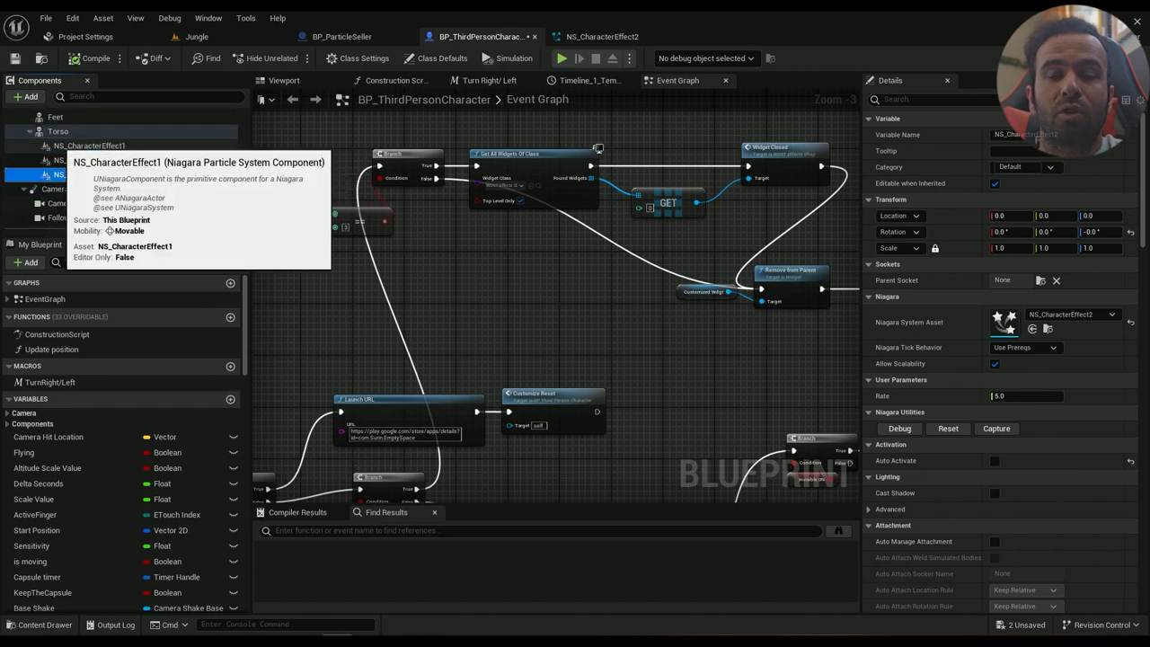
# Select NS_CharacterEffect2 under Torso and open its particle system asset
pyautogui.click(92, 174)
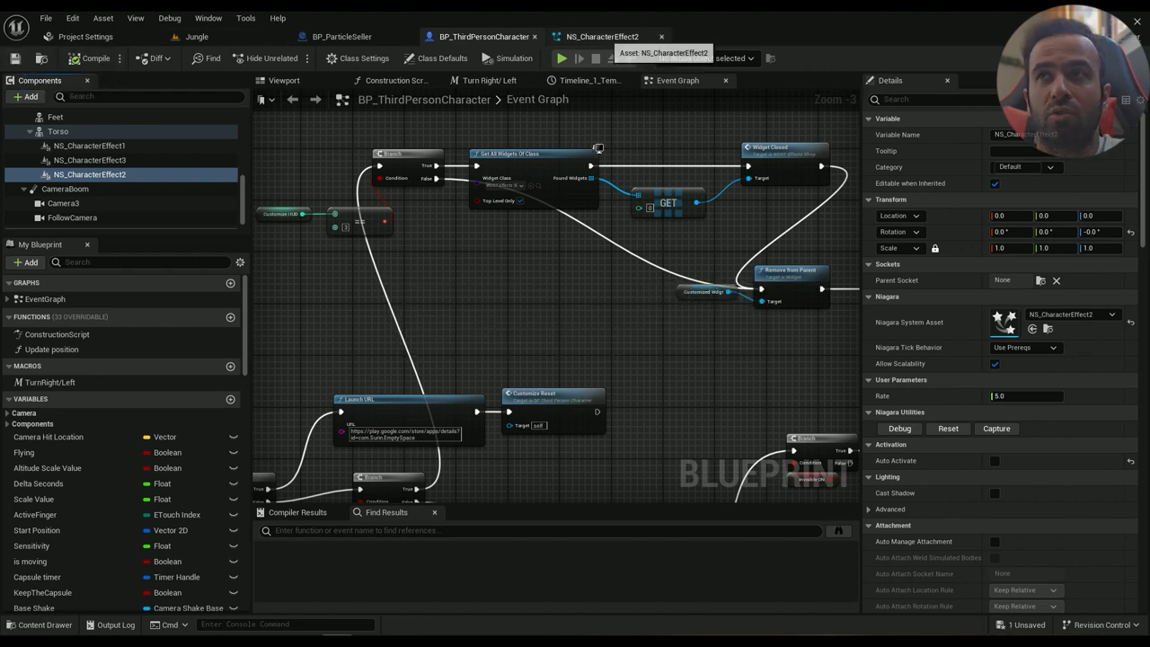
pyautogui.click(603, 36)
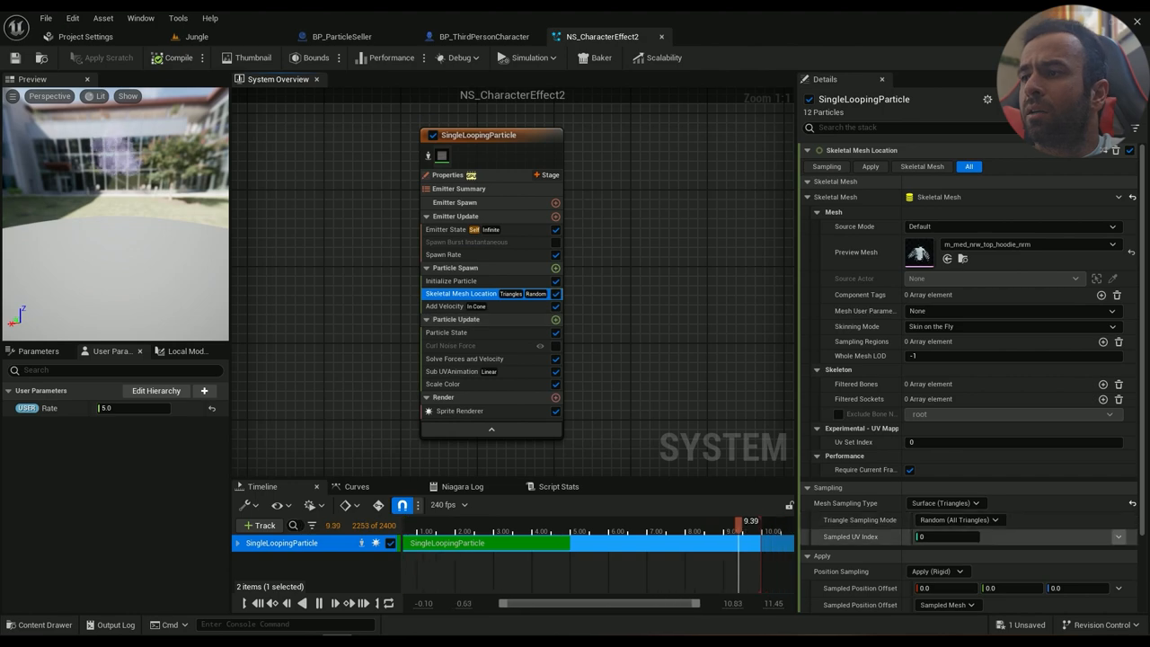
# Keep Add Velocity In Cone at speed 15 and 80 degrees, then view Particle State
pyautogui.click(444, 306)
pyautogui.write('vel')
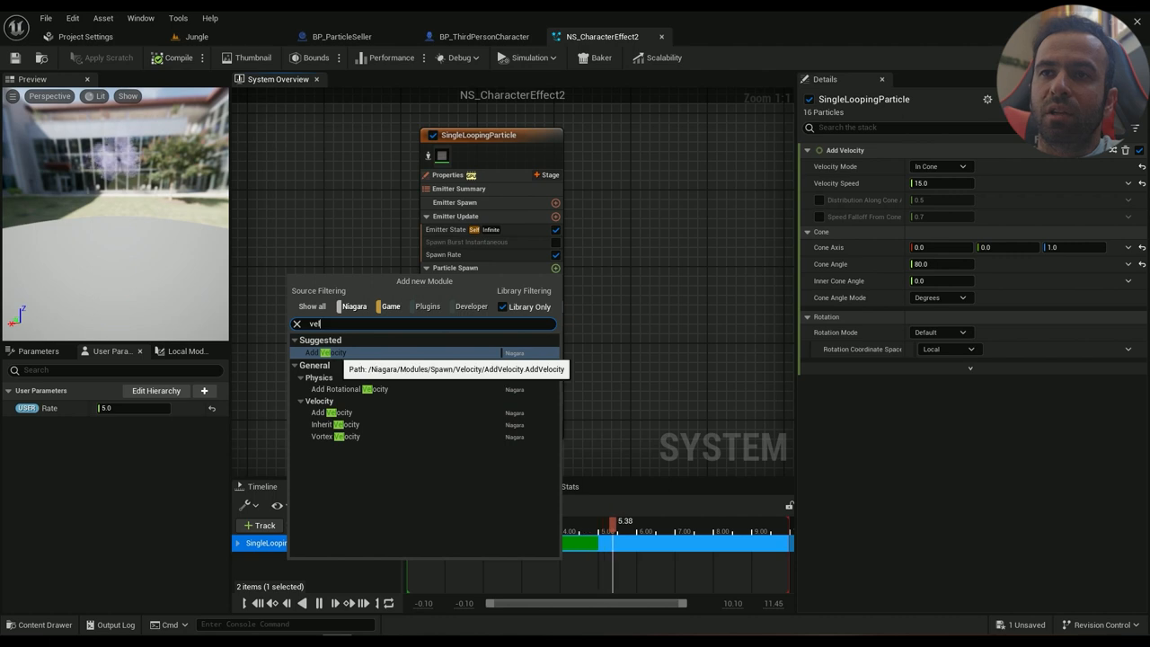
pyautogui.click(327, 352)
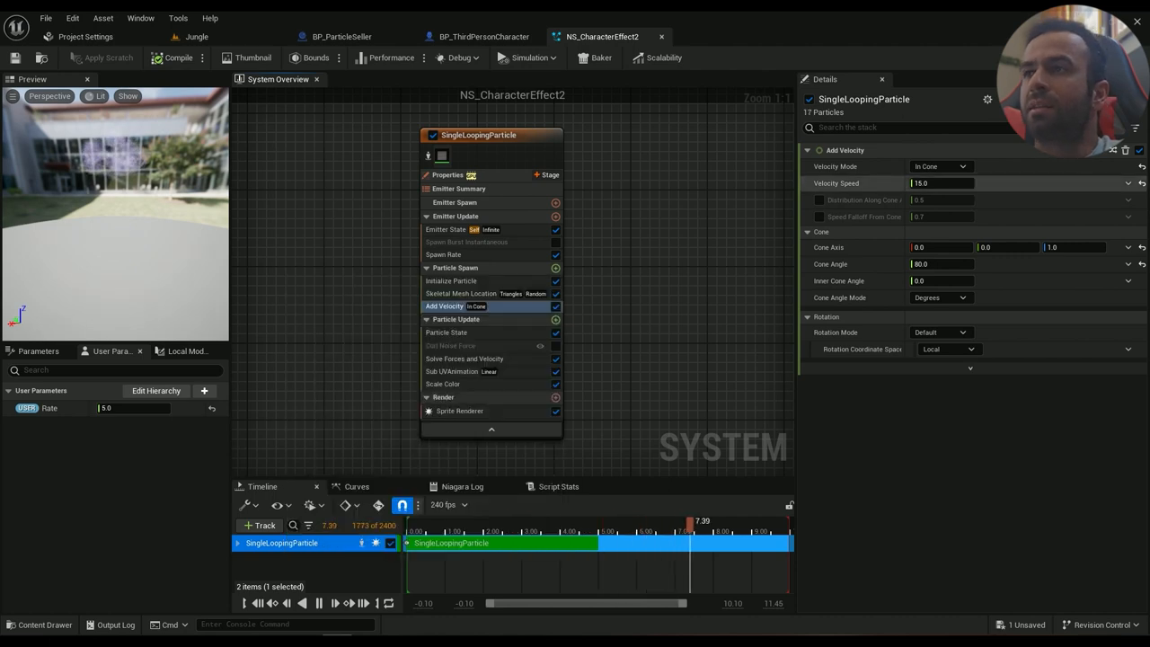
pyautogui.click(941, 167)
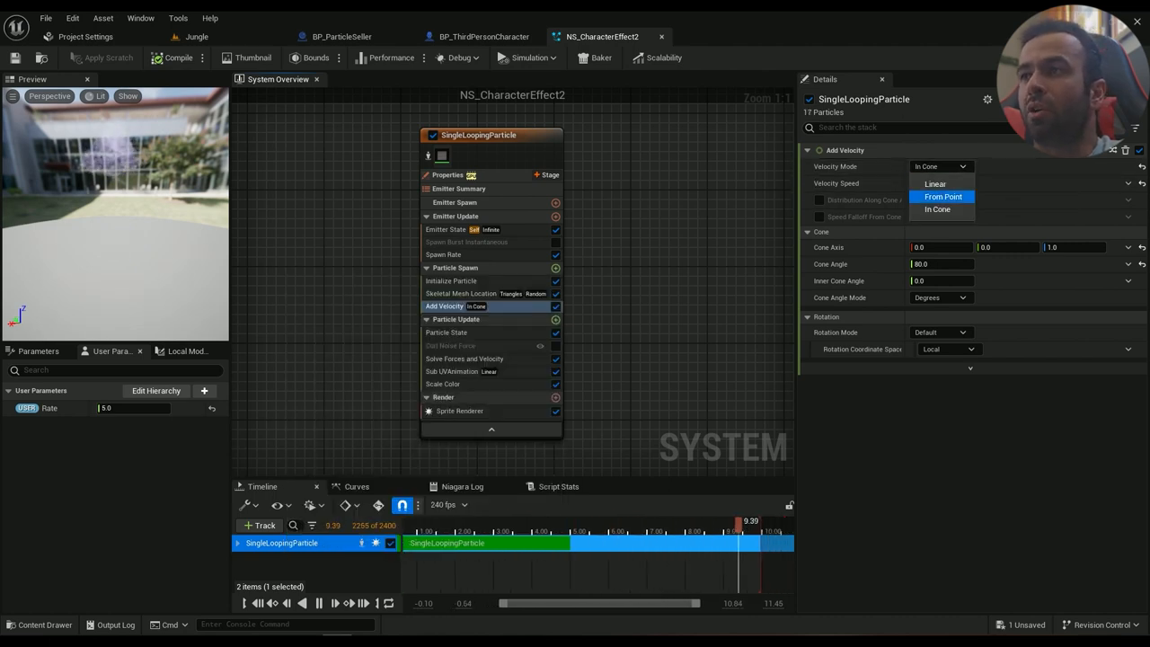
pyautogui.click(937, 210)
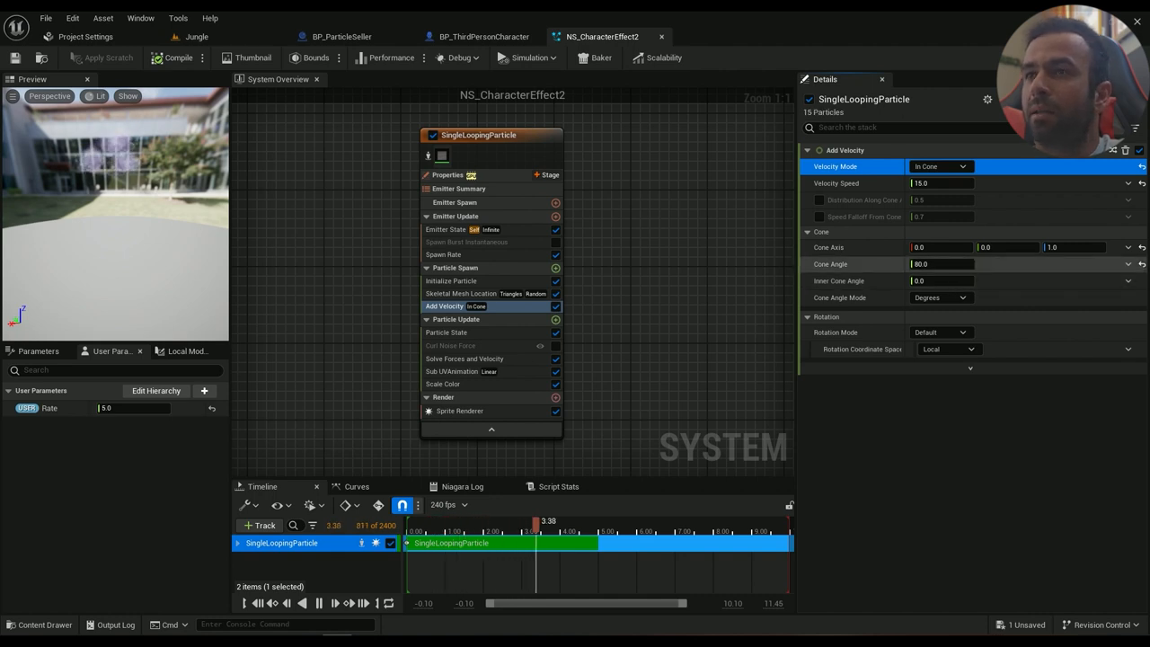
pyautogui.click(446, 332)
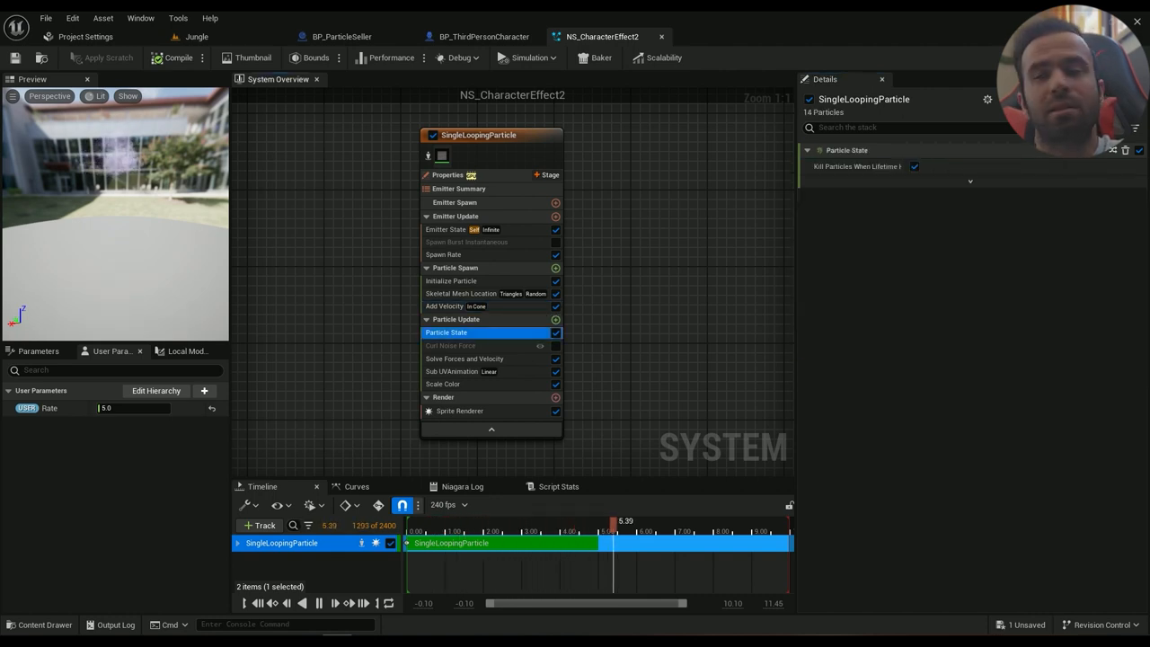
# Check Solve Forces and Velocity and the disabled Curl Noise Force, then view Sub UVAnimation
pyautogui.click(464, 358)
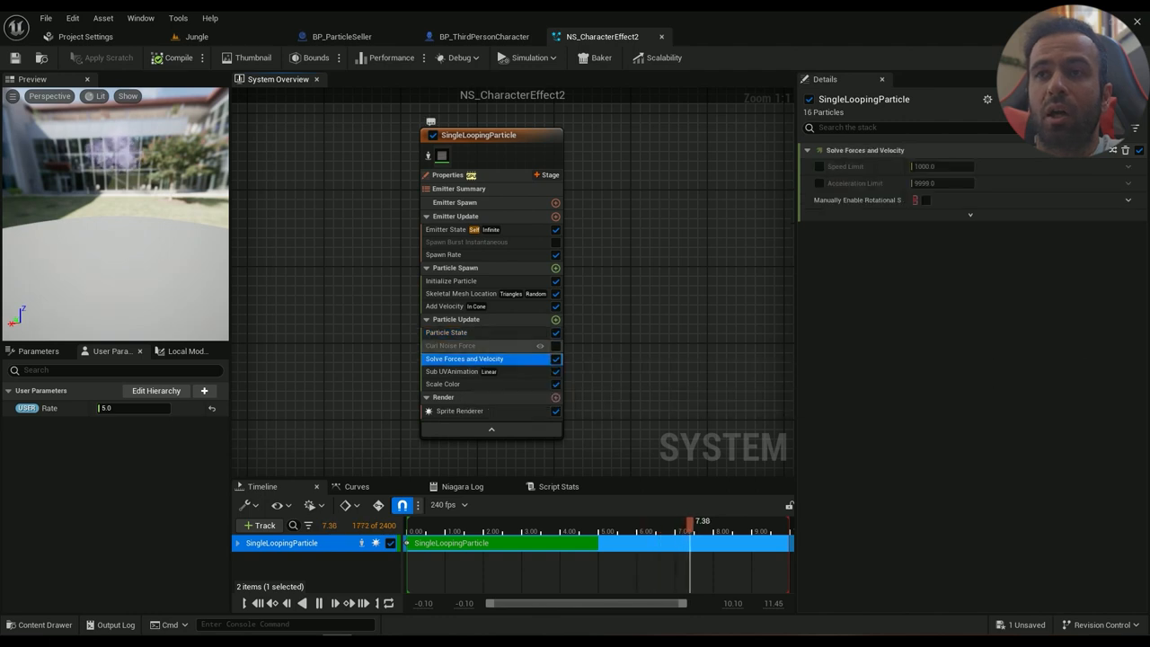
pyautogui.click(459, 346)
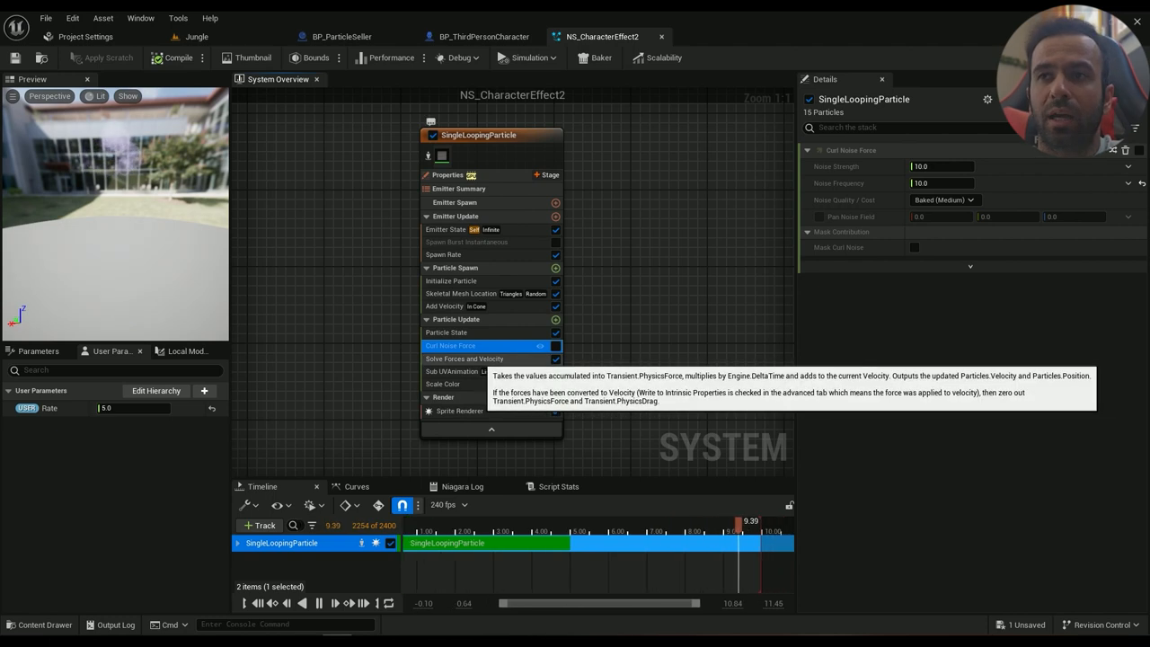
pyautogui.click(464, 358)
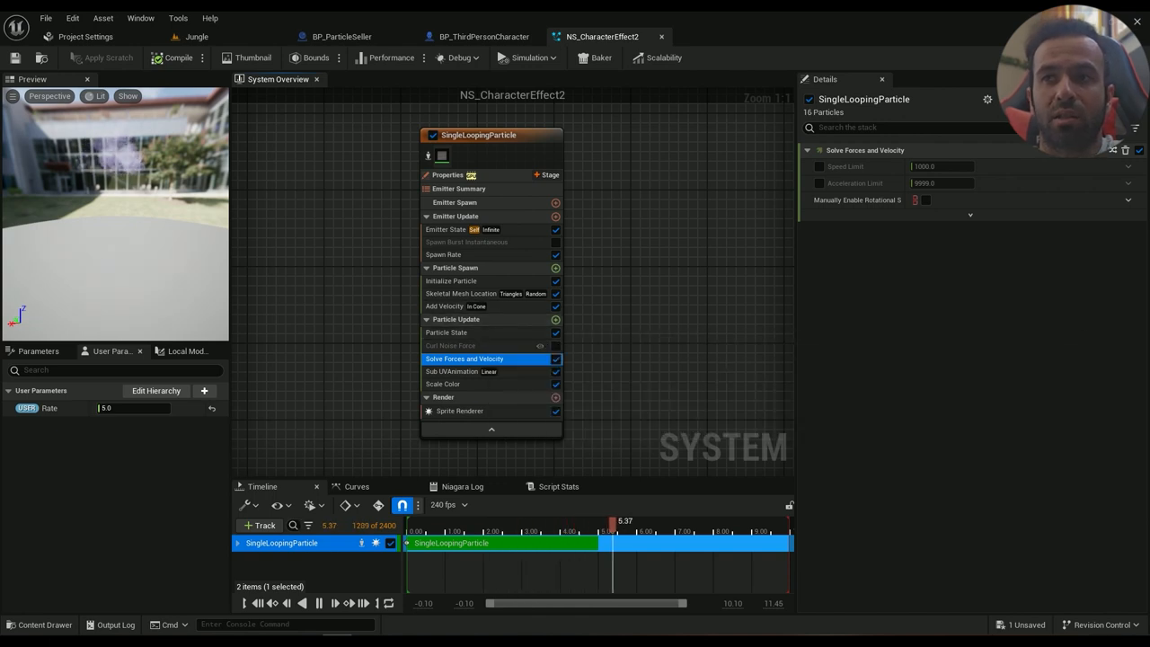
pyautogui.click(464, 372)
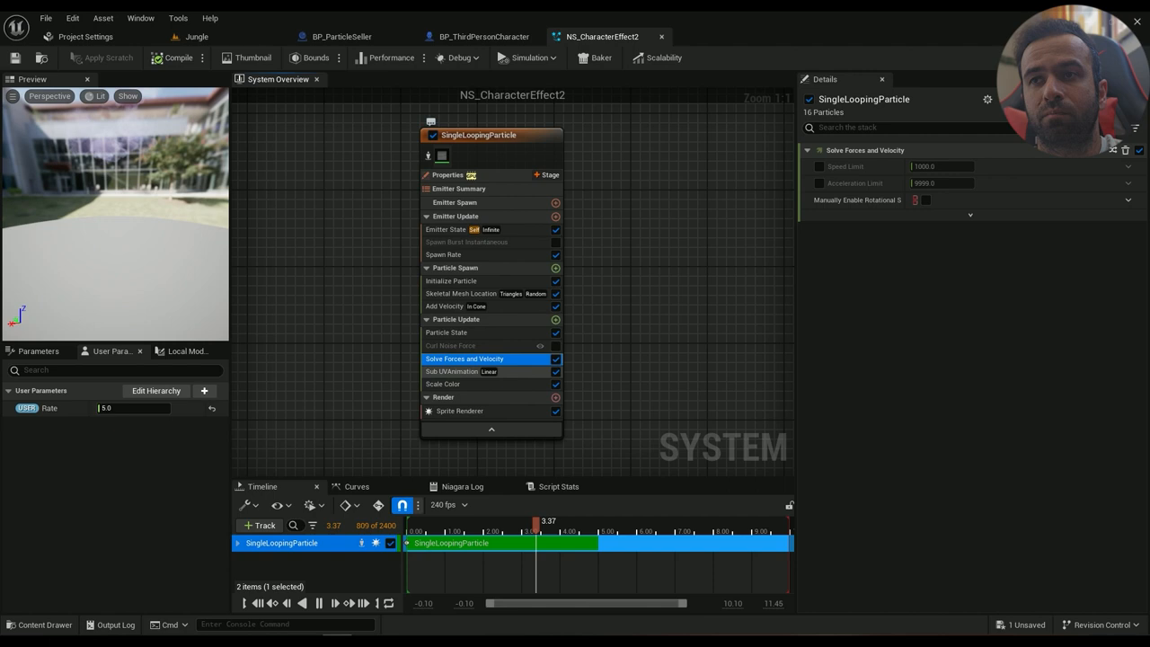
pyautogui.click(465, 372)
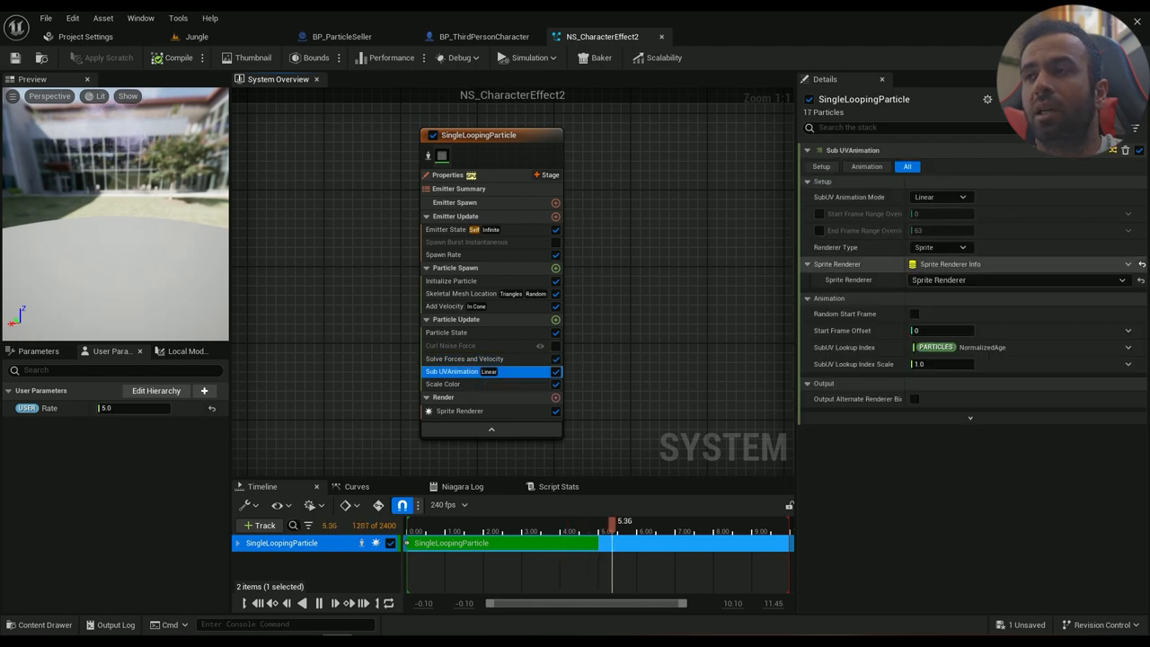
# Set the SubUV Lookup Index Scale to 0.5
pyautogui.click(1121, 279)
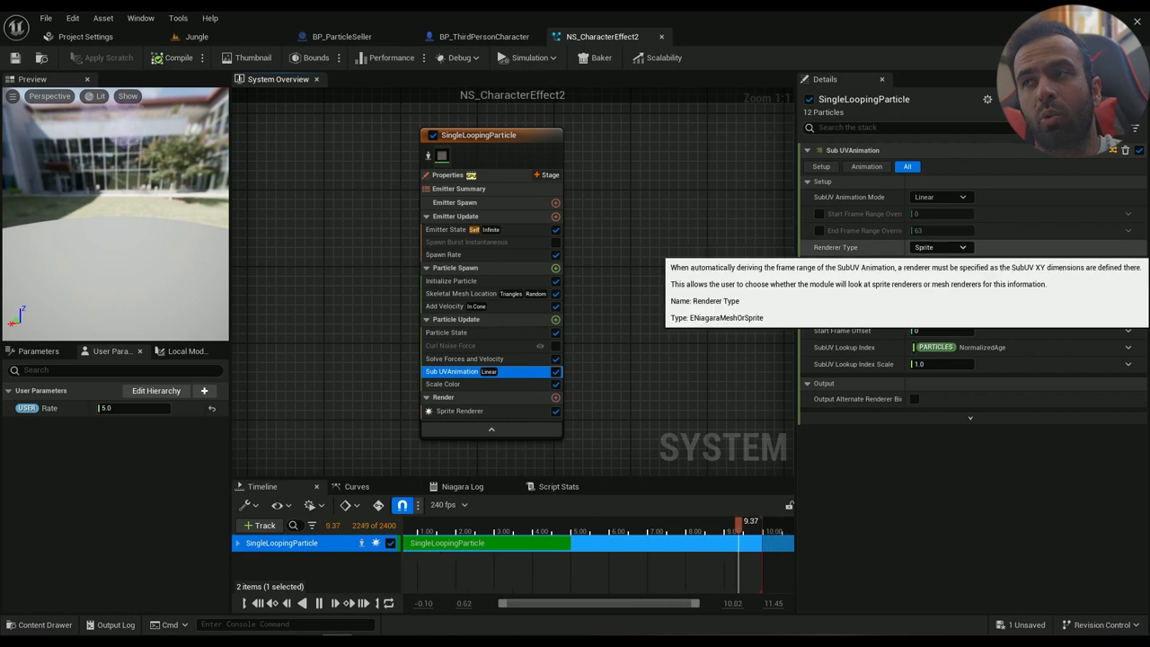
pyautogui.click(940, 247)
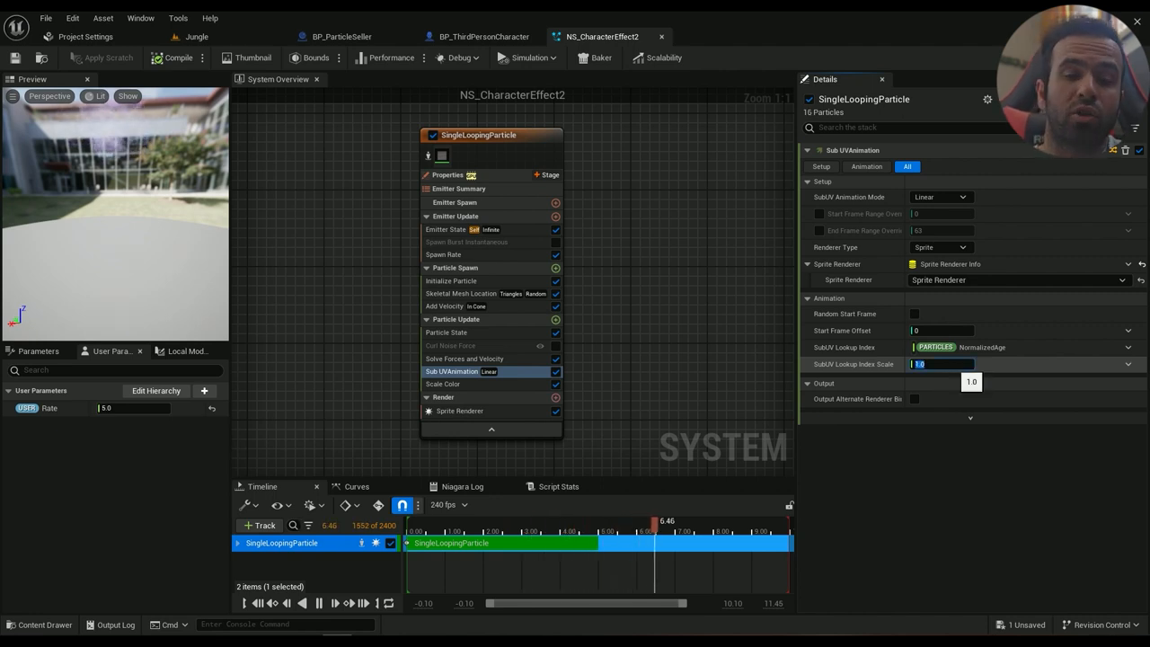
pyautogui.write('0.5')
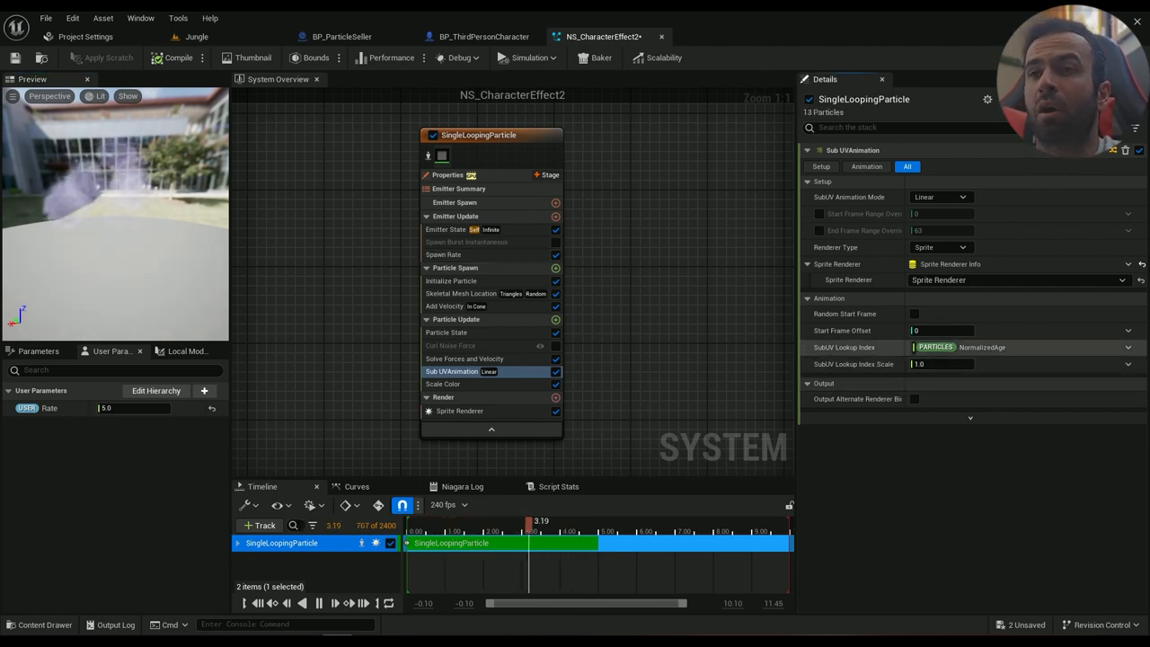
# Review Initialize Particle lifetime, colour and sprite size, then view the Scale Color curve
pyautogui.click(451, 281)
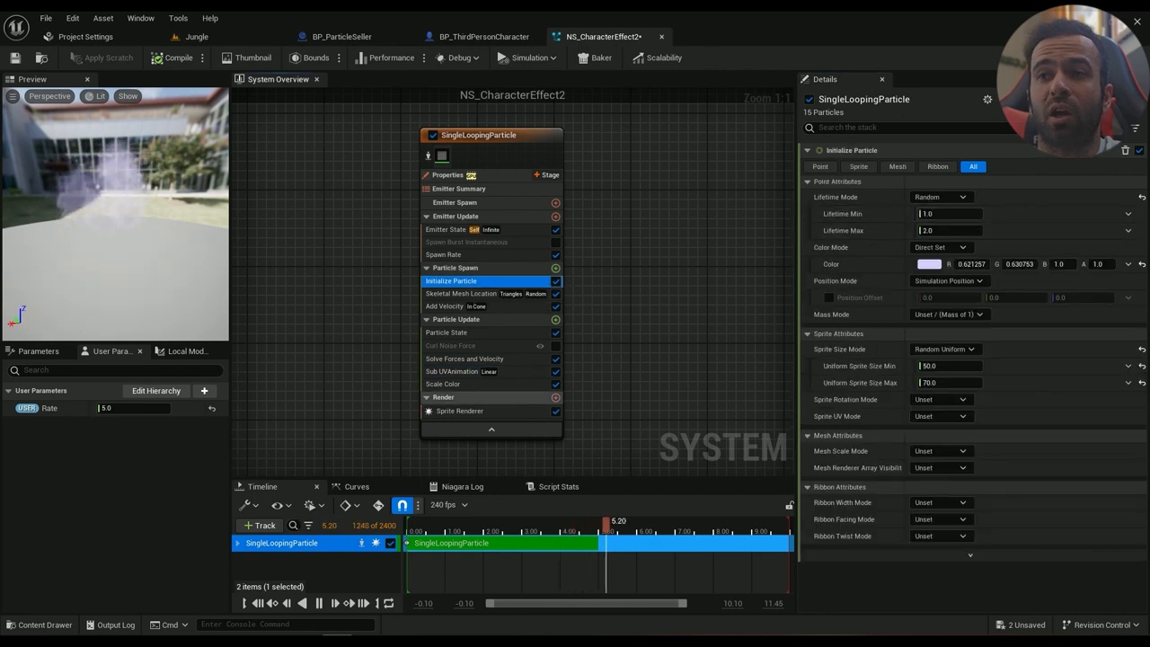
pyautogui.click(452, 371)
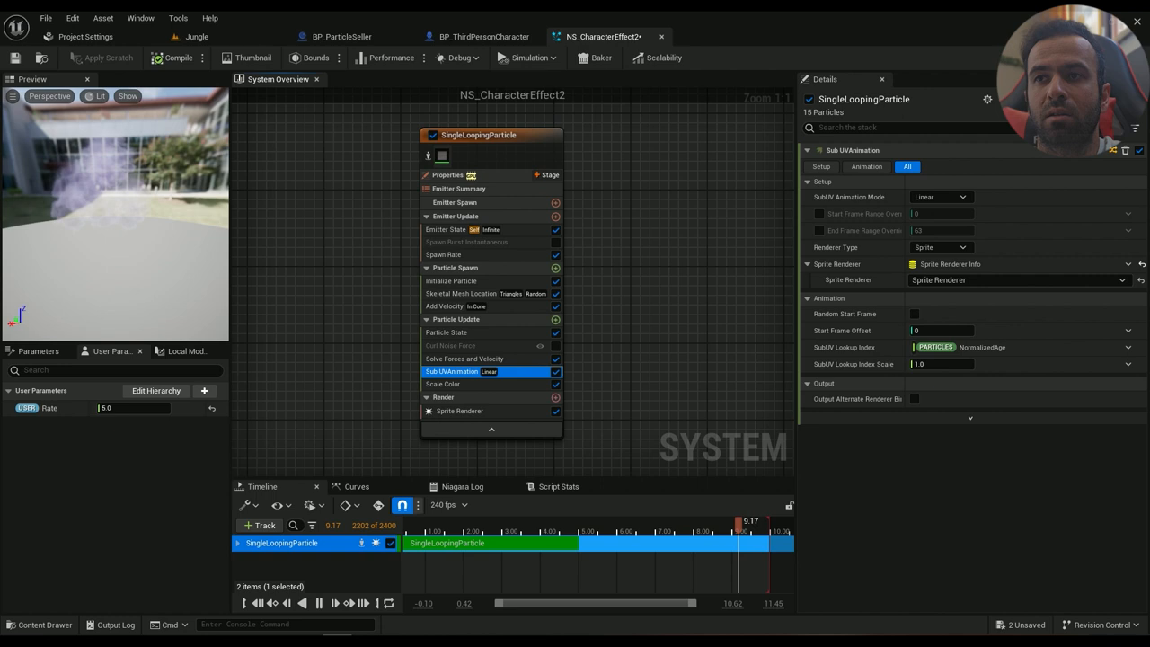
pyautogui.click(443, 383)
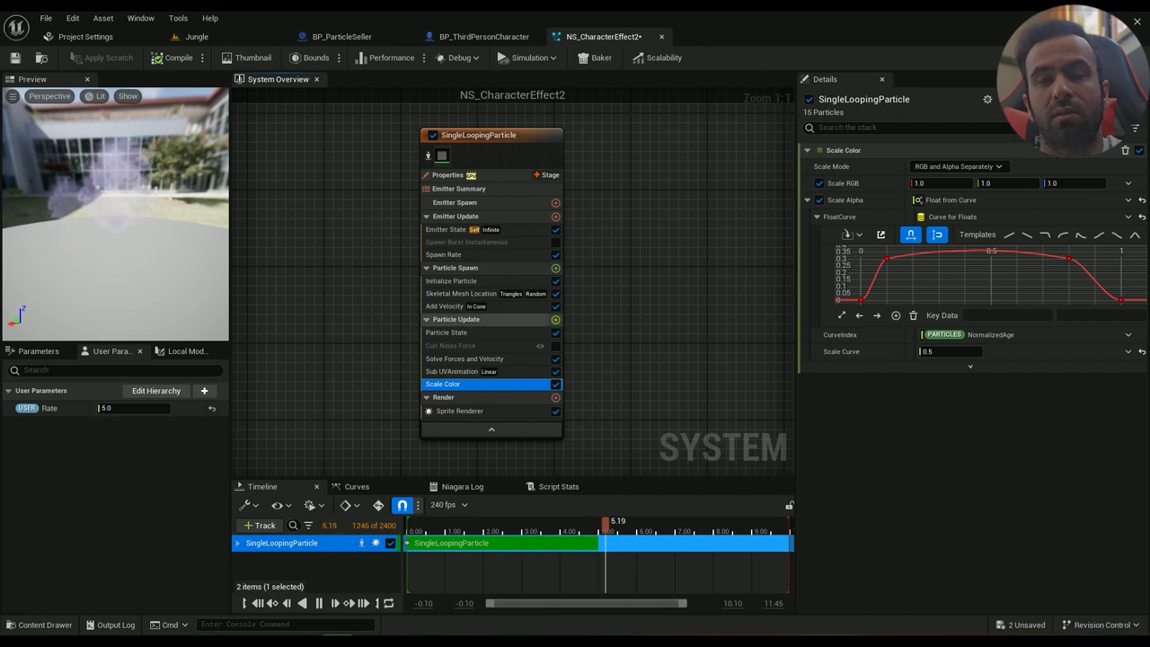
# Search modules for 'scale color' and fade the alpha curve's last key to 0.0 at time 1.0
pyautogui.click(555, 319)
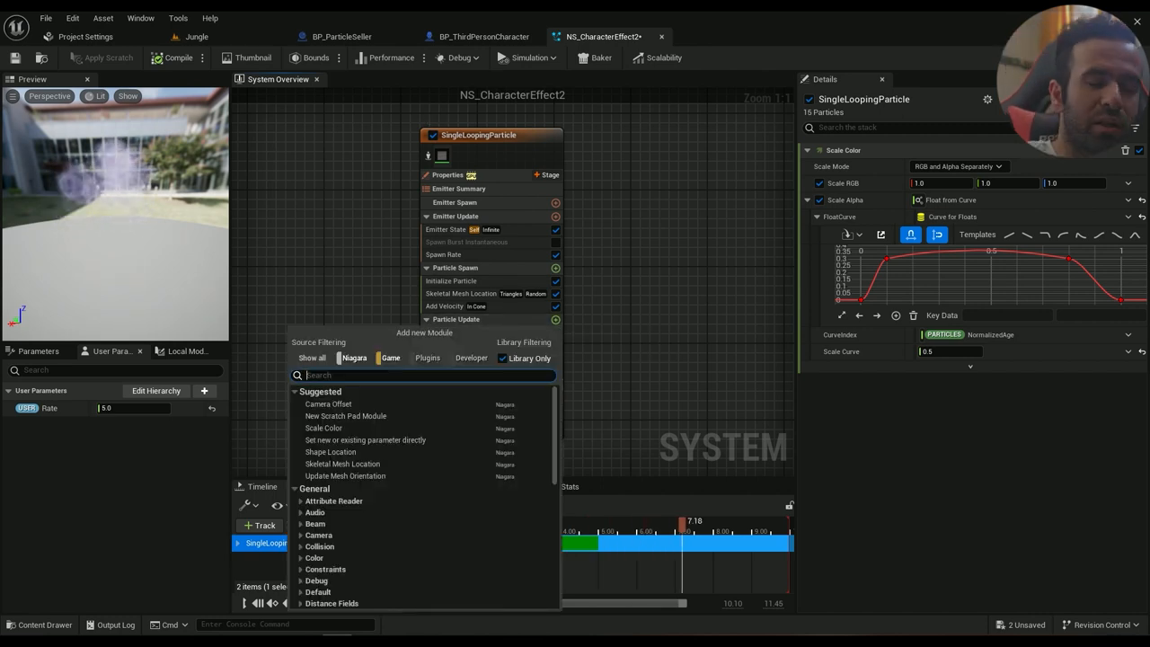
pyautogui.write('s')
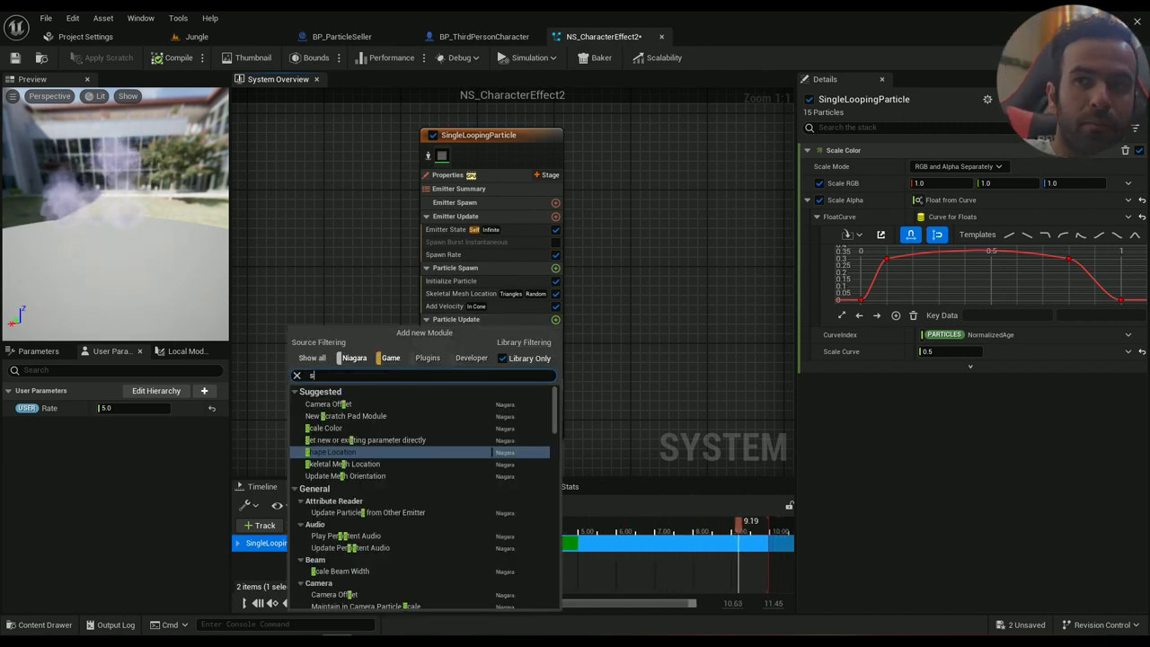
pyautogui.write('cale col')
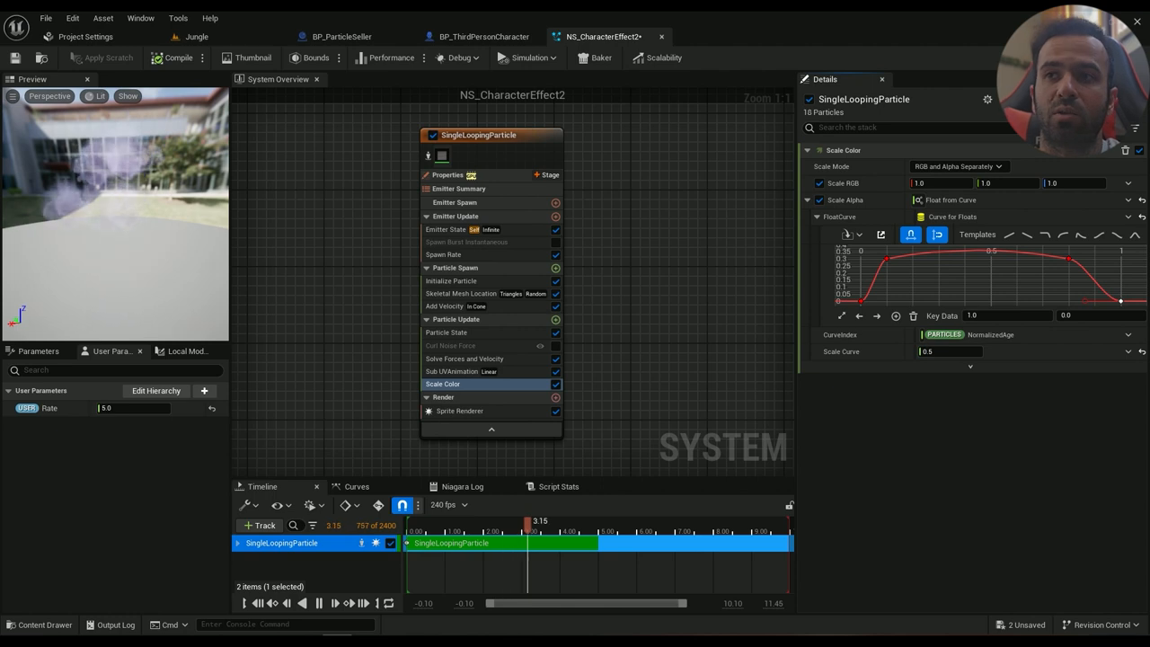
pyautogui.click(460, 410)
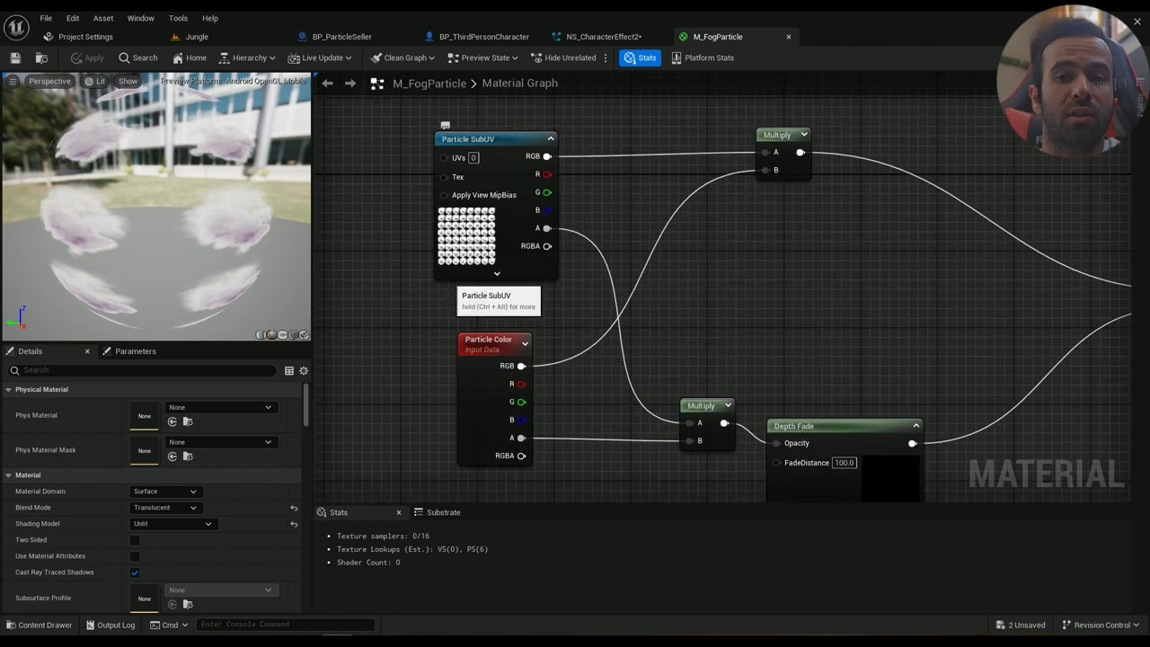
# Open the 8x8 smoke flipbook texture used by M_FogParticle
pyautogui.click(495, 139)
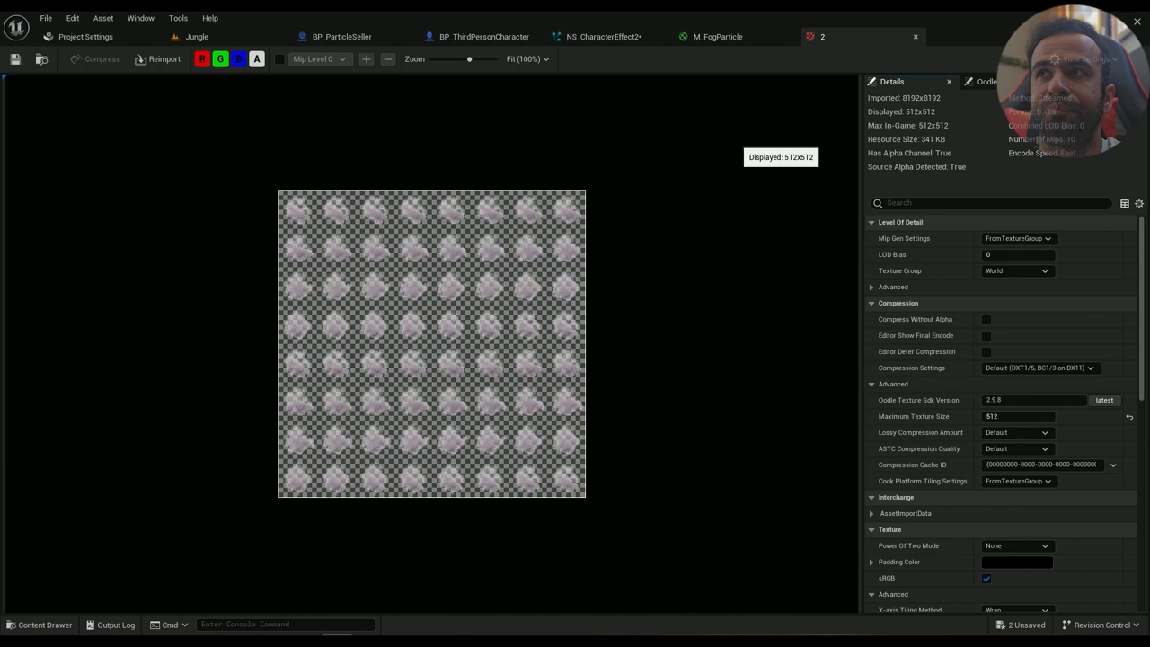
pyautogui.moveTo(913, 416)
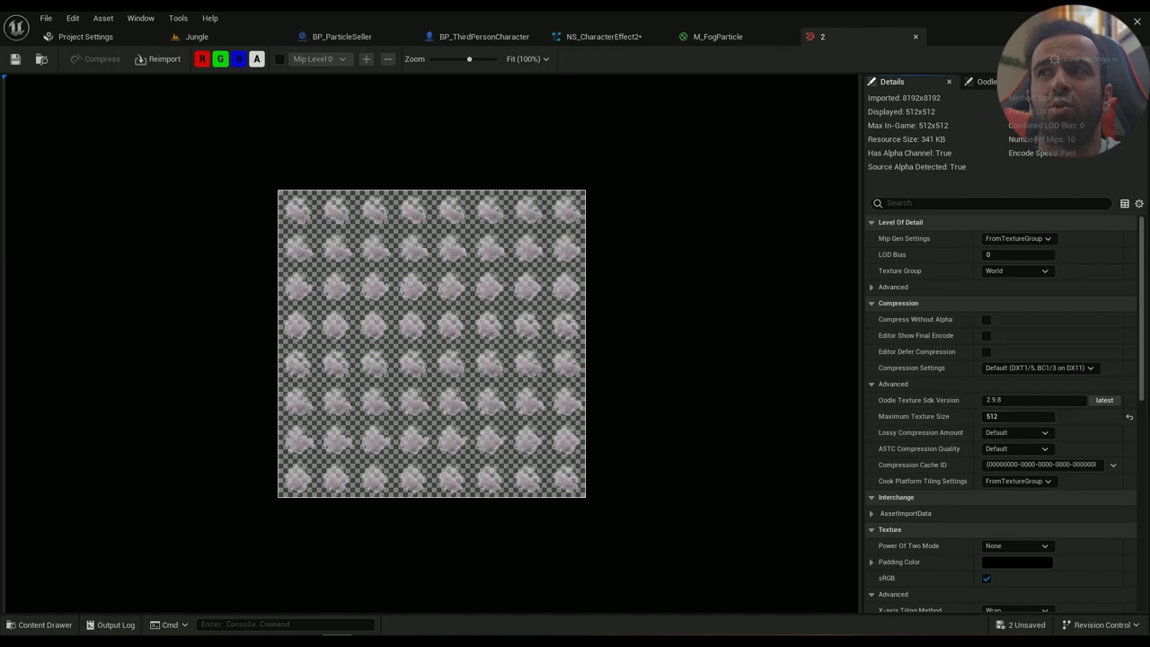
# Close the 8x8 flipbook texture and return to the M_FogParticle material graph
pyautogui.click(717, 36)
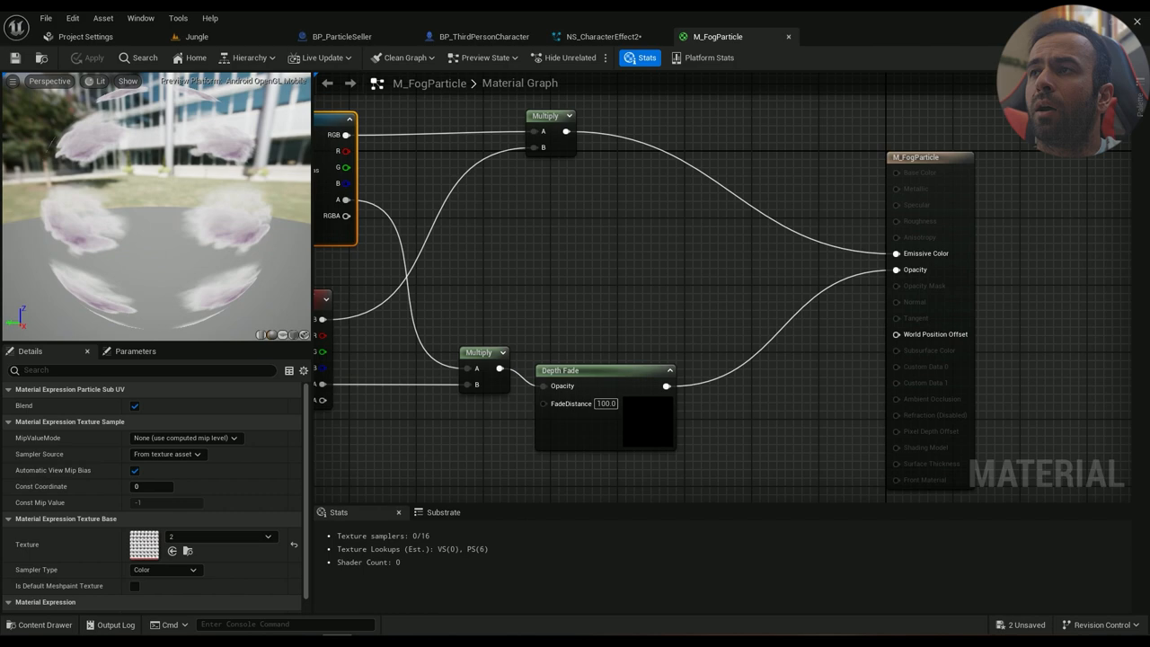
# Review M_FogParticle's translucent unlit blend settings, then go to NS_CharacterEffect2
pyautogui.click(931, 157)
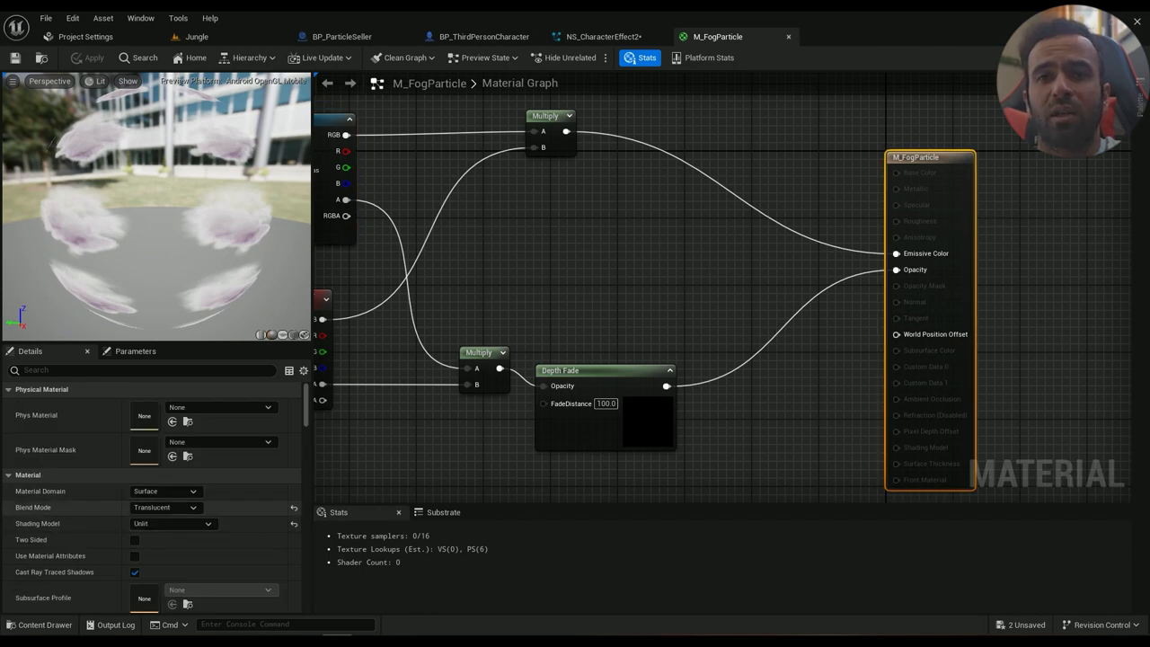
pyautogui.moveTo(171, 524)
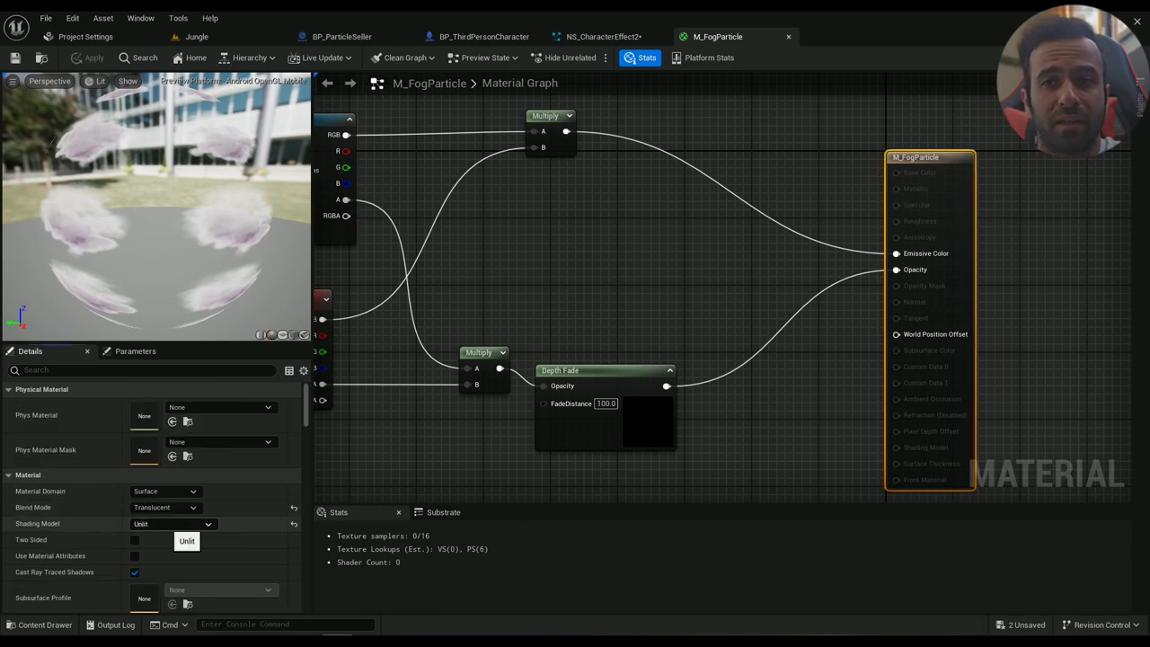
pyautogui.click(166, 507)
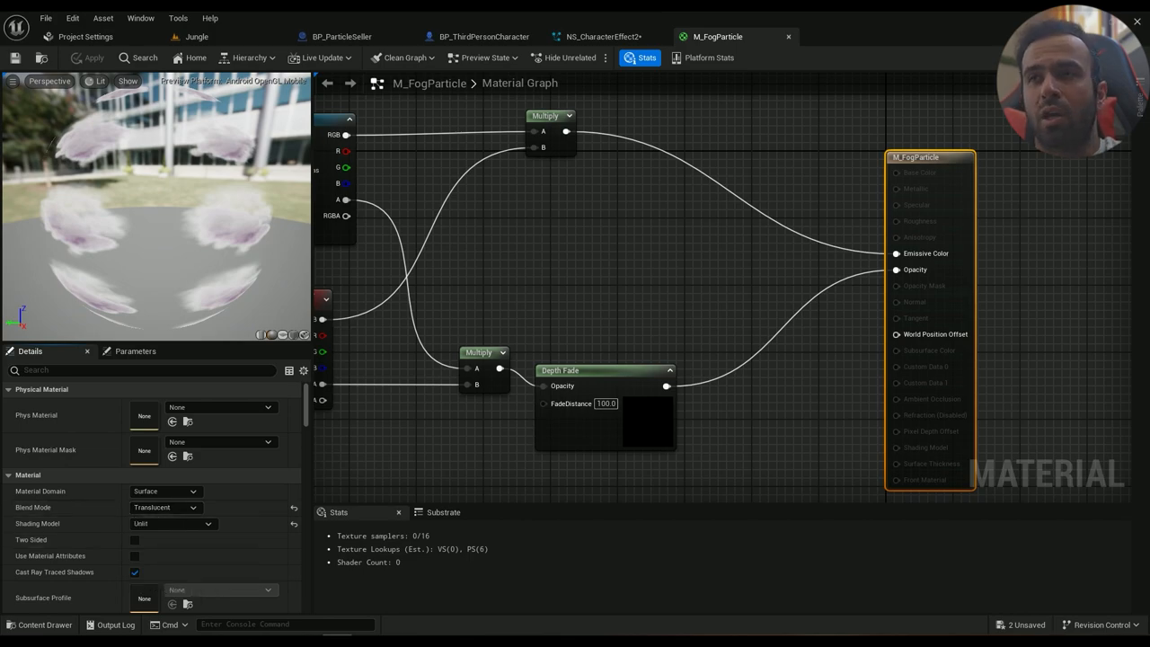
pyautogui.click(44, 625)
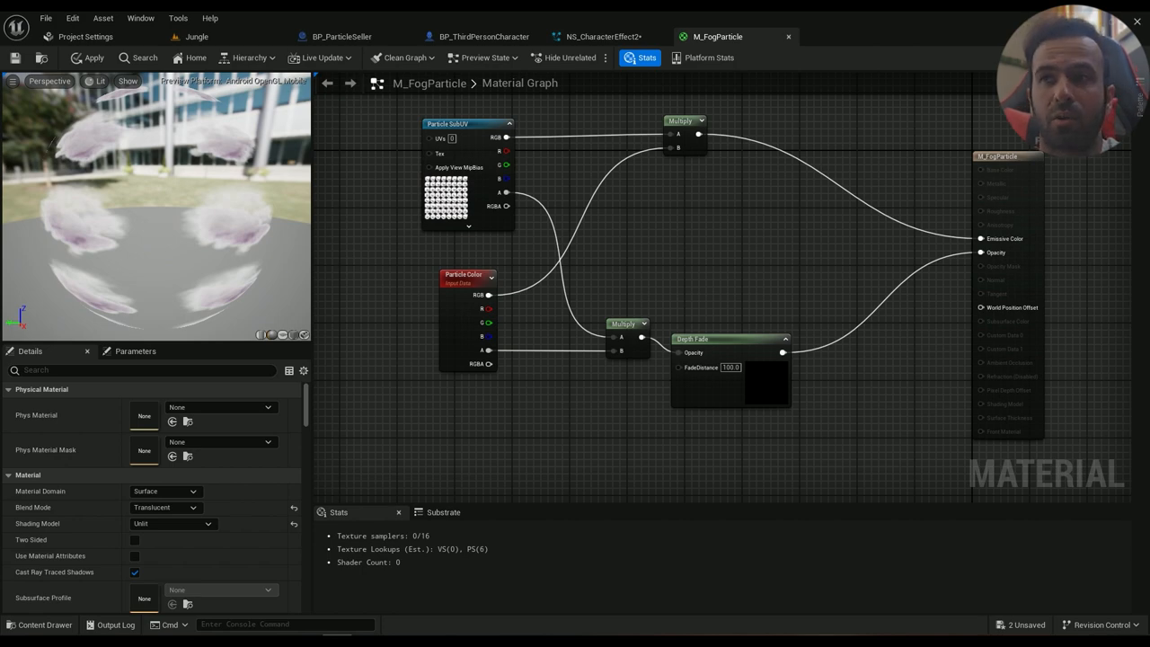
pyautogui.click(605, 244)
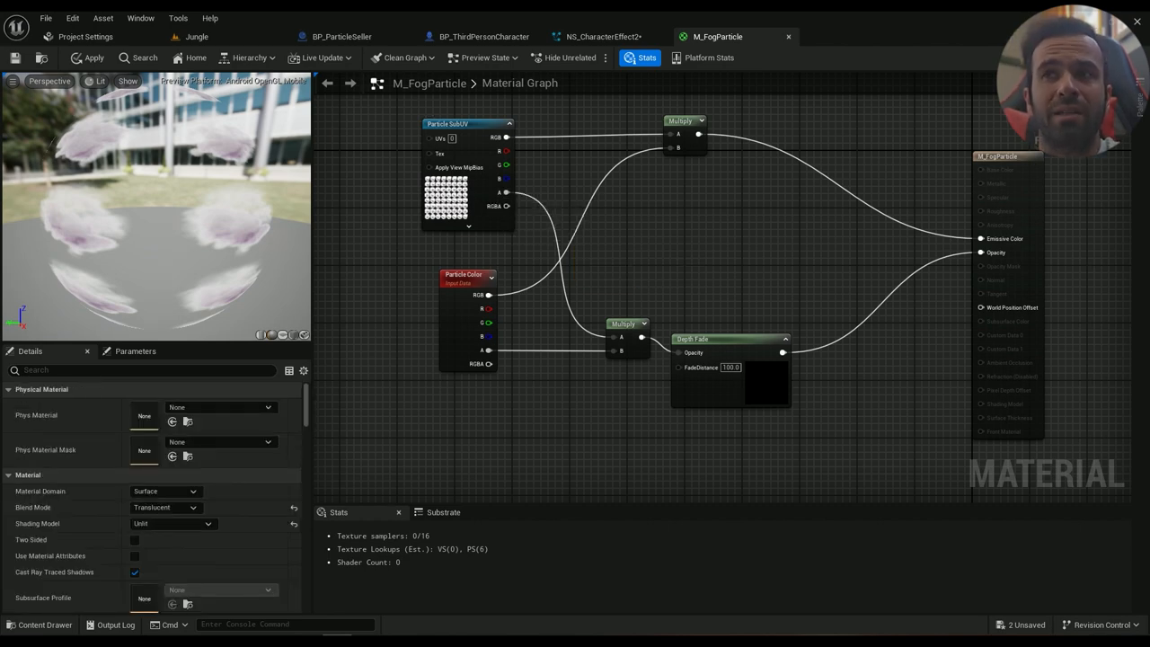
pyautogui.click(602, 36)
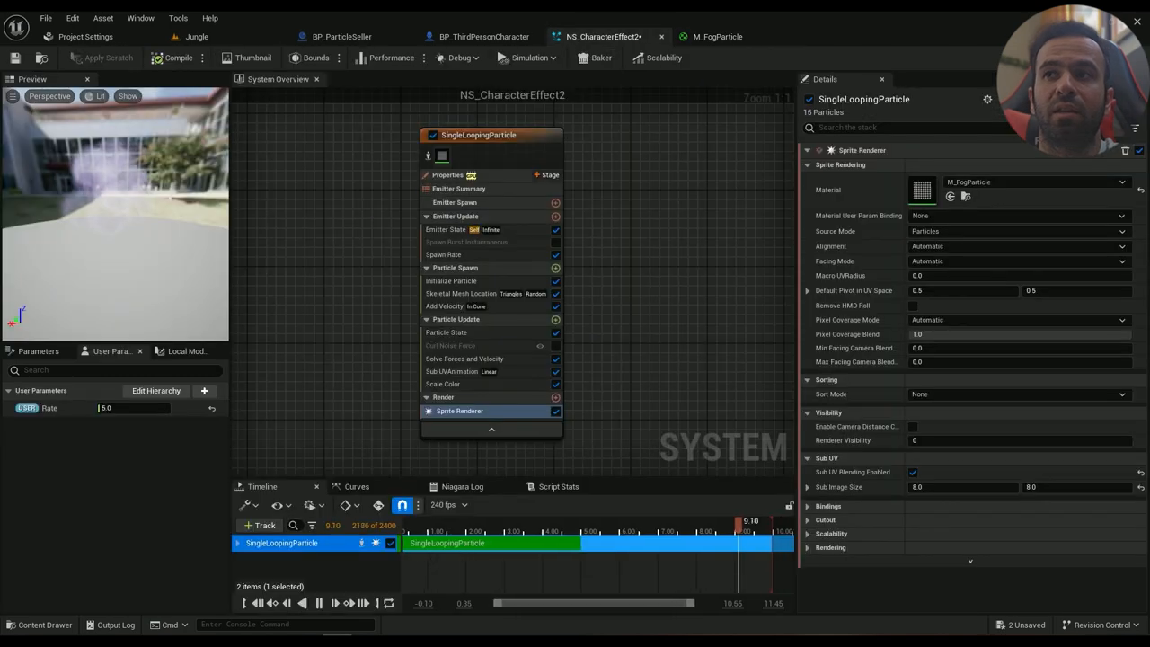
# Compare the Scale Color alpha-over-life curve against M_FogParticle's Depth Fade setup
pyautogui.click(441, 384)
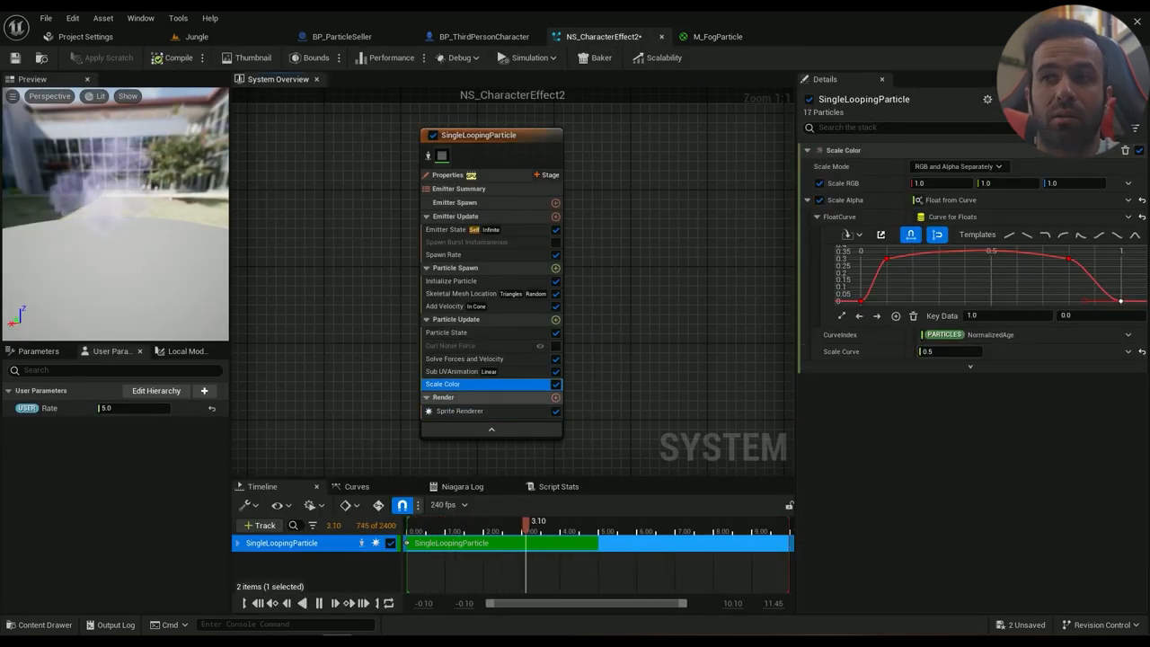
pyautogui.click(717, 36)
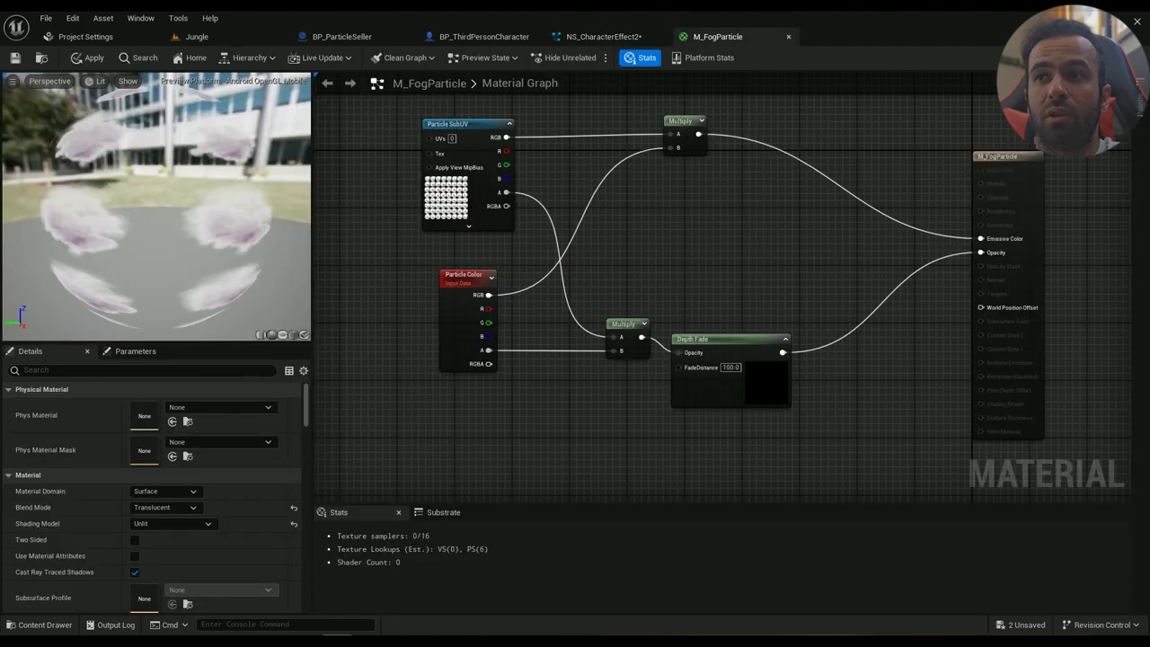
pyautogui.click(602, 36)
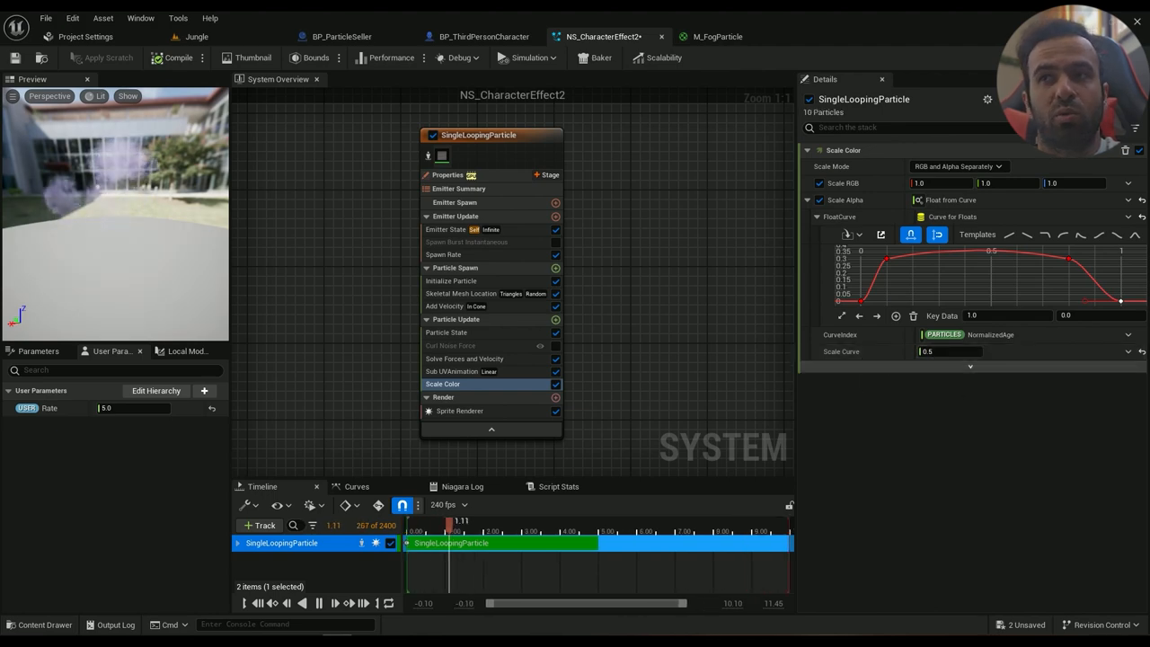
pyautogui.click(717, 36)
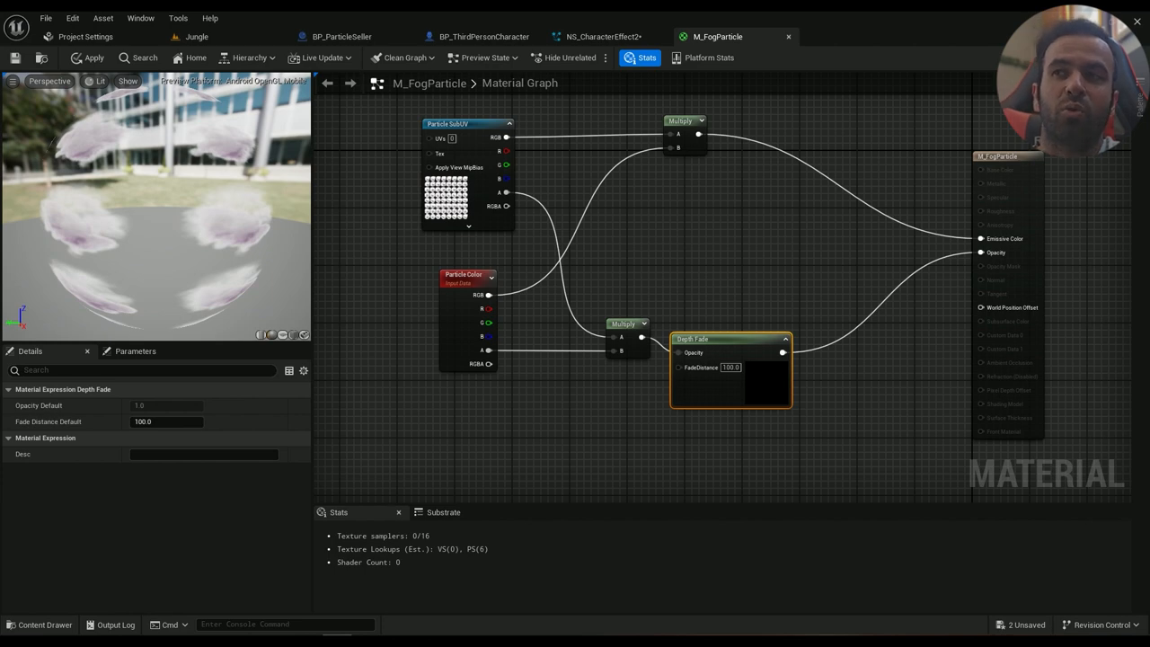
pyautogui.moveTo(786, 351); pyautogui.dragTo(981, 253)
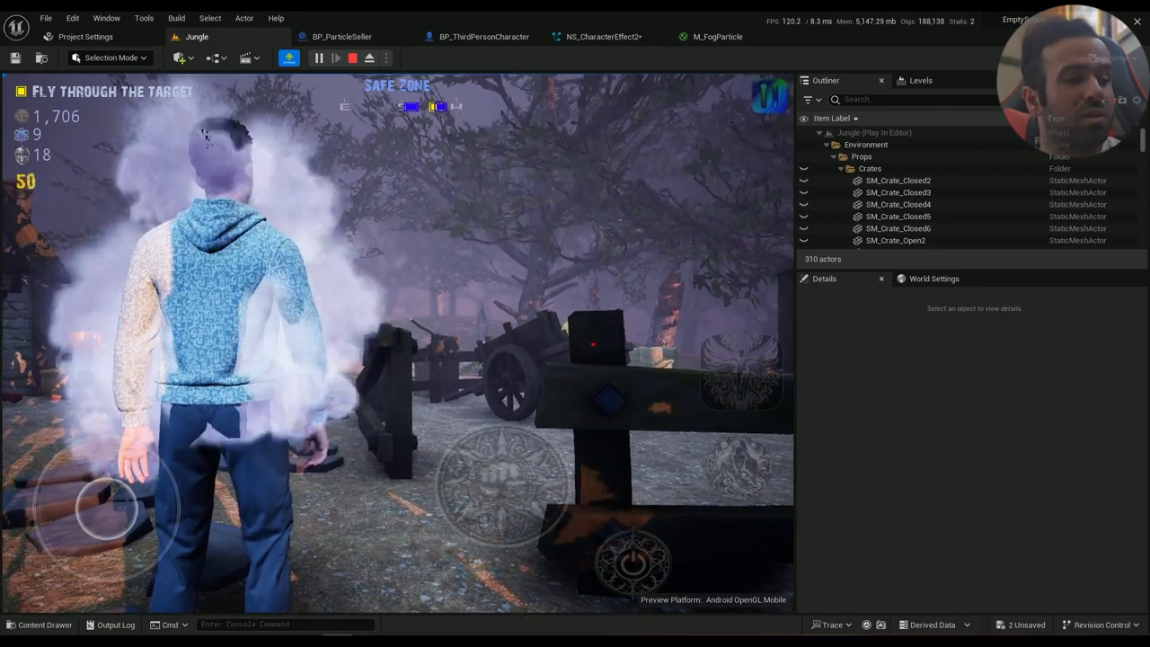
# Stop the smoke play test, apply M_FogParticle changes, and return to NS_CharacterEffect2
pyautogui.click(718, 36)
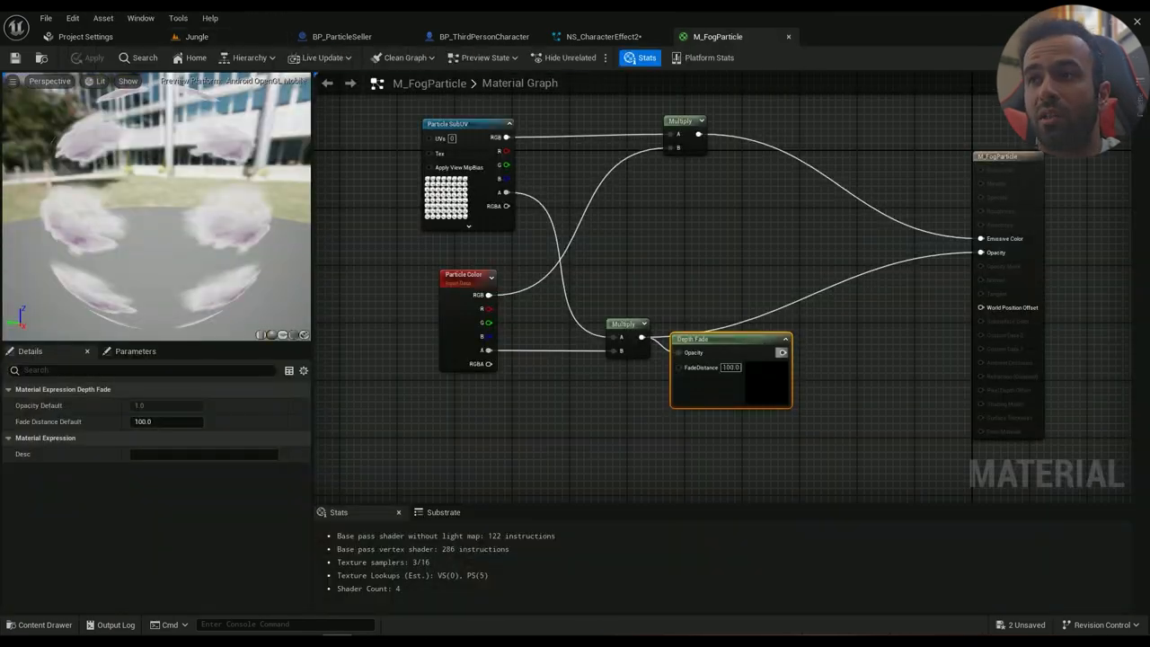
pyautogui.click(92, 58)
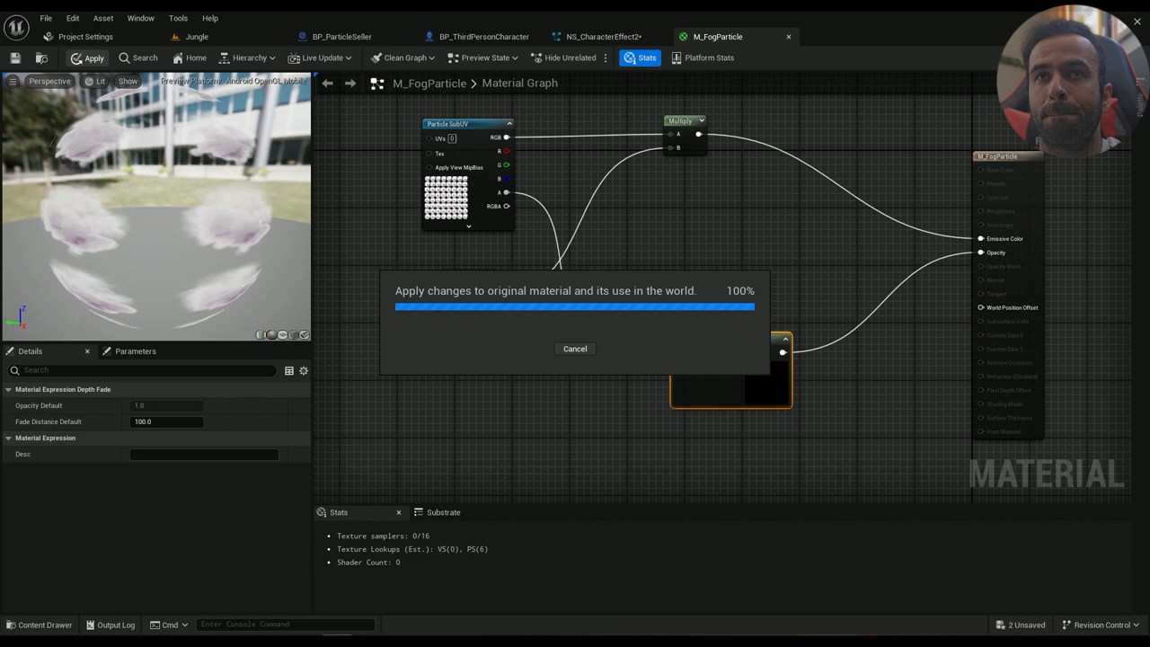
pyautogui.click(90, 57)
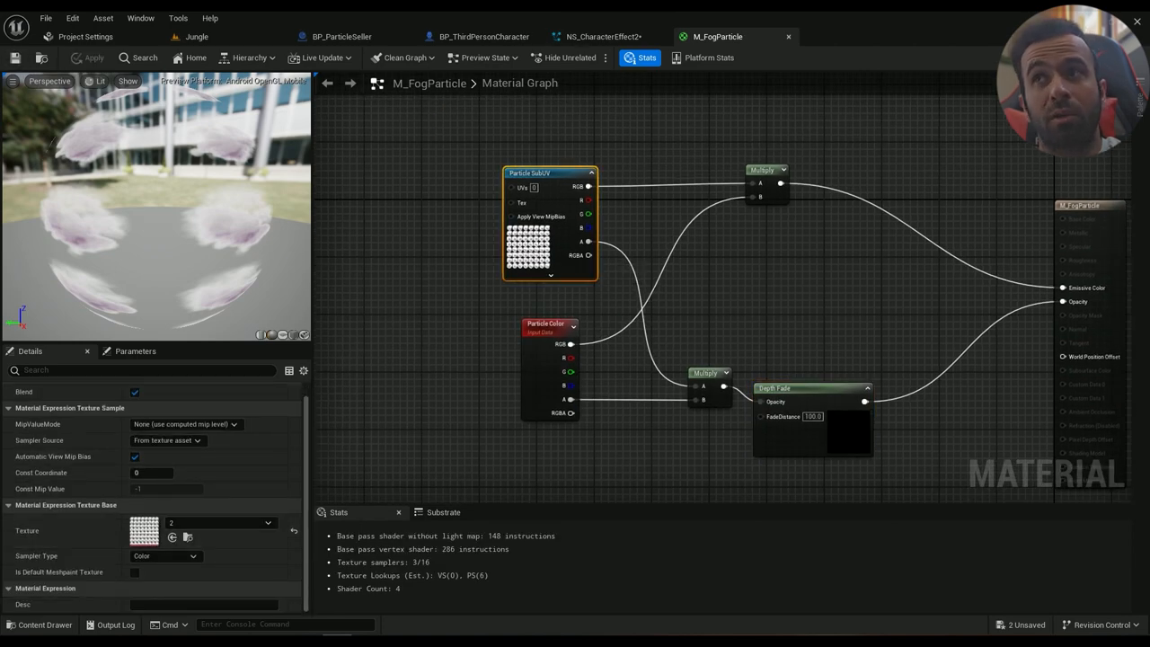
pyautogui.click(602, 35)
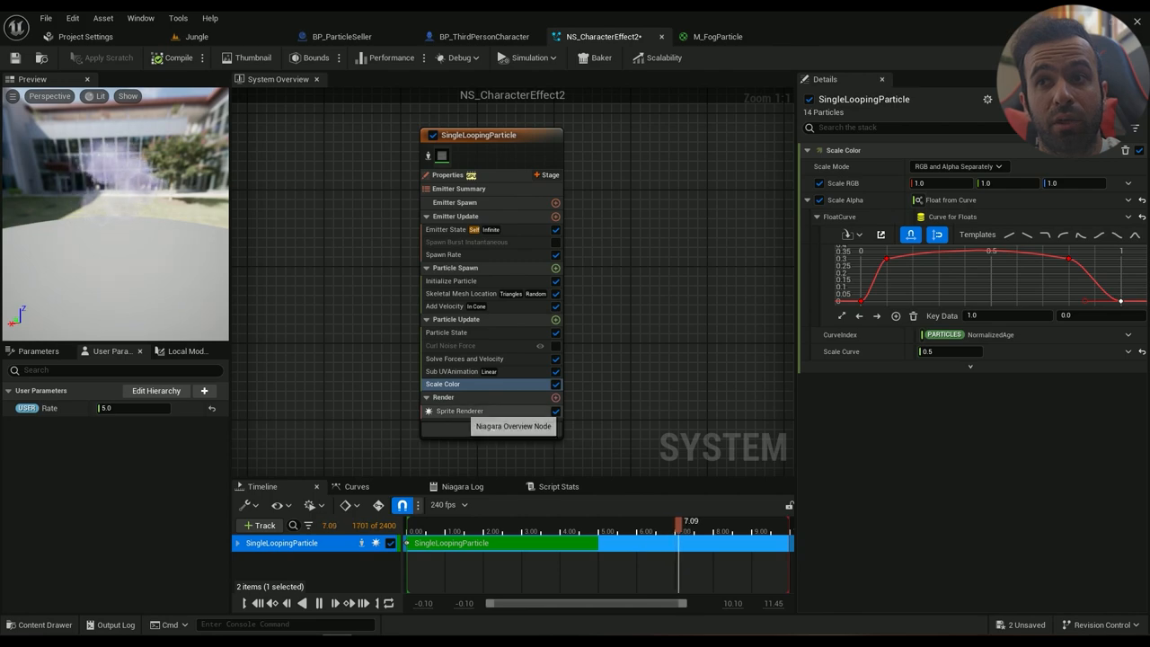
# Confirm the sprite renderer uses M_FogParticle and check the Particle SubUV texture asset
pyautogui.click(459, 410)
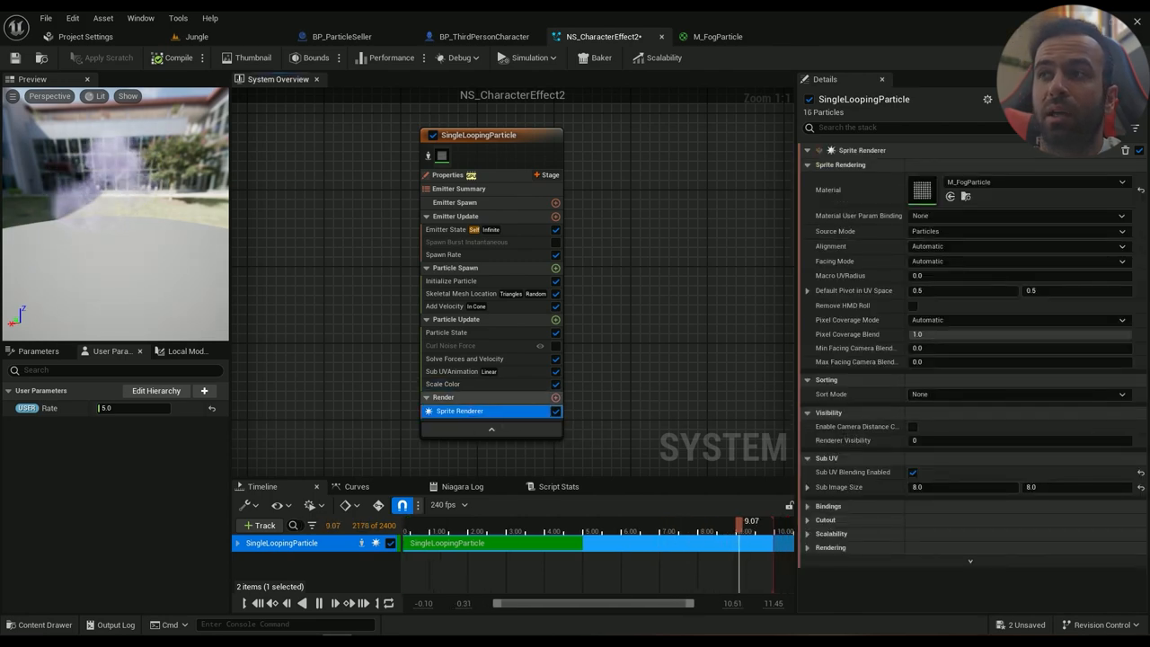
pyautogui.click(717, 36)
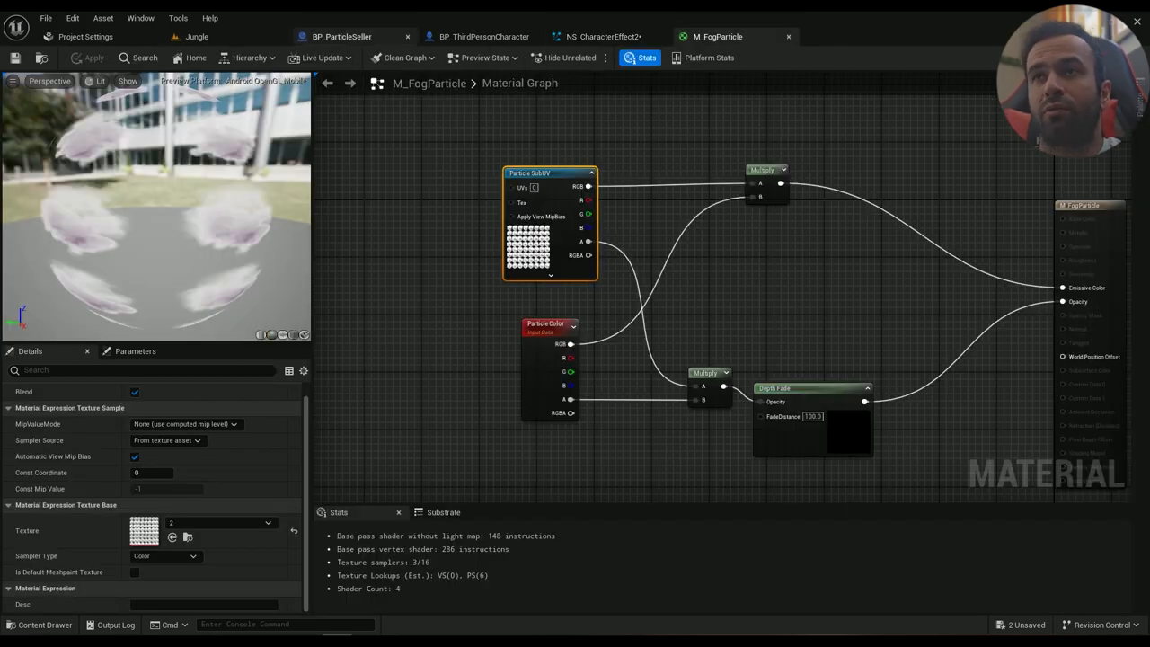
pyautogui.click(44, 624)
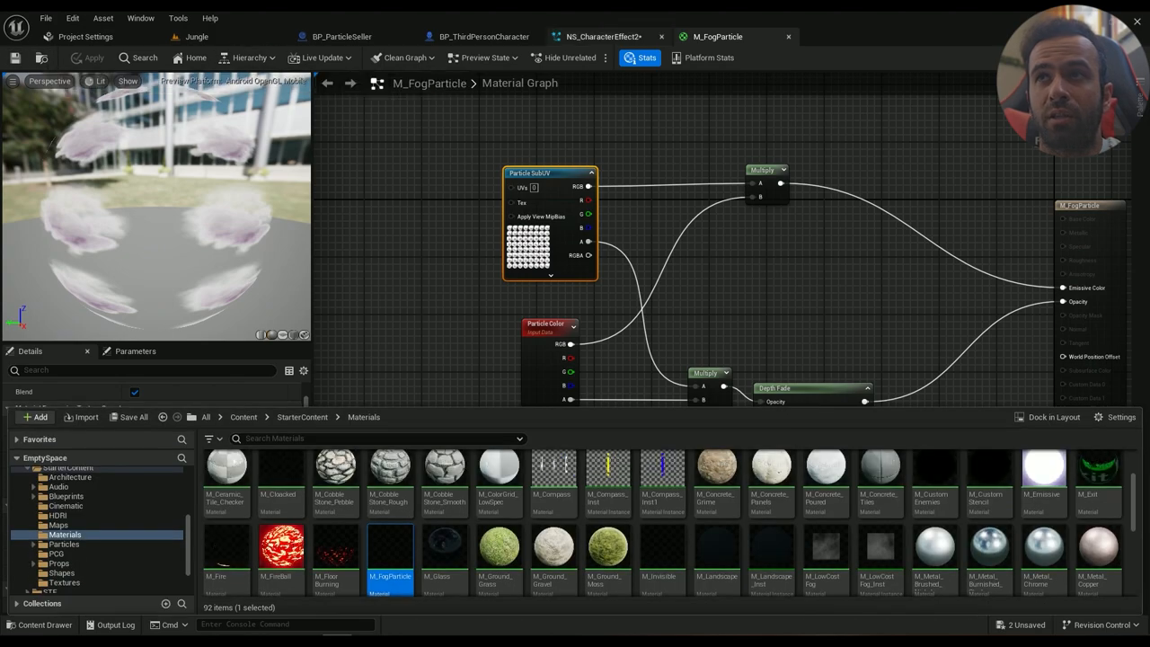
pyautogui.click(602, 36)
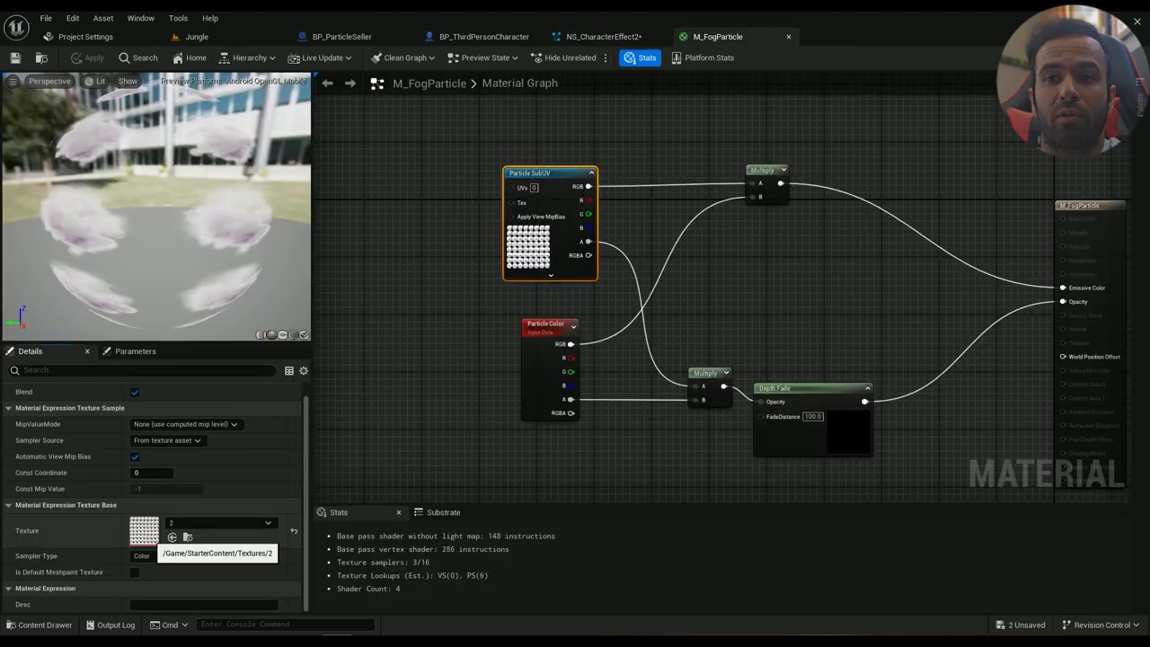
# Open the 8x8 smoke flipbook texture, then locate NS_CharacterEffect2 in Particles
pyautogui.doubleClick(143, 530)
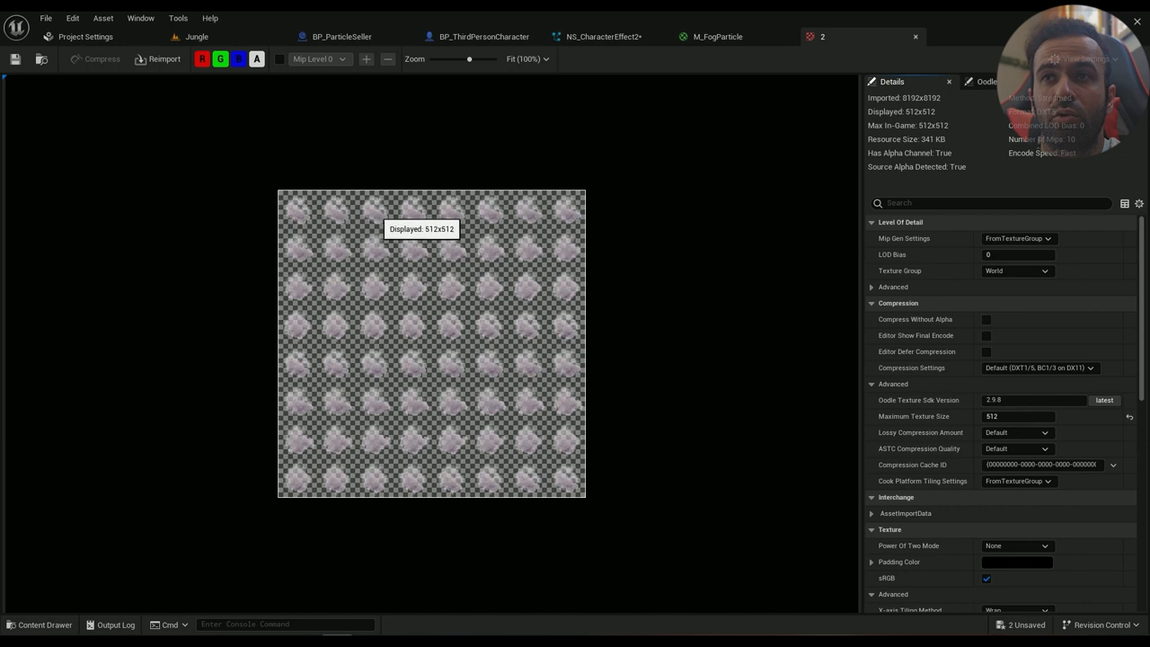
pyautogui.moveTo(609, 236)
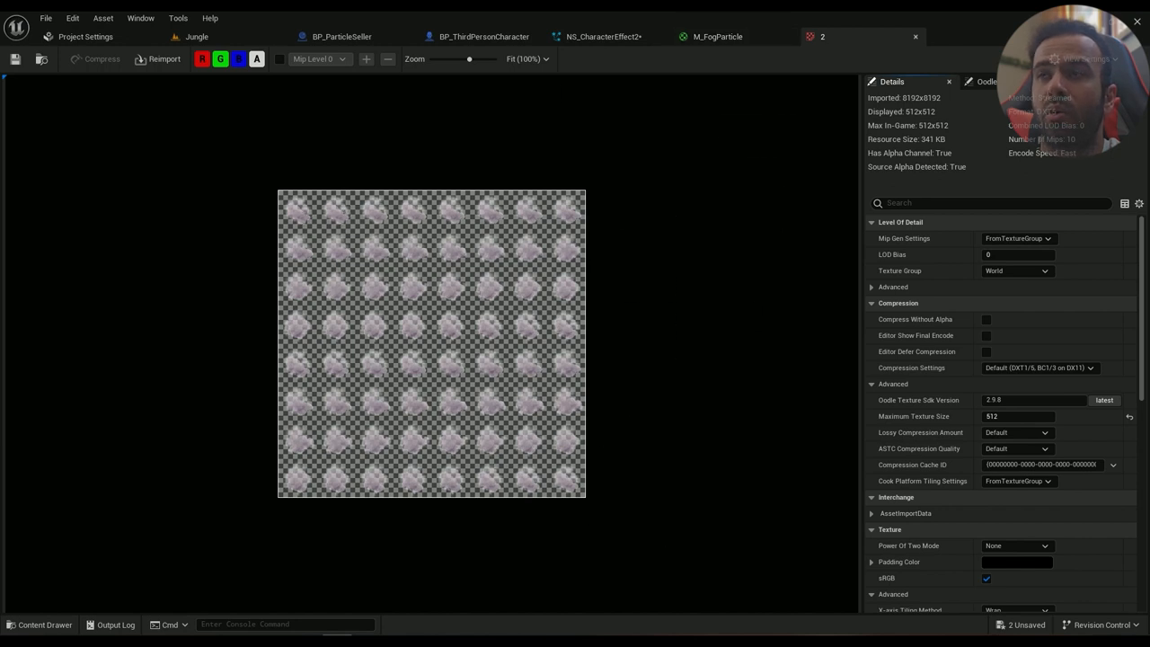
pyautogui.click(604, 36)
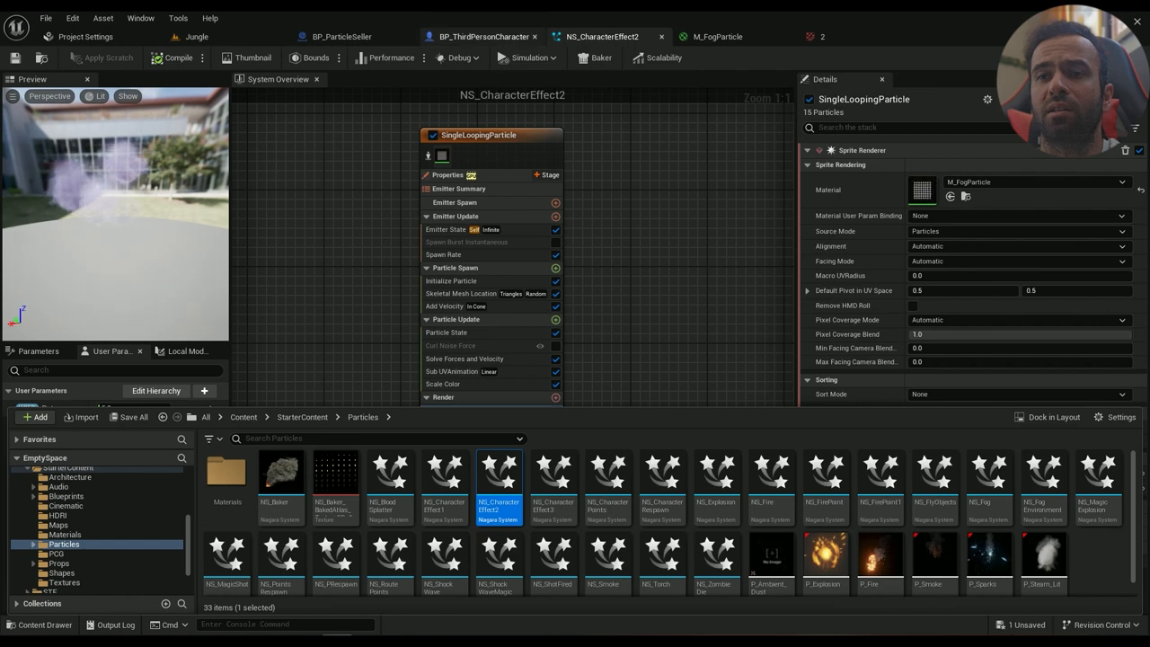
# Review the NS_CharacterEffect2 component in BP_ThirdPersonCharacter's viewport, then return to Jungle
pyautogui.click(482, 36)
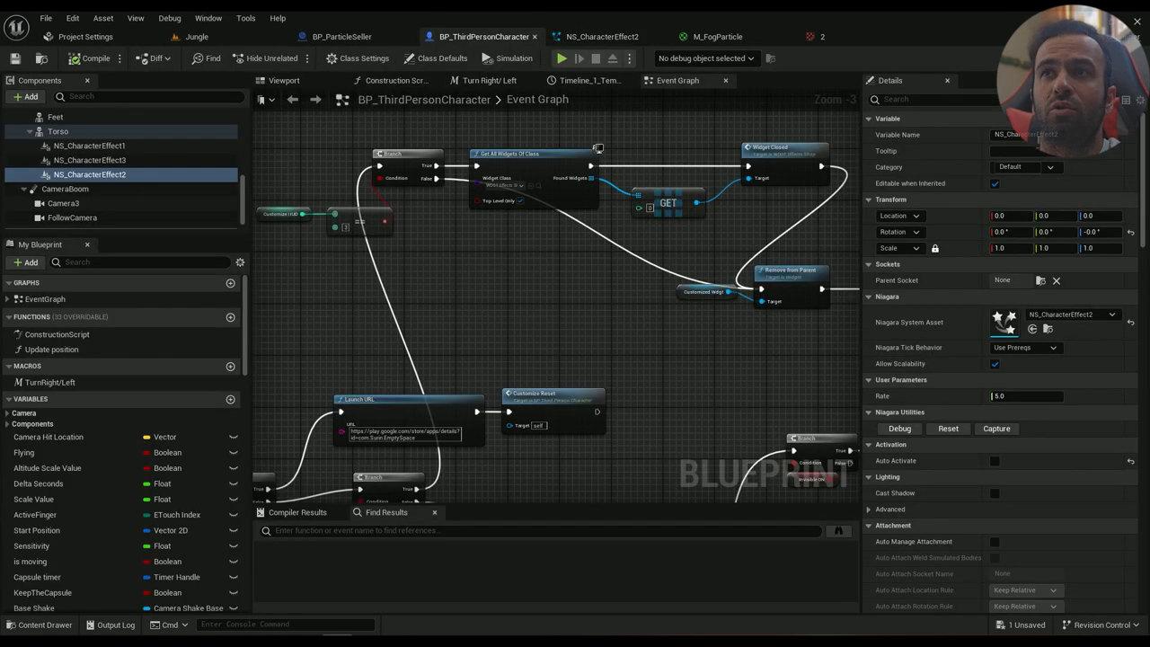
pyautogui.click(283, 80)
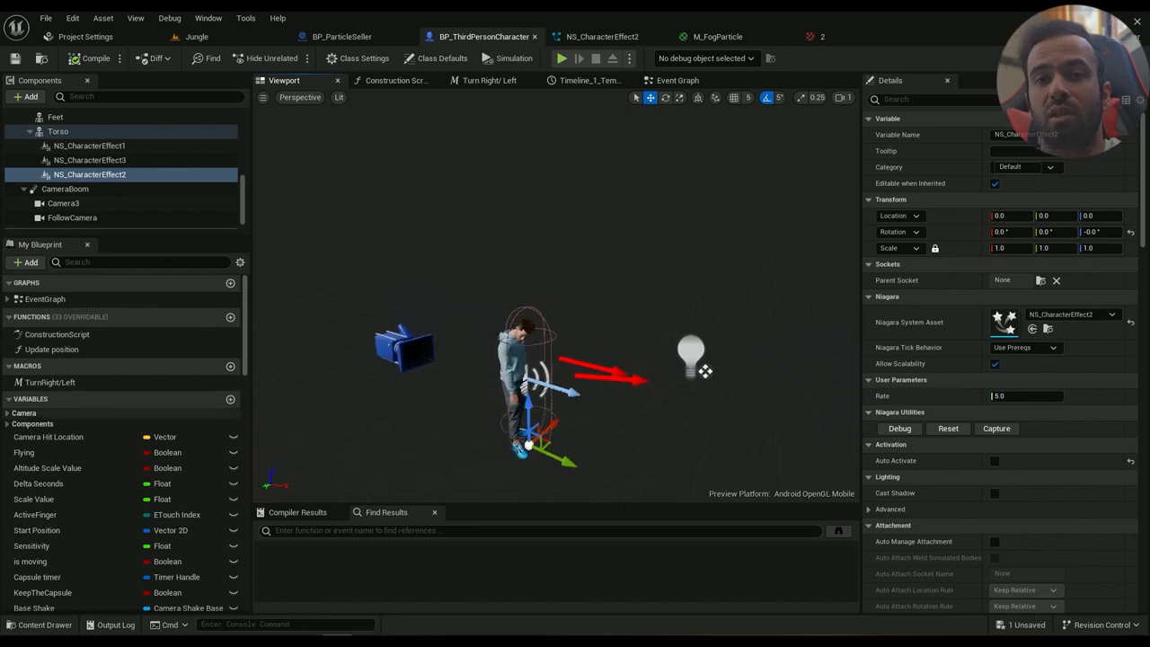
pyautogui.click(43, 625)
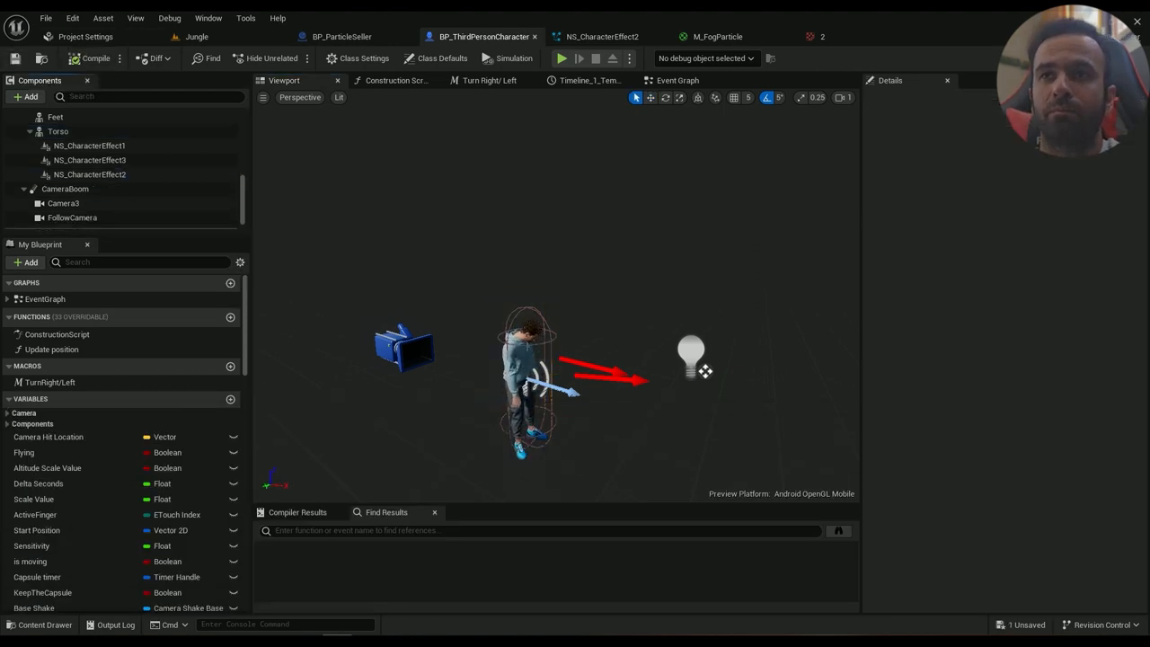
pyautogui.click(195, 36)
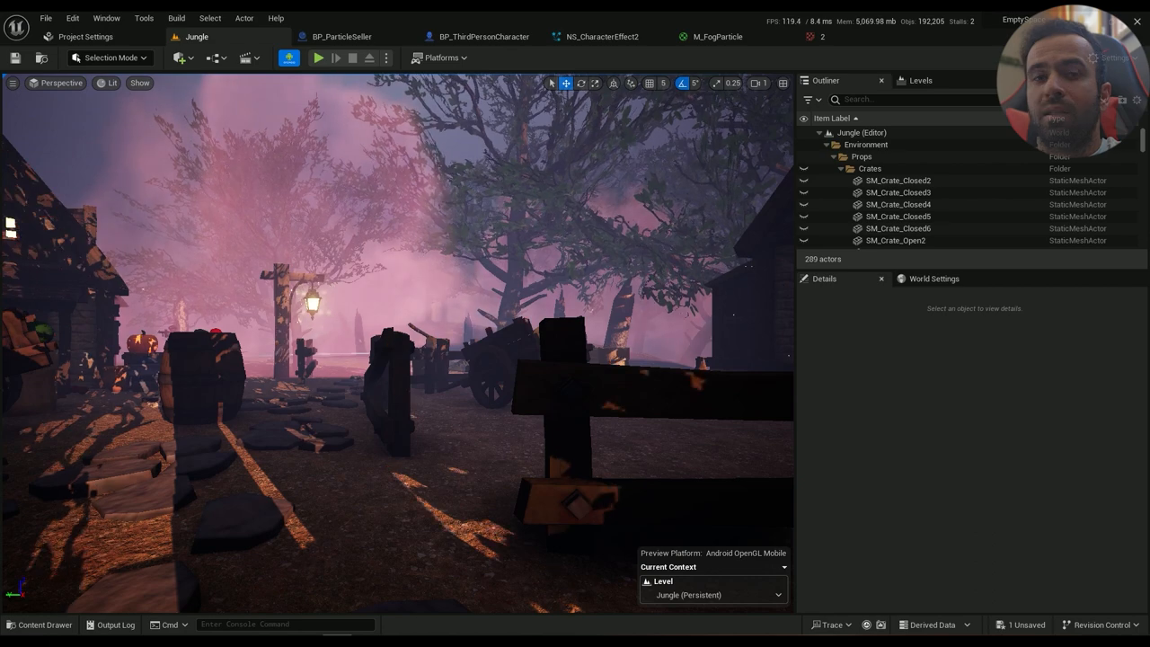